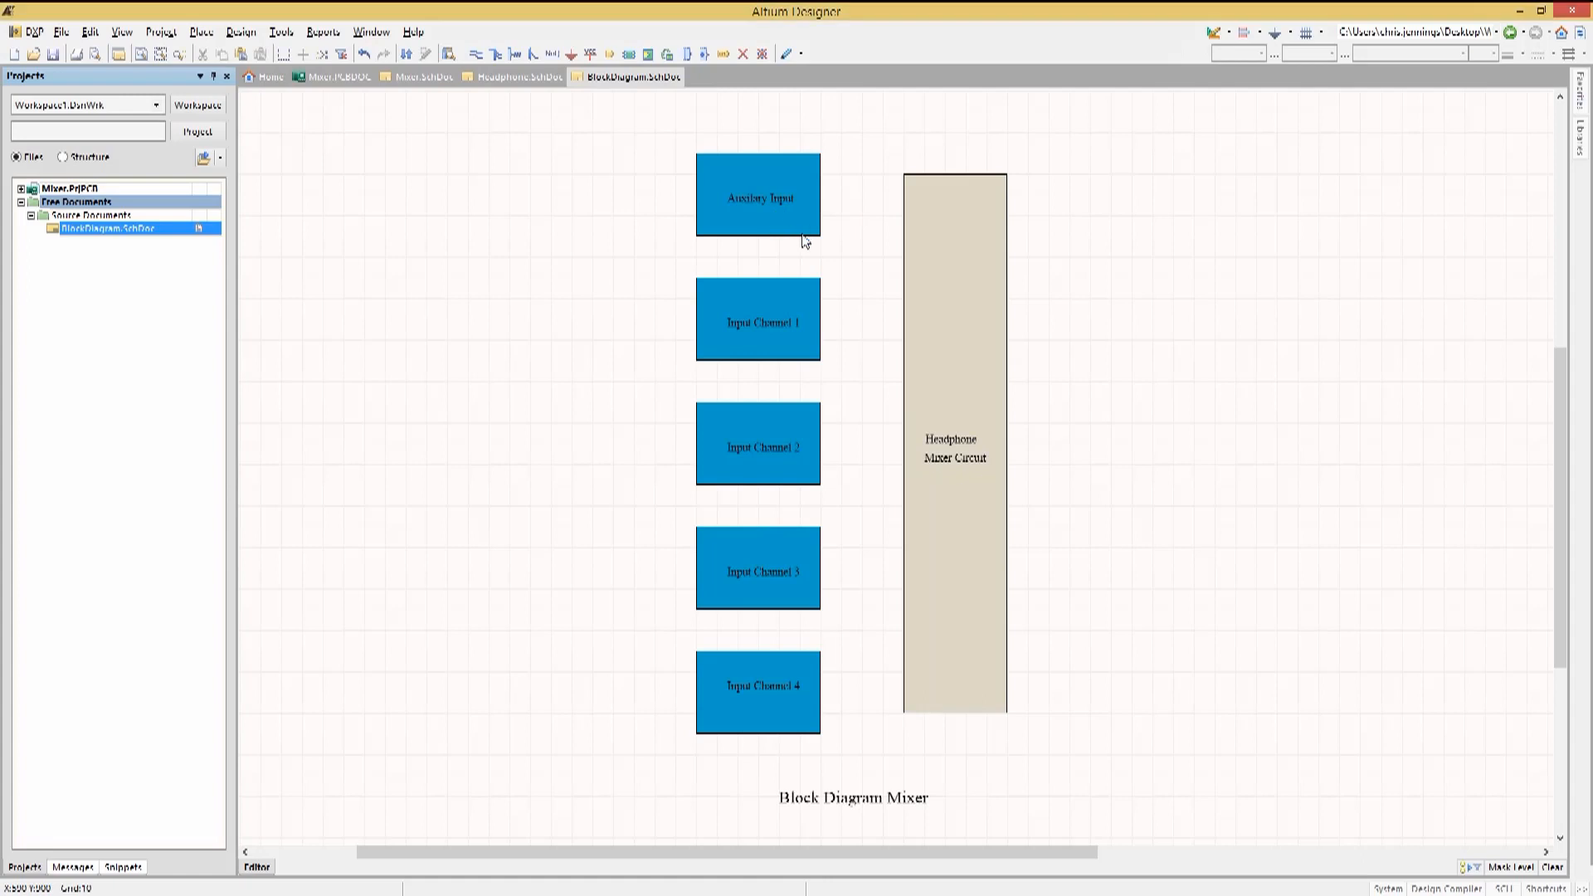
mouse_move(793, 511)
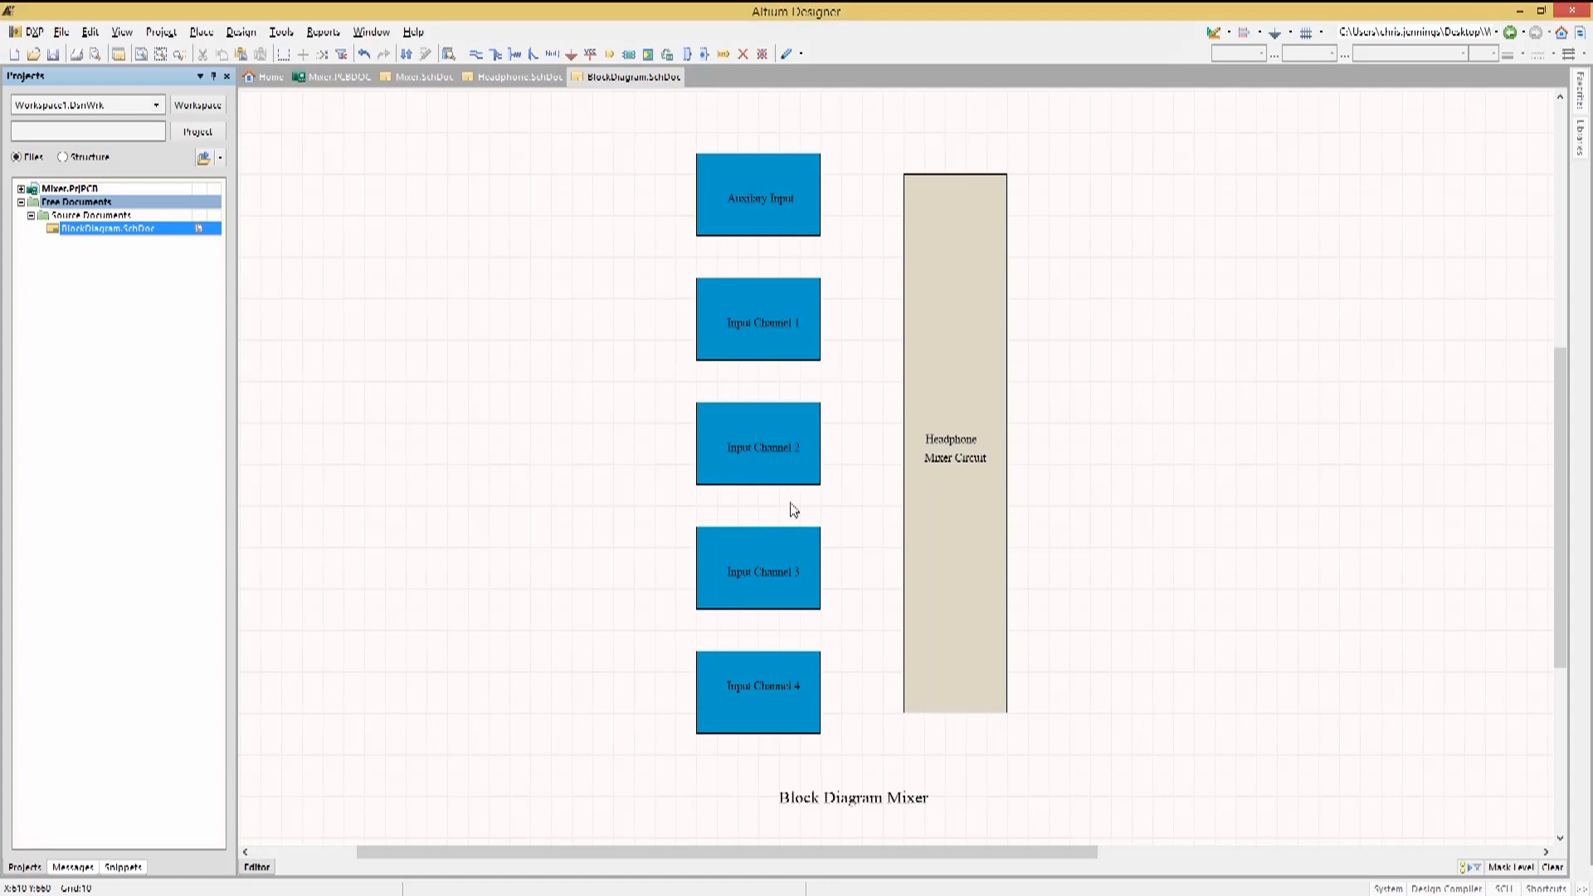
mouse_move(962, 561)
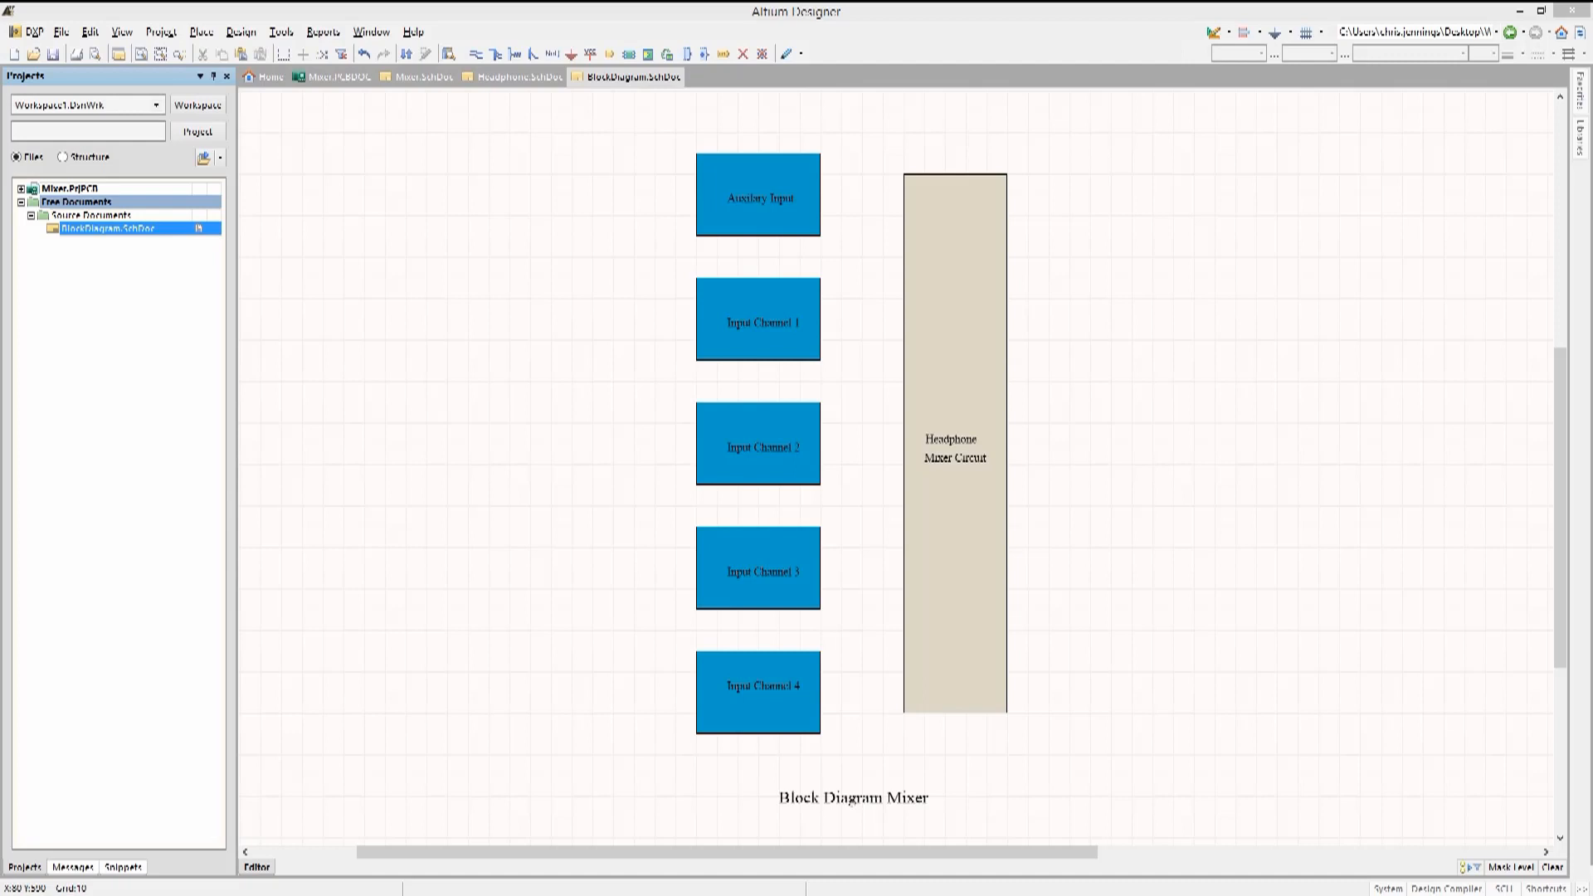
mouse_move(461, 379)
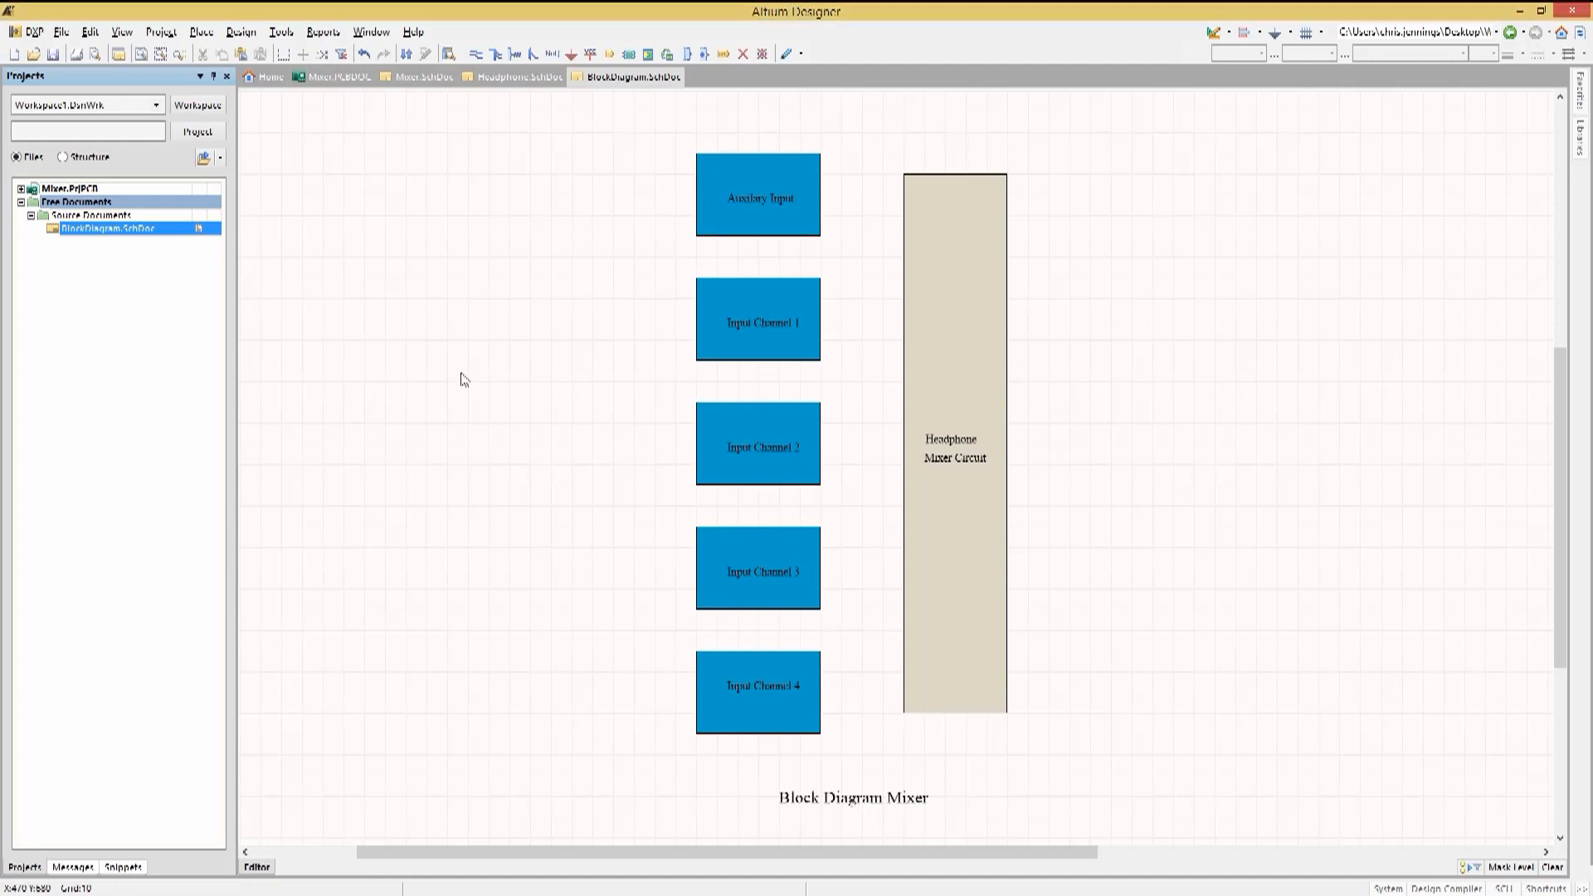
- Close the BlockDiagram.SchDoc sheet so the Mixer top-level schematic shows
right_click(614, 76)
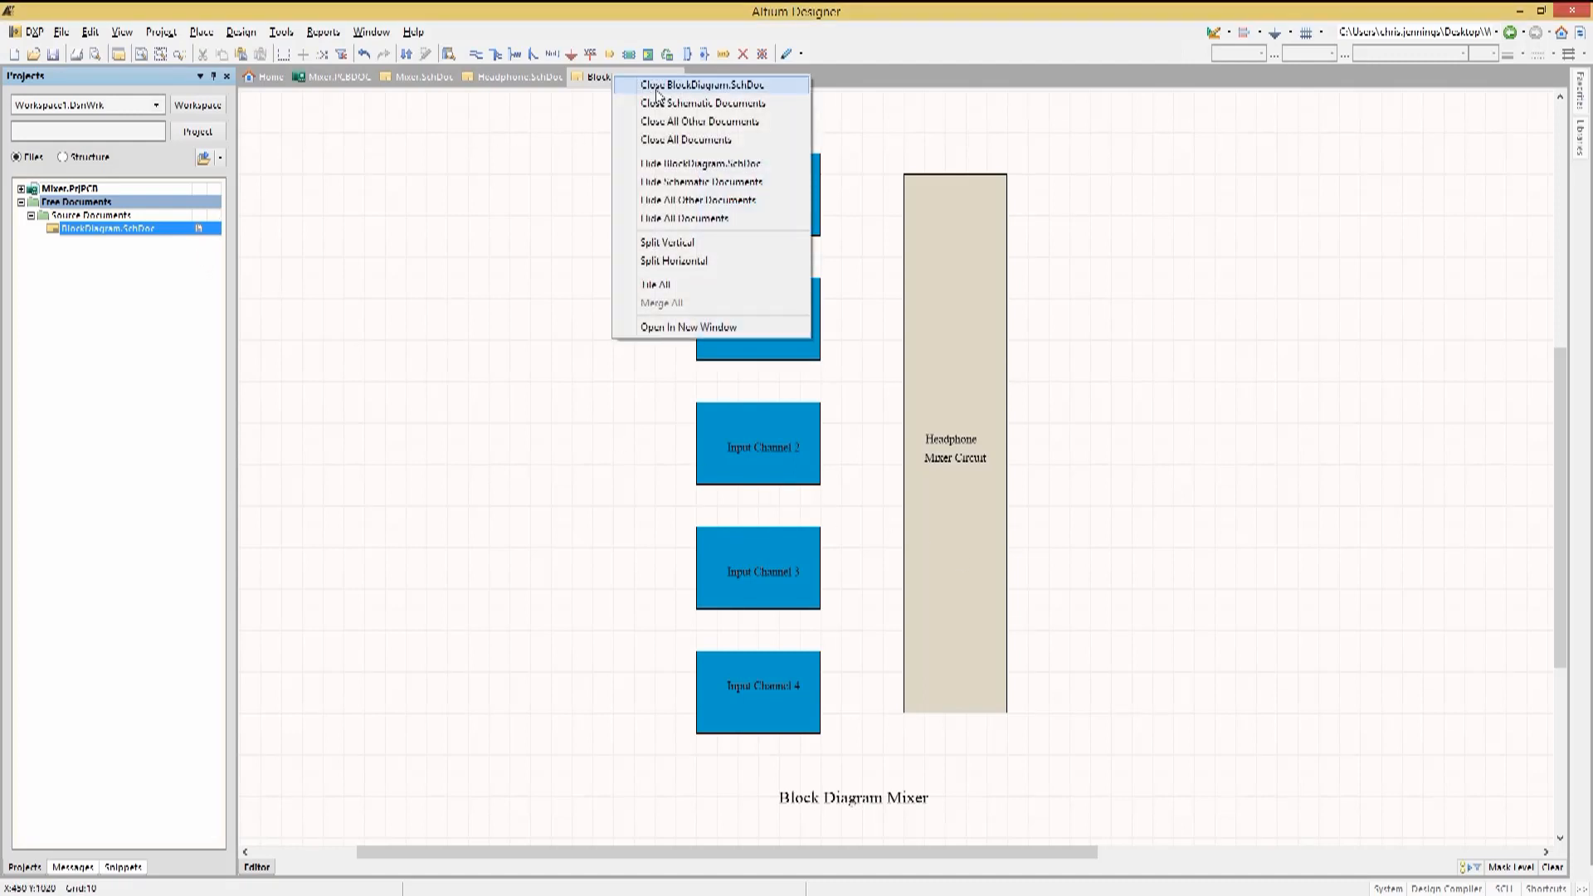
left_click(710, 86)
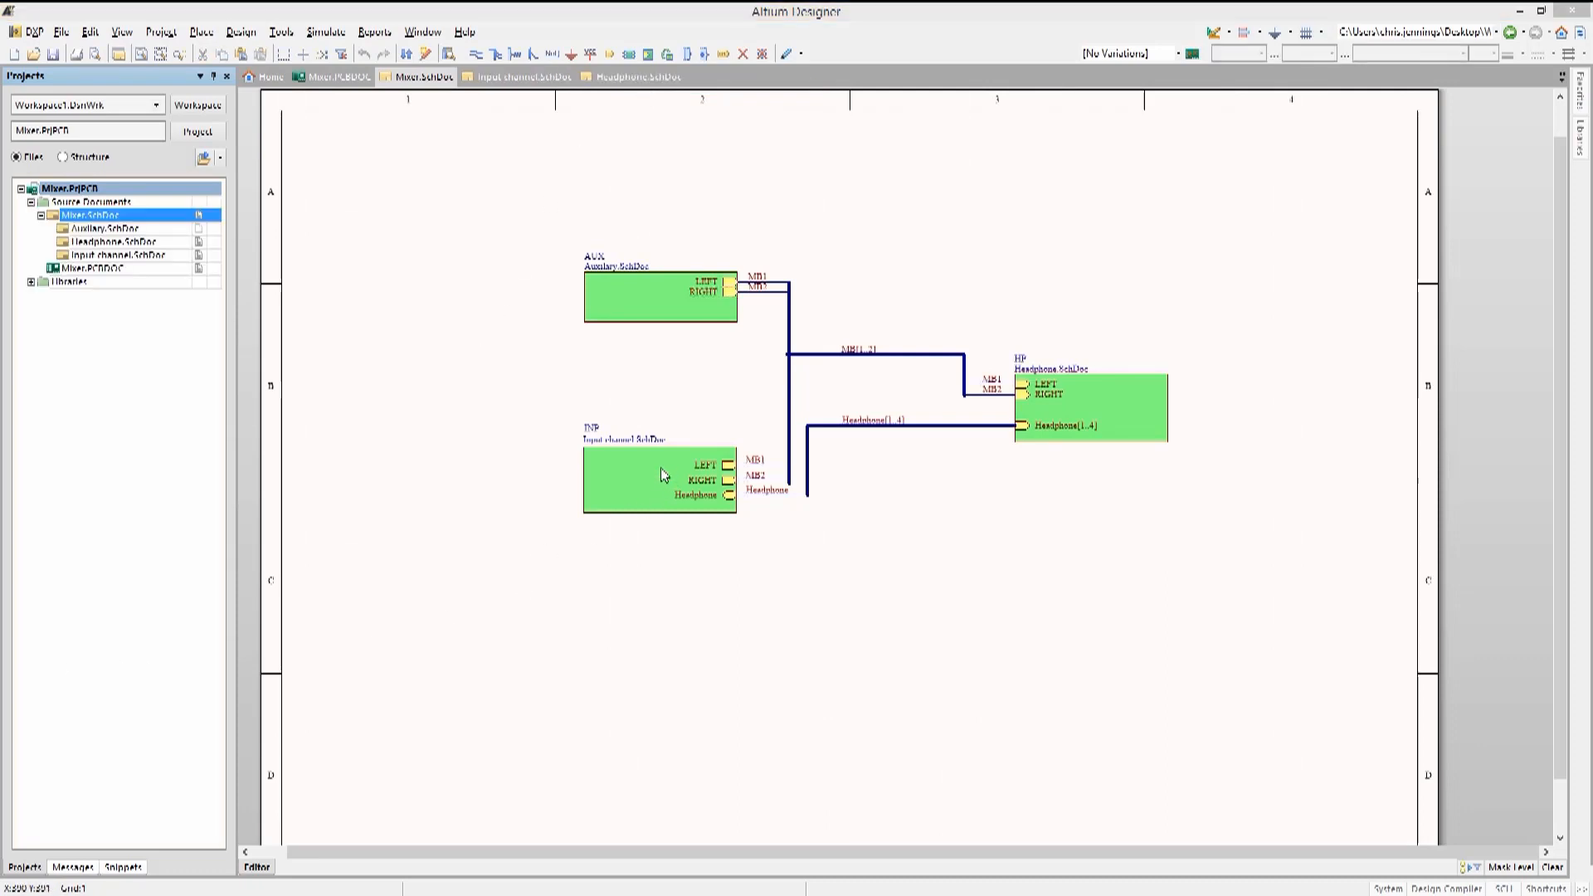
mouse_move(654, 485)
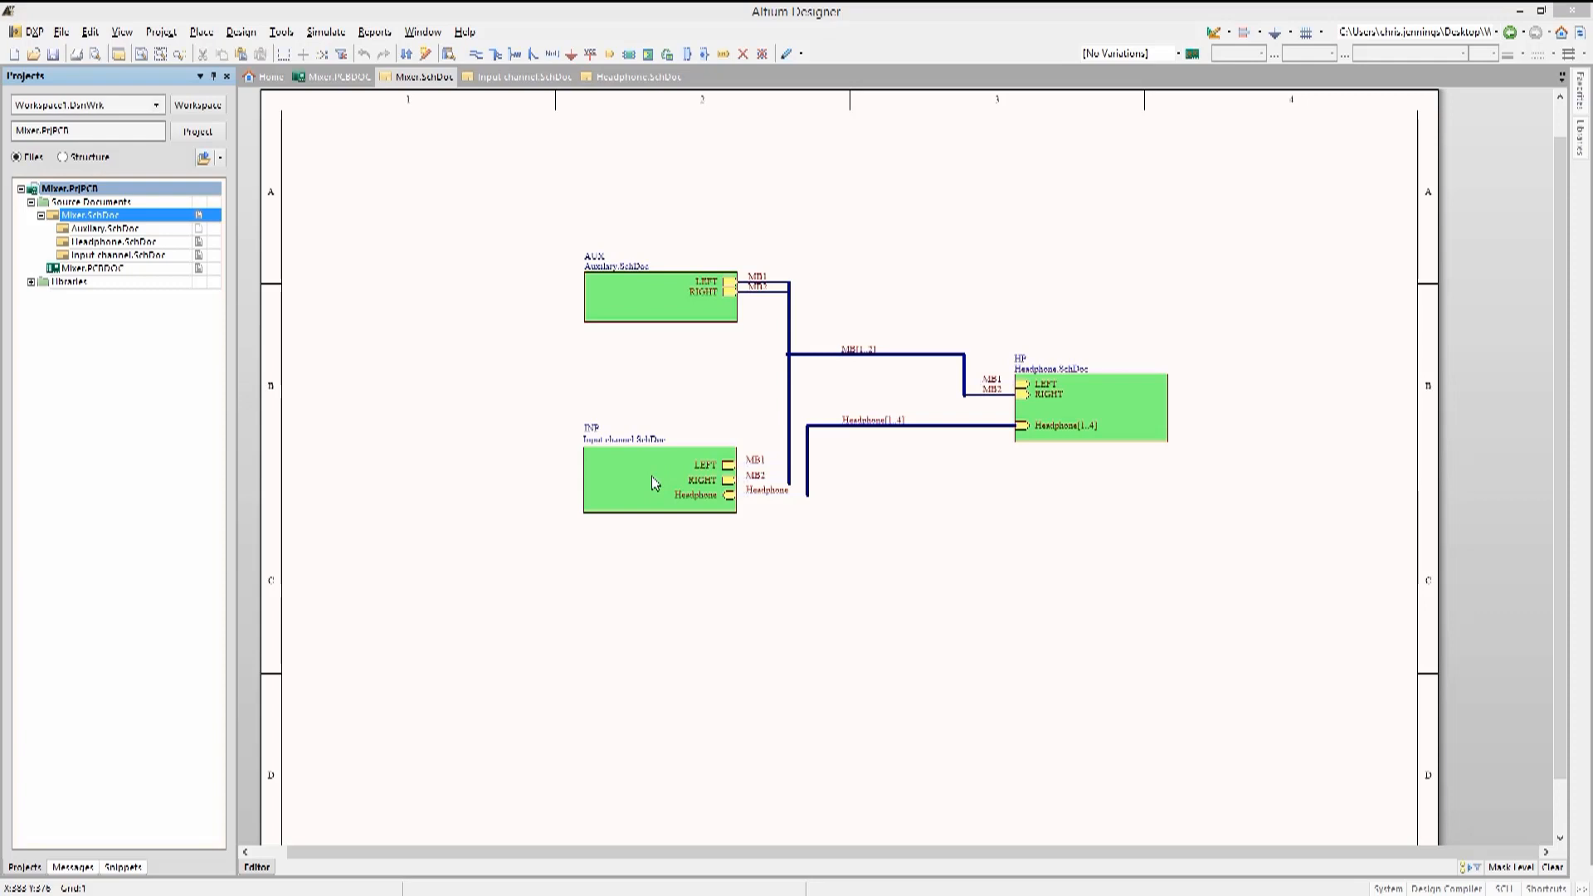
left_click(640, 481)
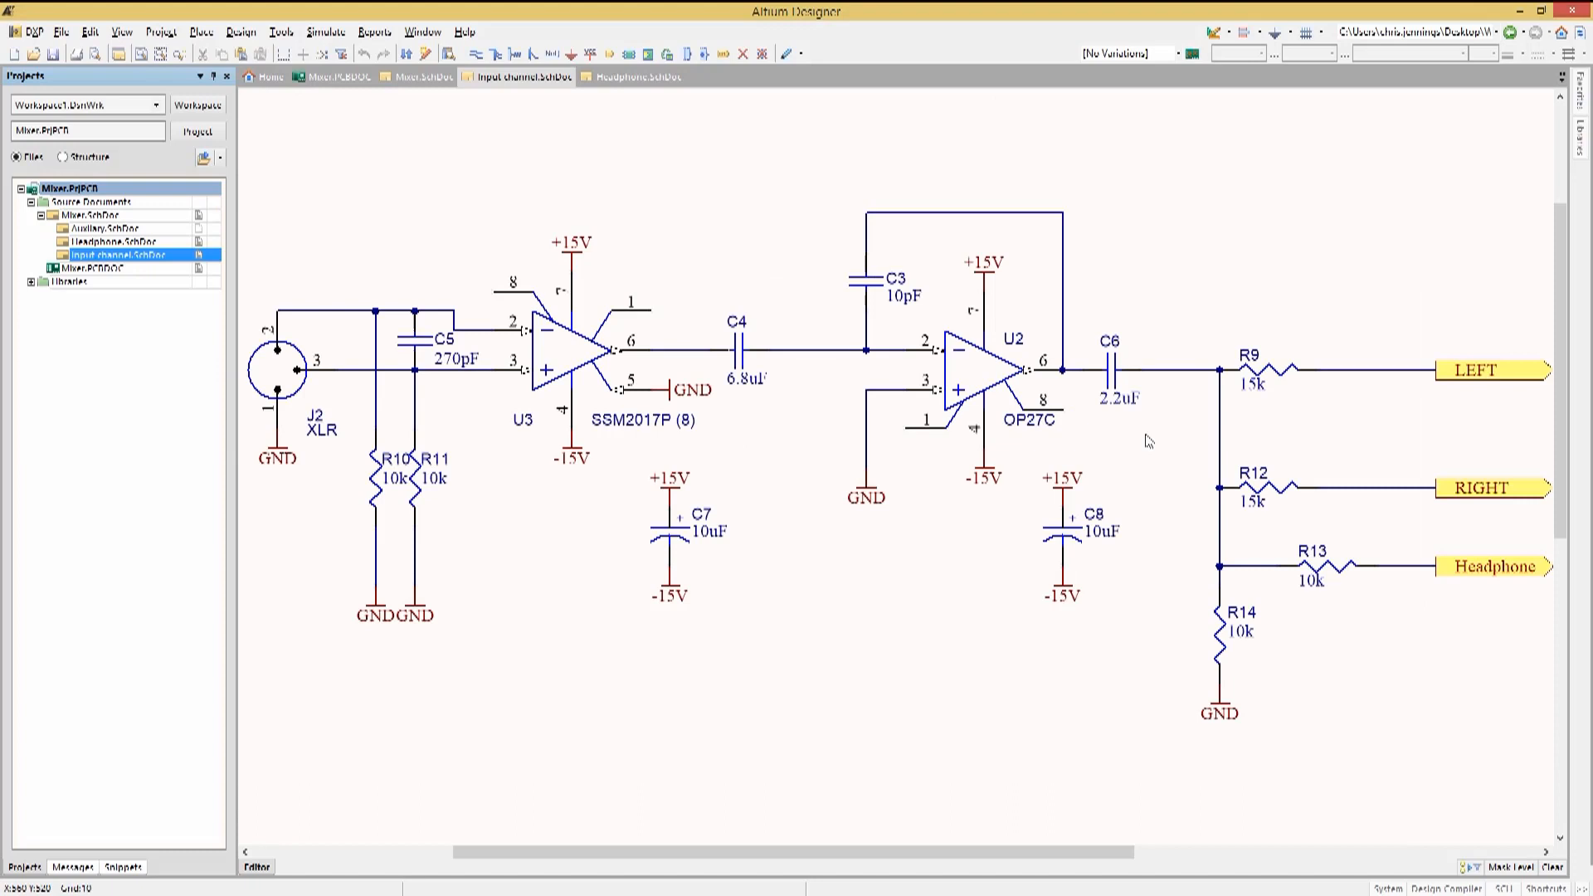
left_click(408, 76)
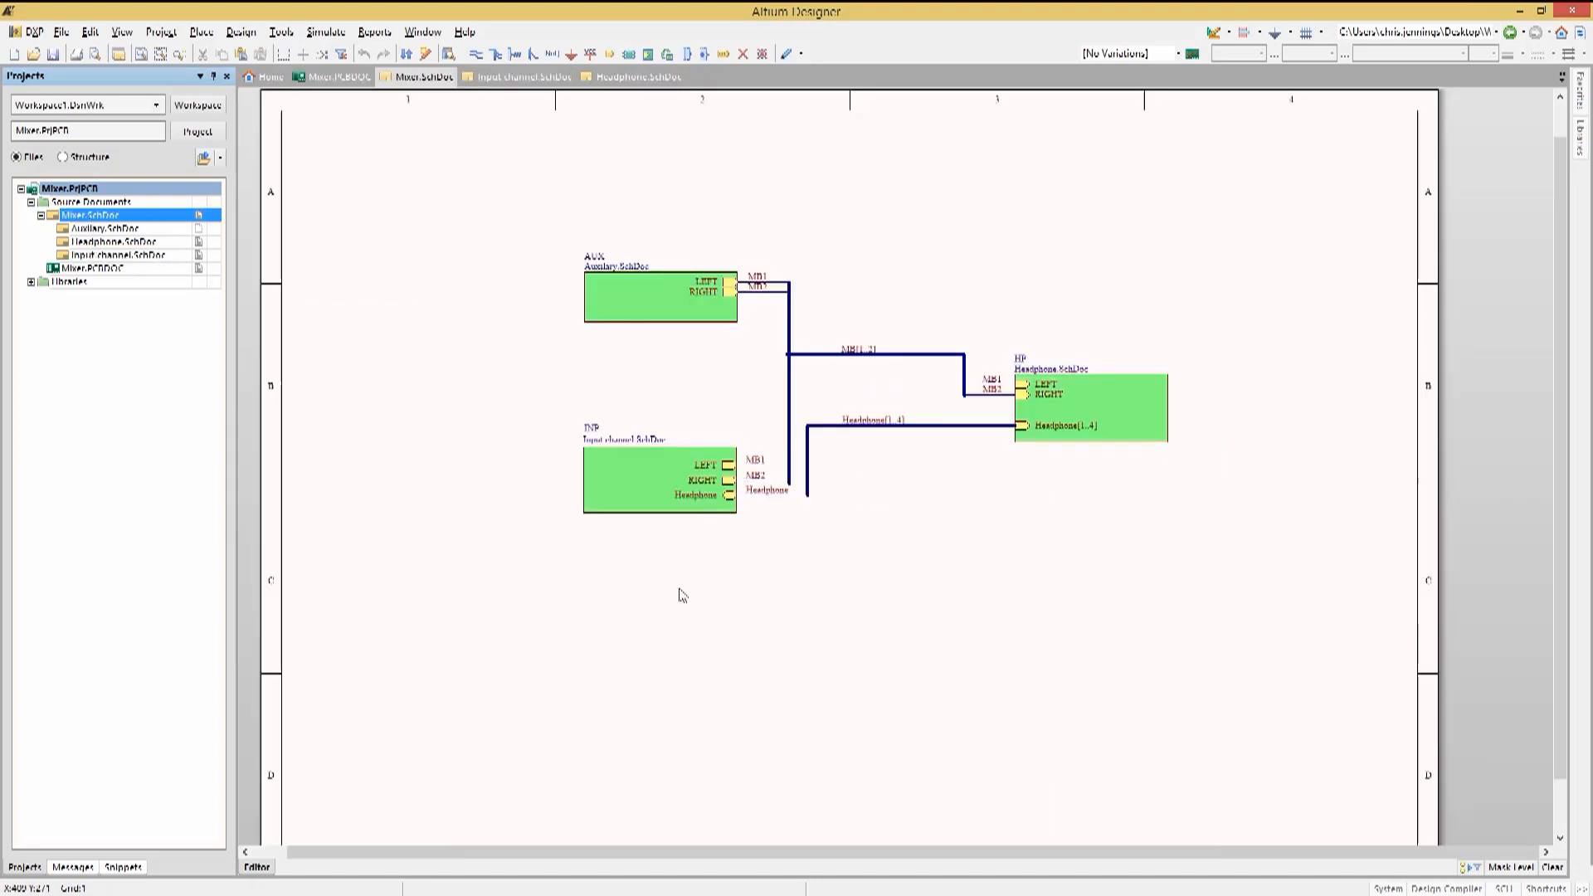
left_click(630, 489)
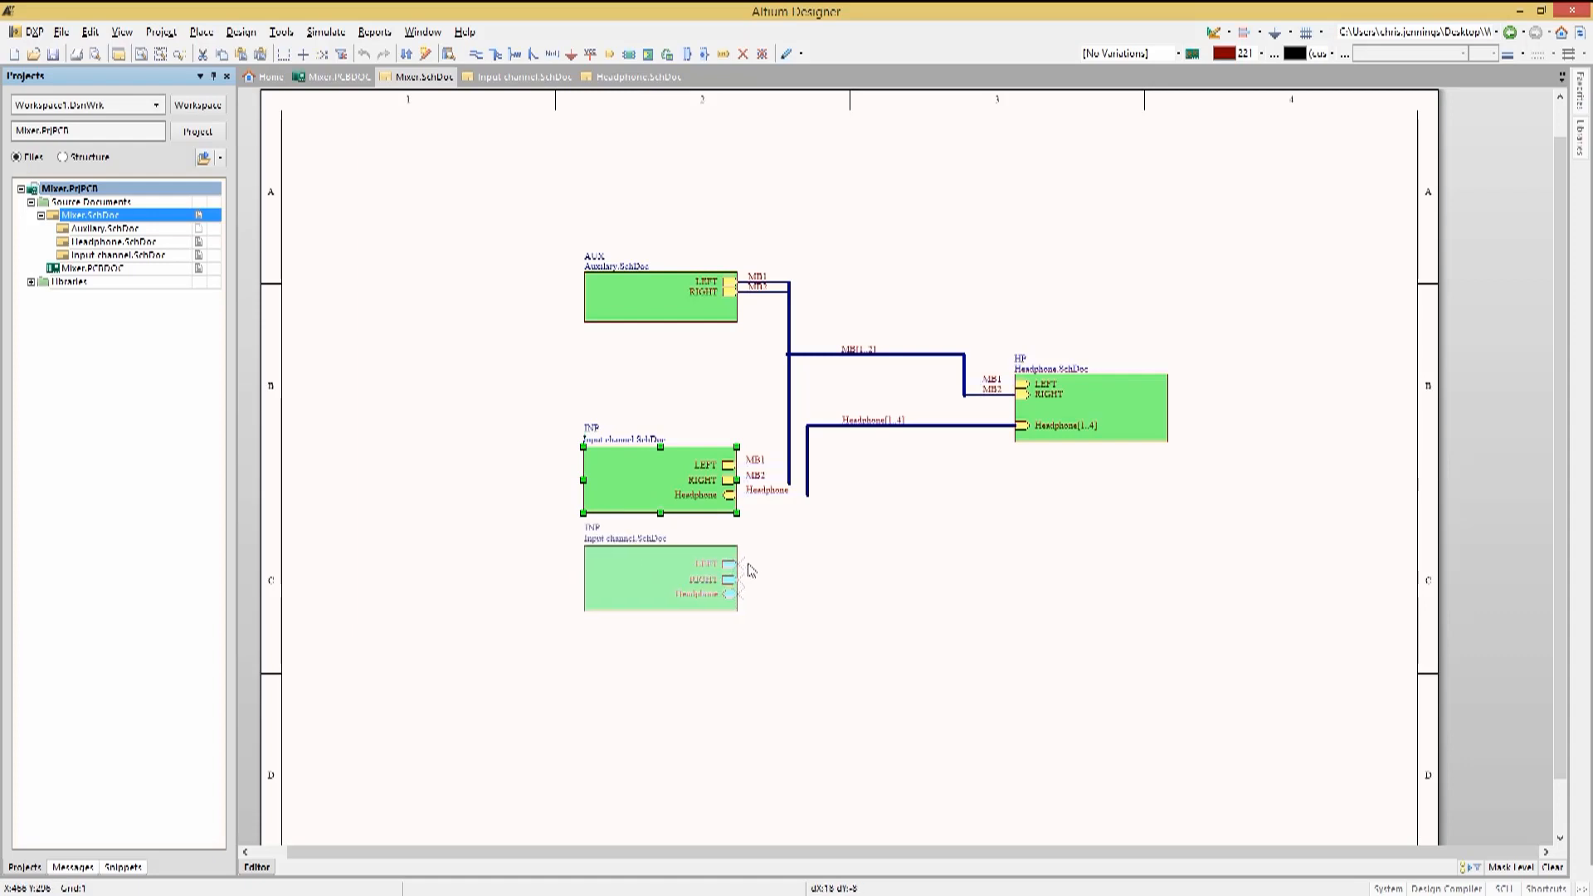
left_click_drag(660, 579, 719, 649)
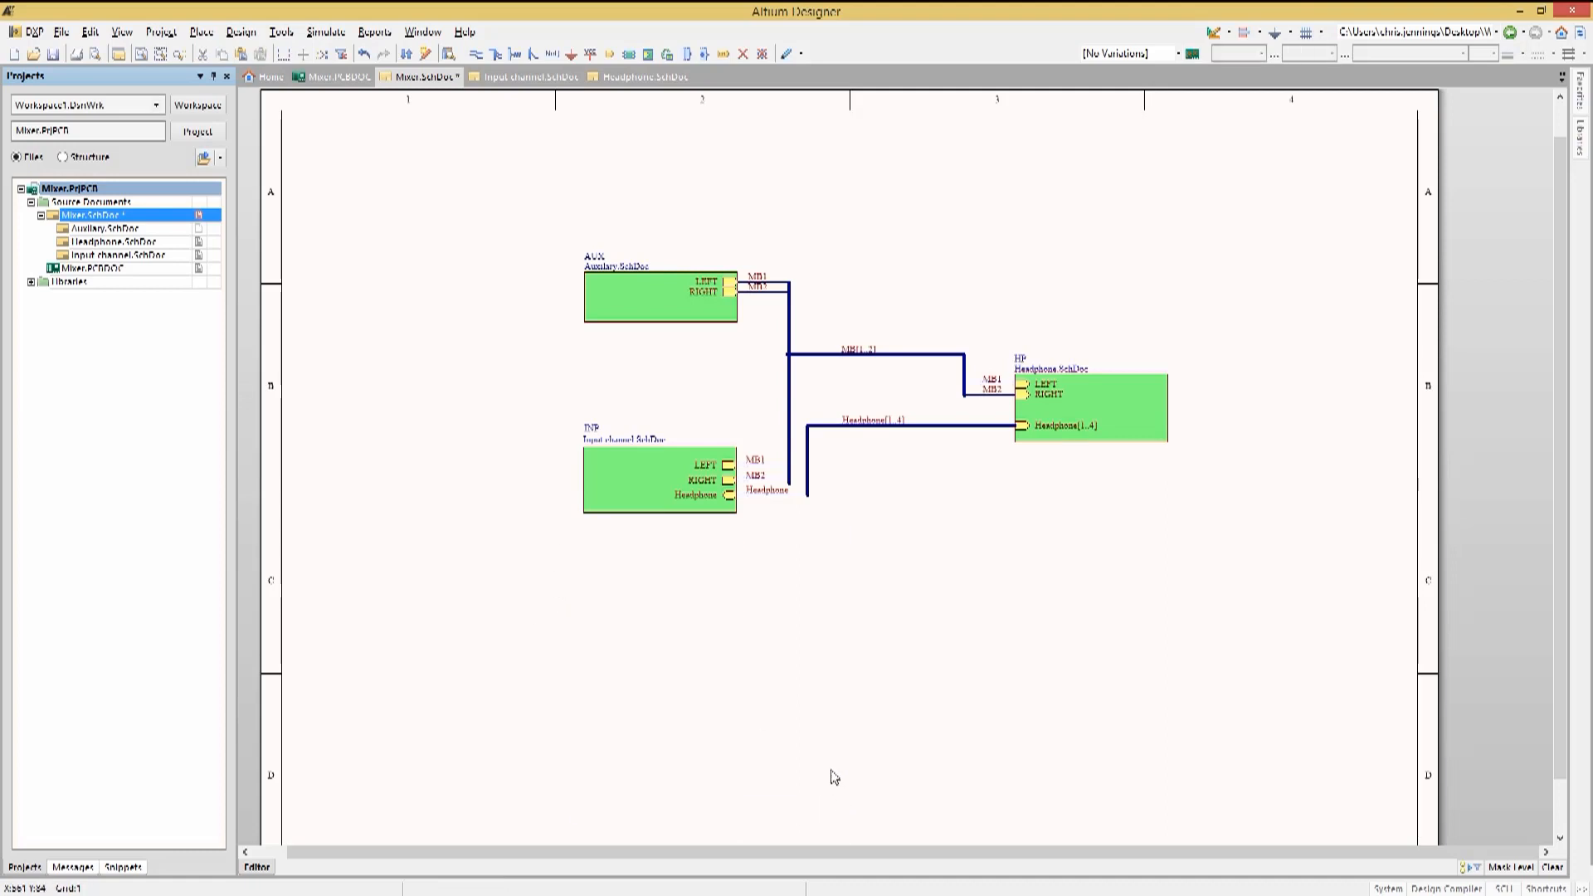
mouse_move(647, 399)
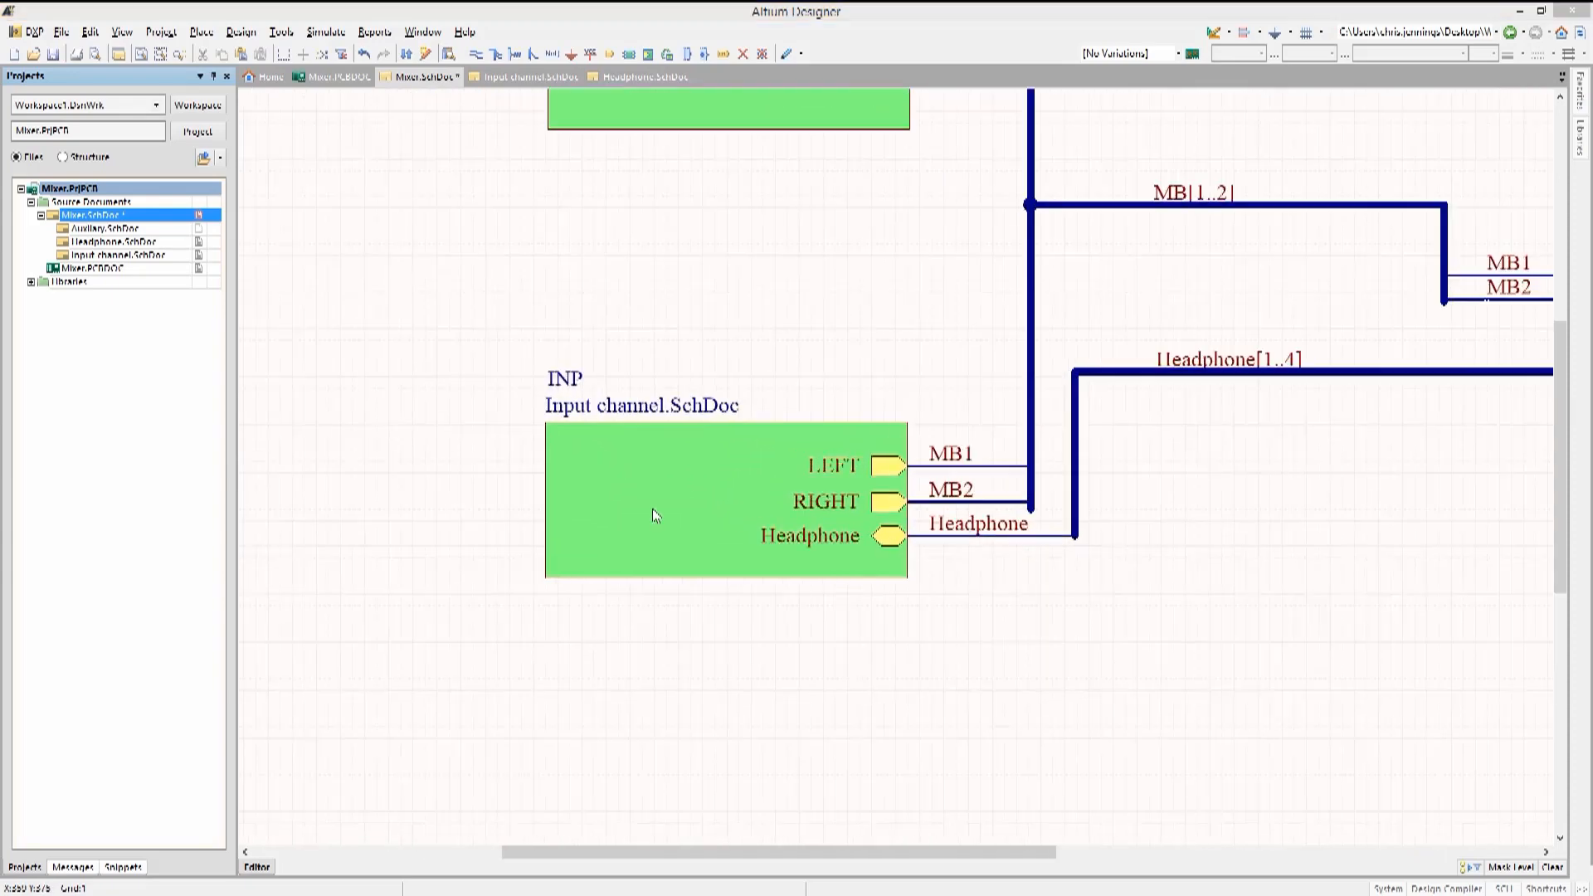
mouse_move(656, 496)
type("Repeat(INP,1,4)")
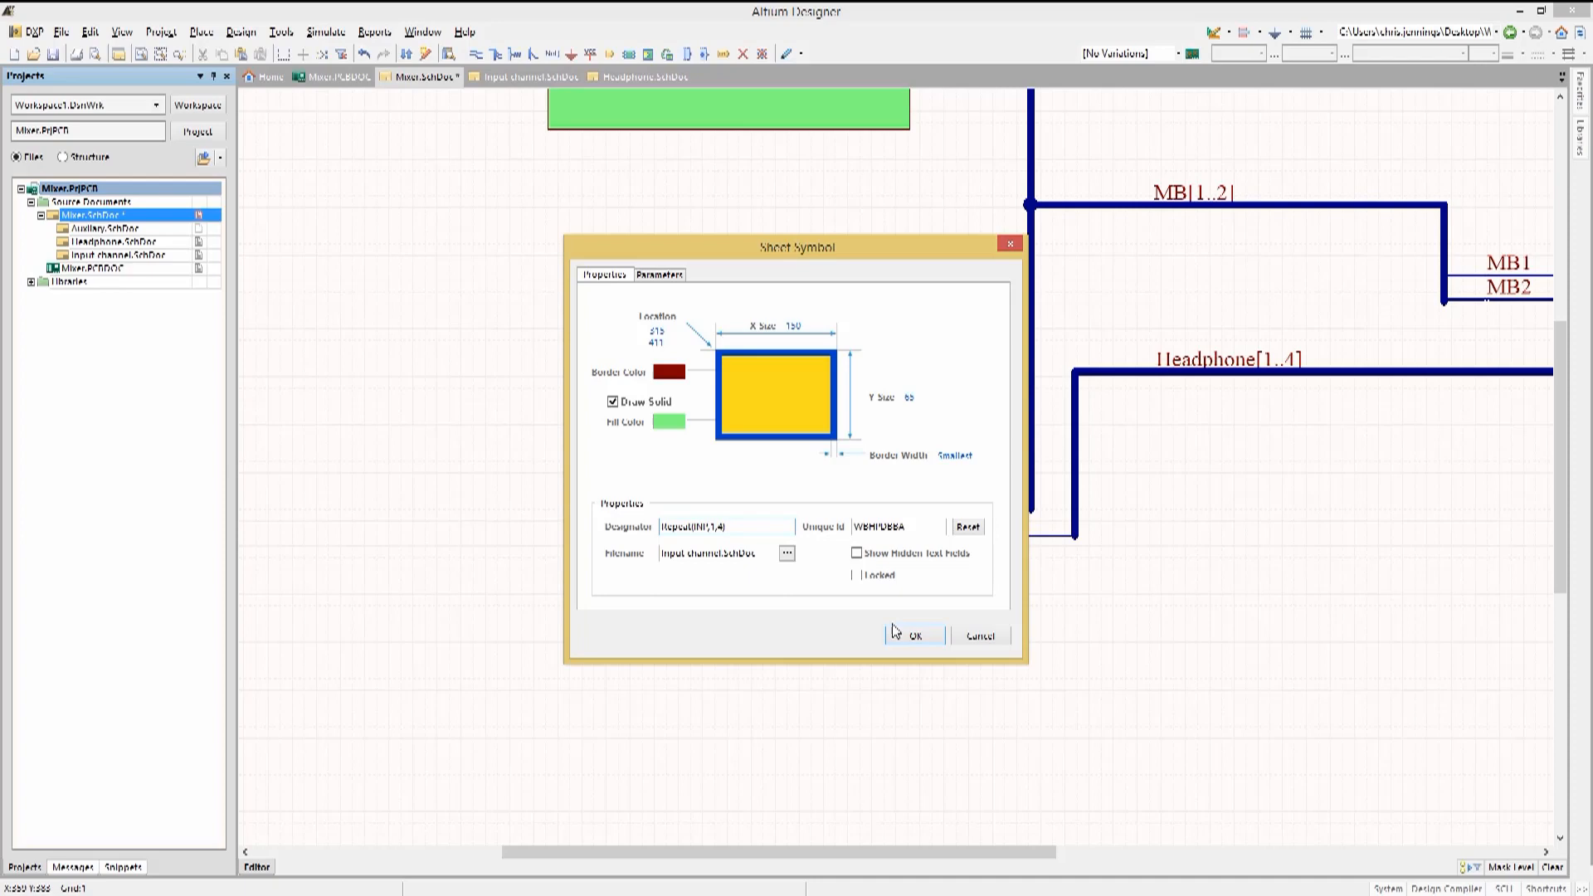
- Confirm the INP sheet symbol's designator as Repeat(INP,1,4)
left_click(917, 634)
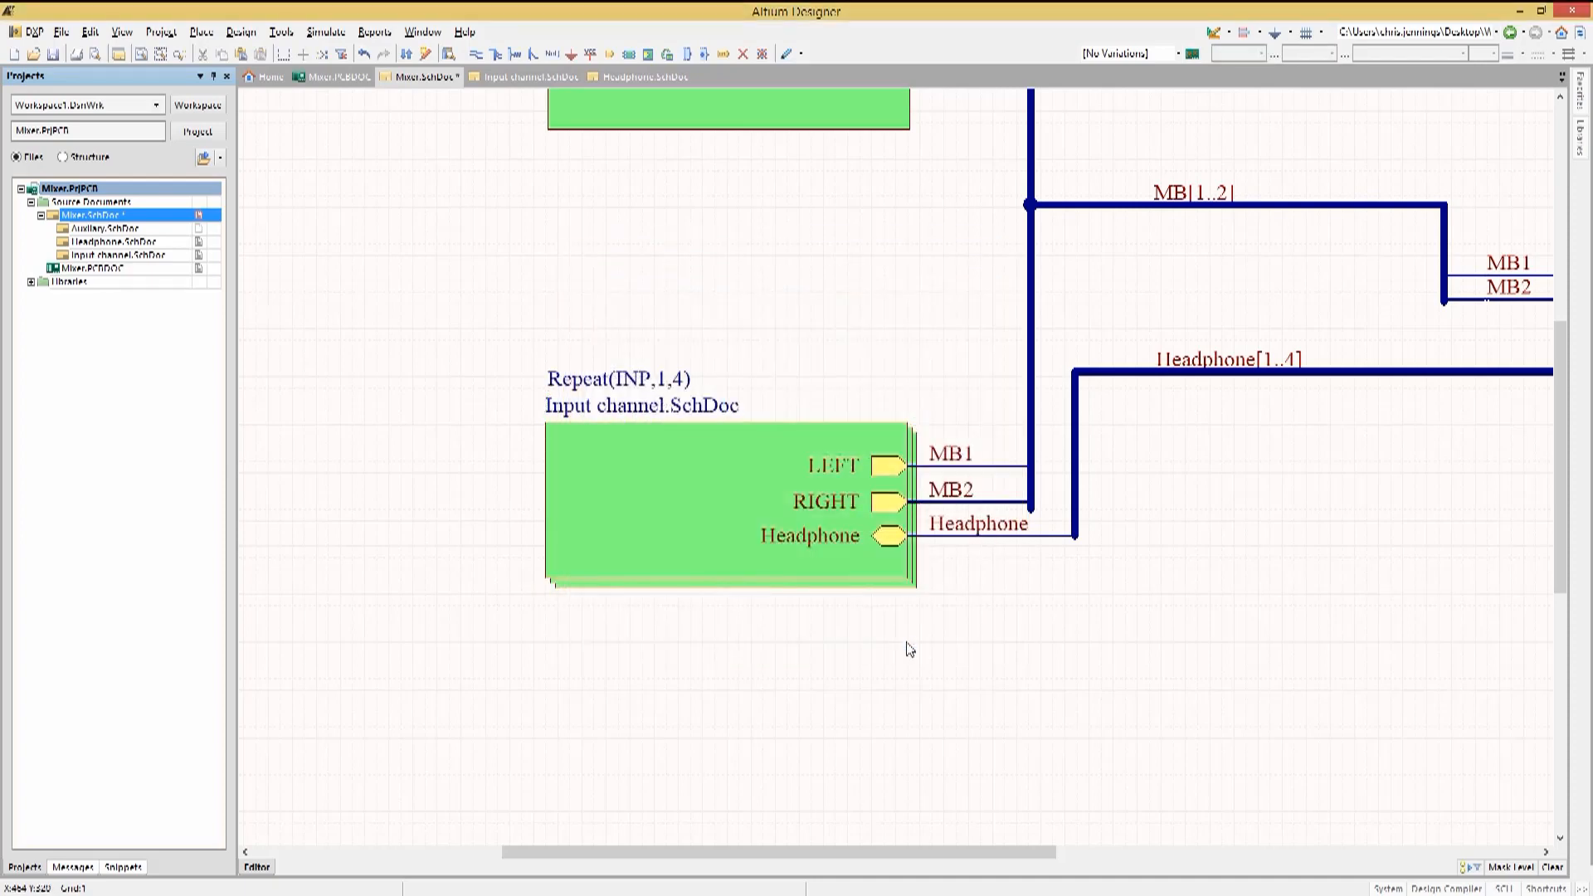
mouse_move(904, 640)
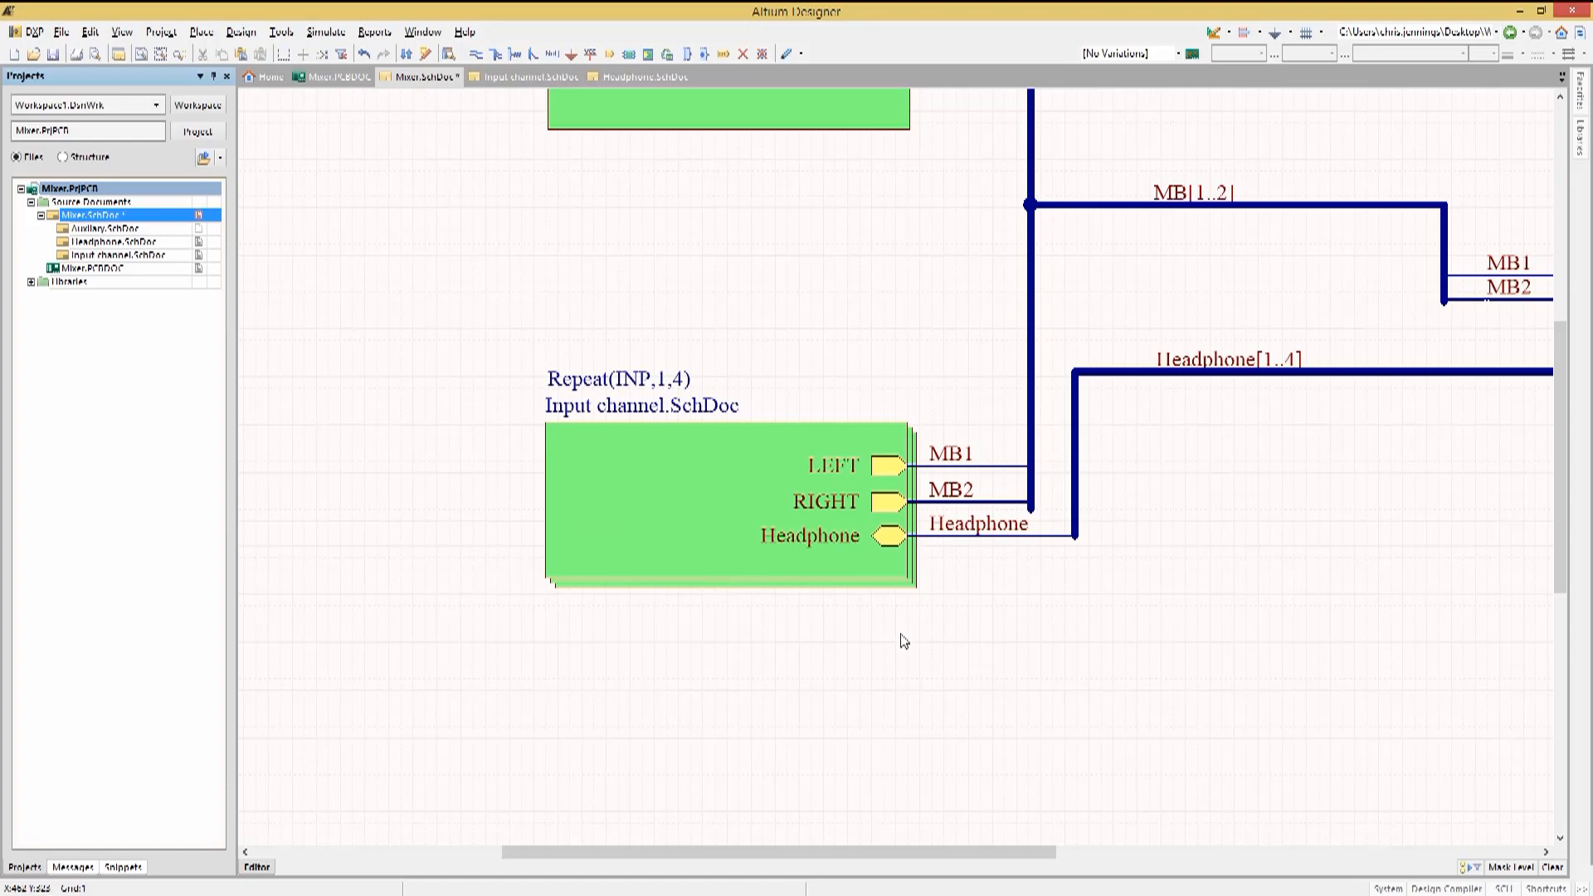
mouse_move(880, 624)
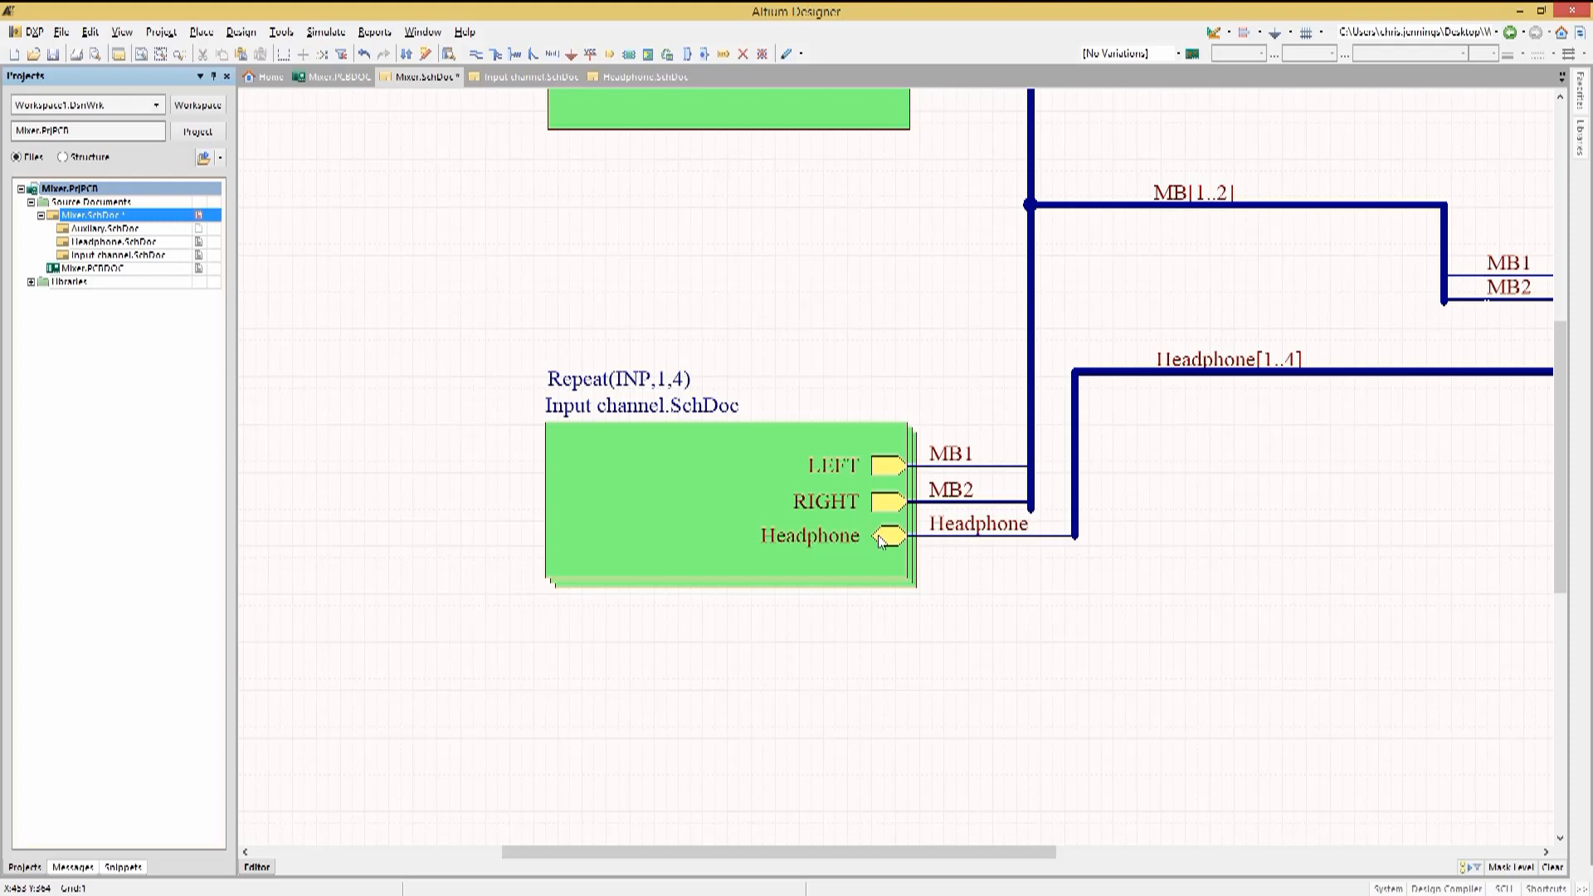
- Edit the Headphone sheet entry name to Repeat(Headphone)
double_click(882, 536)
type("epeat(Headphone)")
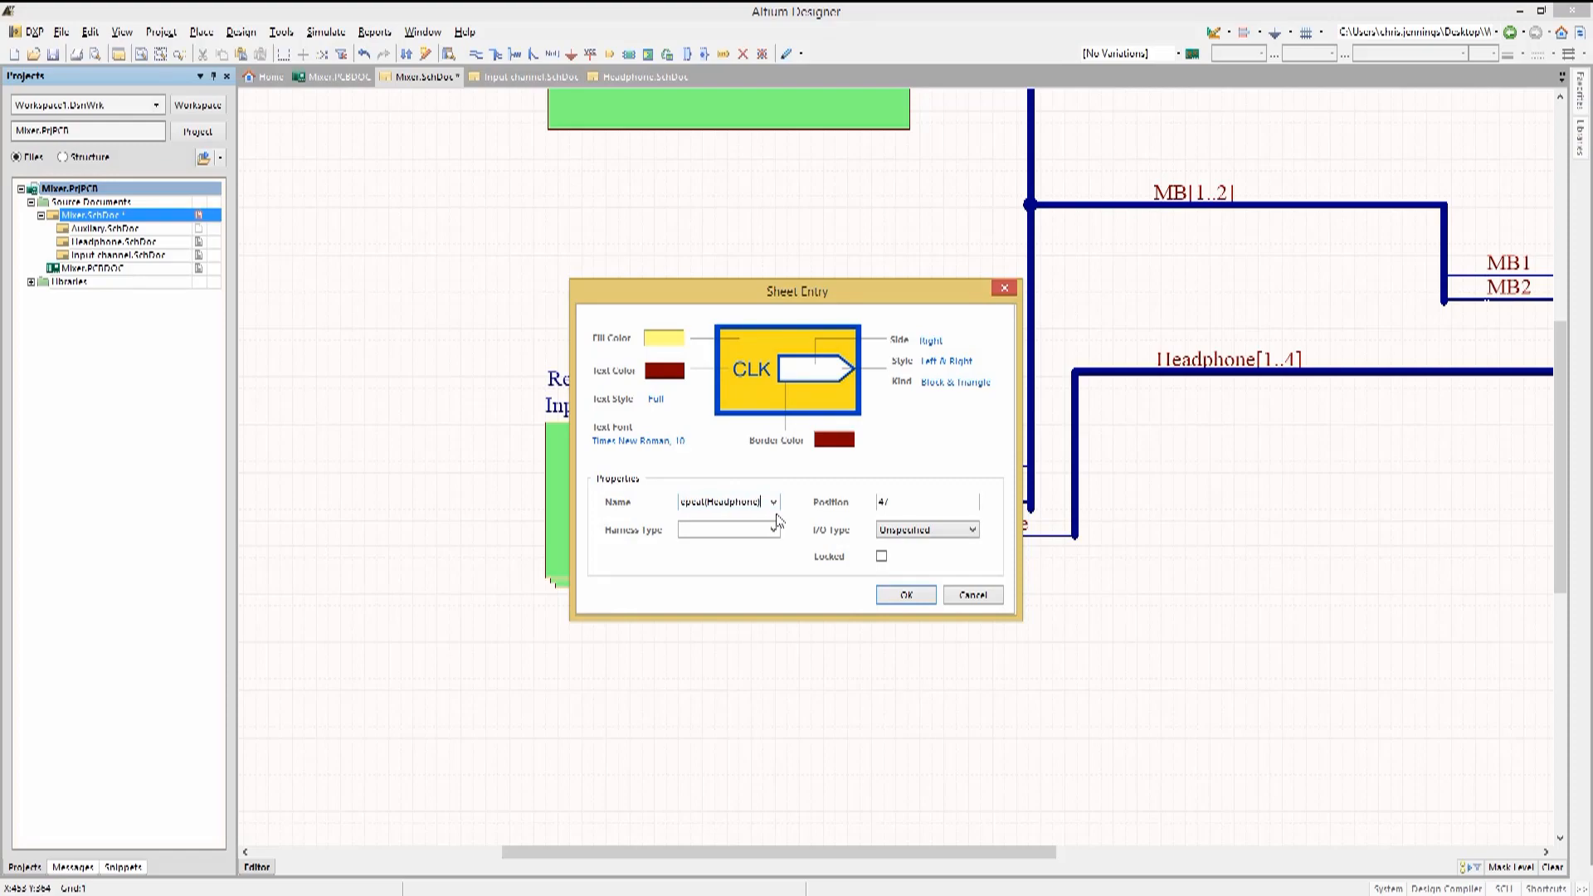
left_click(906, 594)
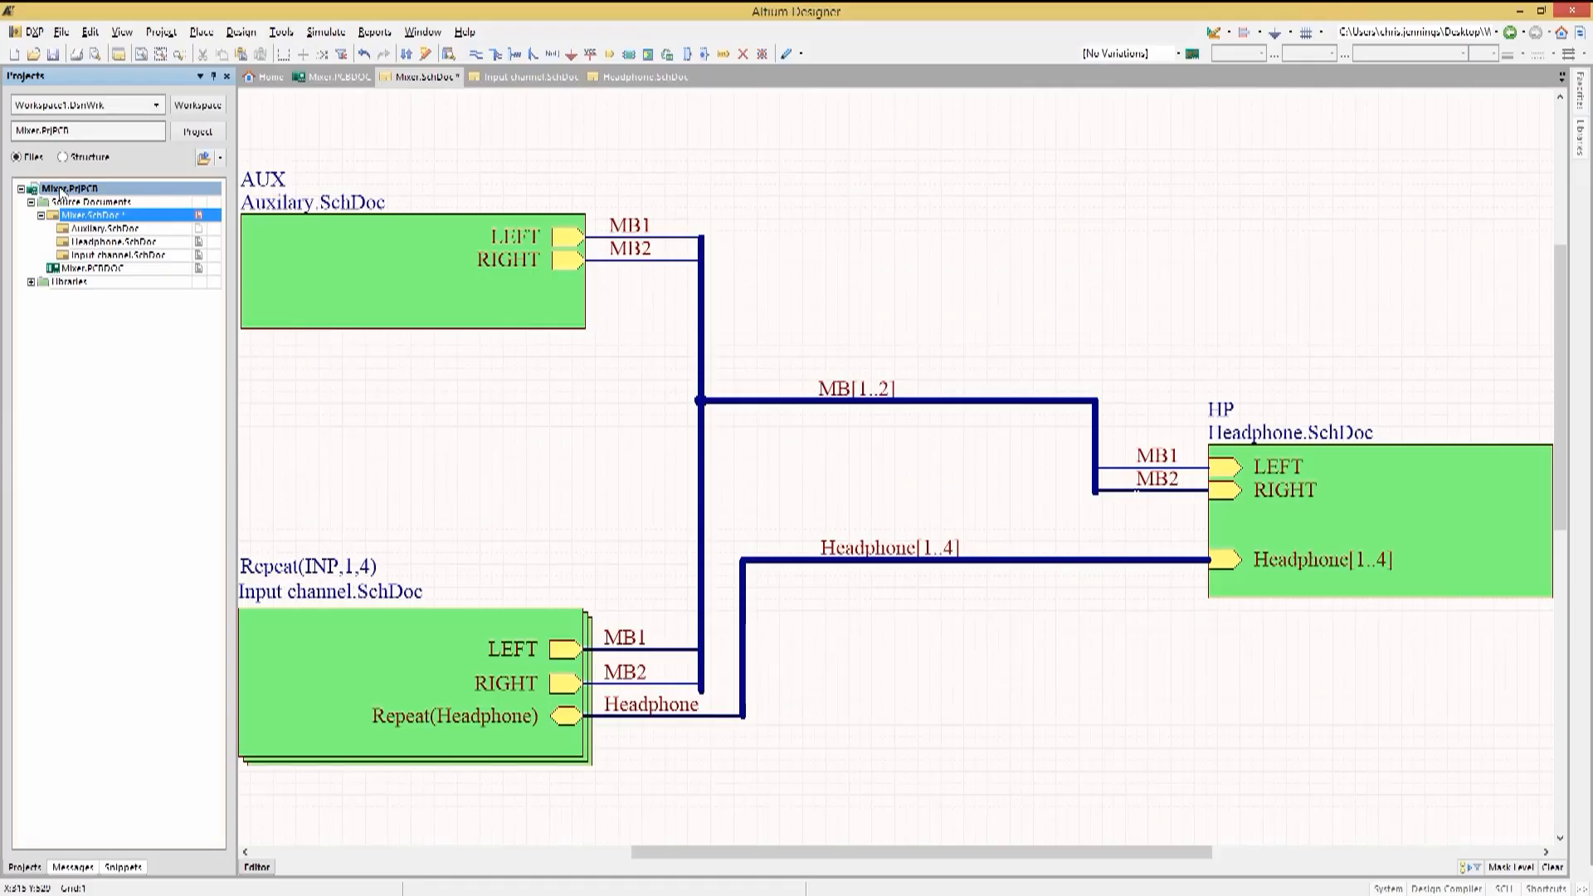
- View the compiled Input channel schematic on its INP4 instance with INP4_ annotations
left_click(99, 214)
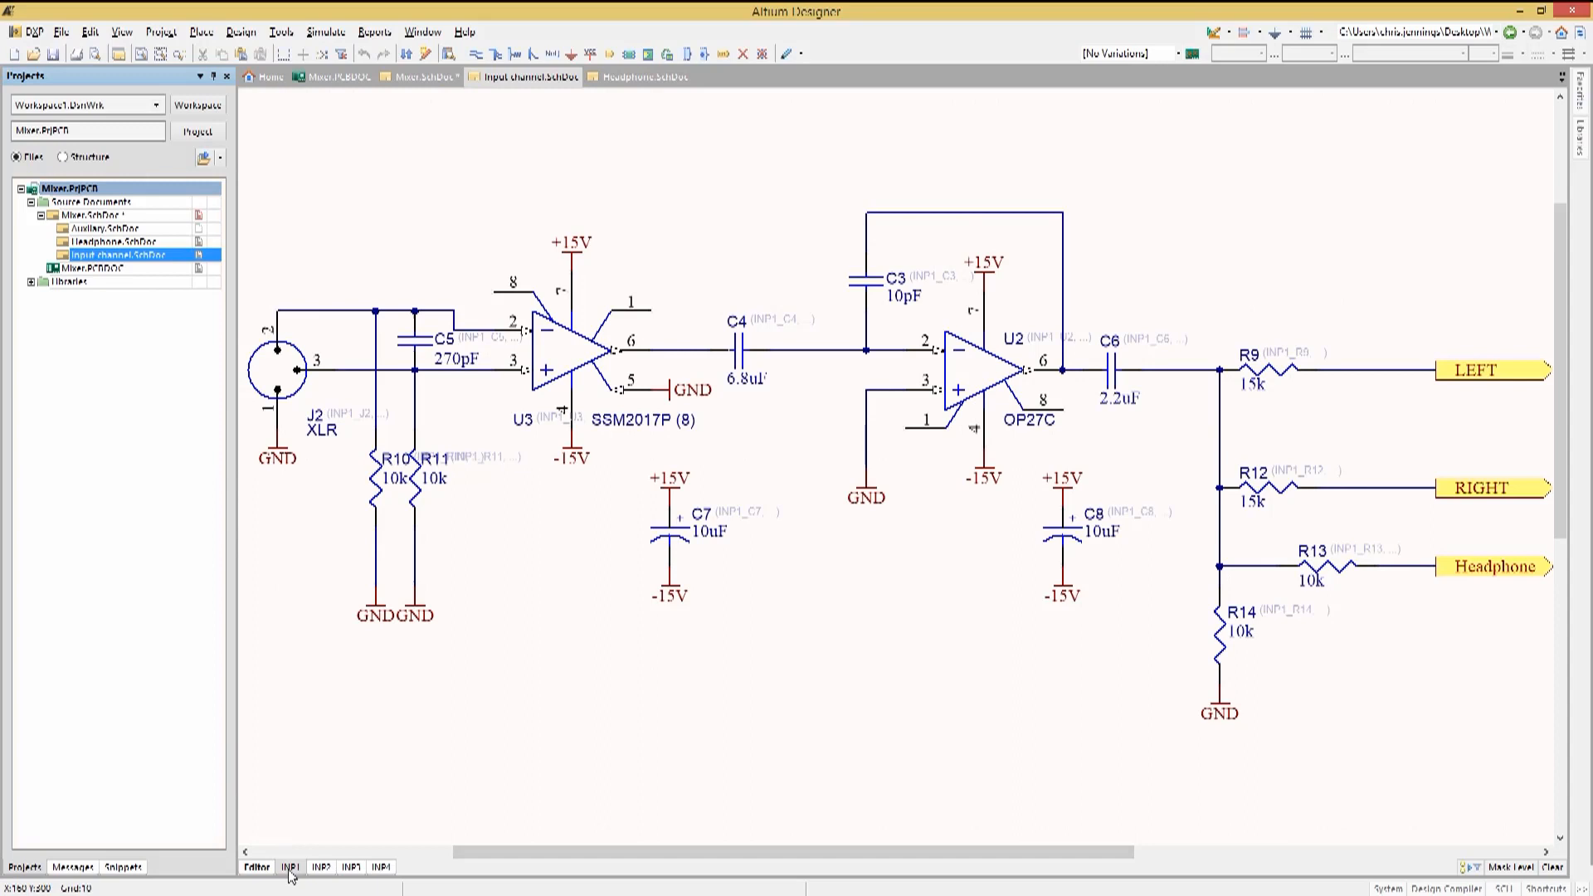
left_click(381, 867)
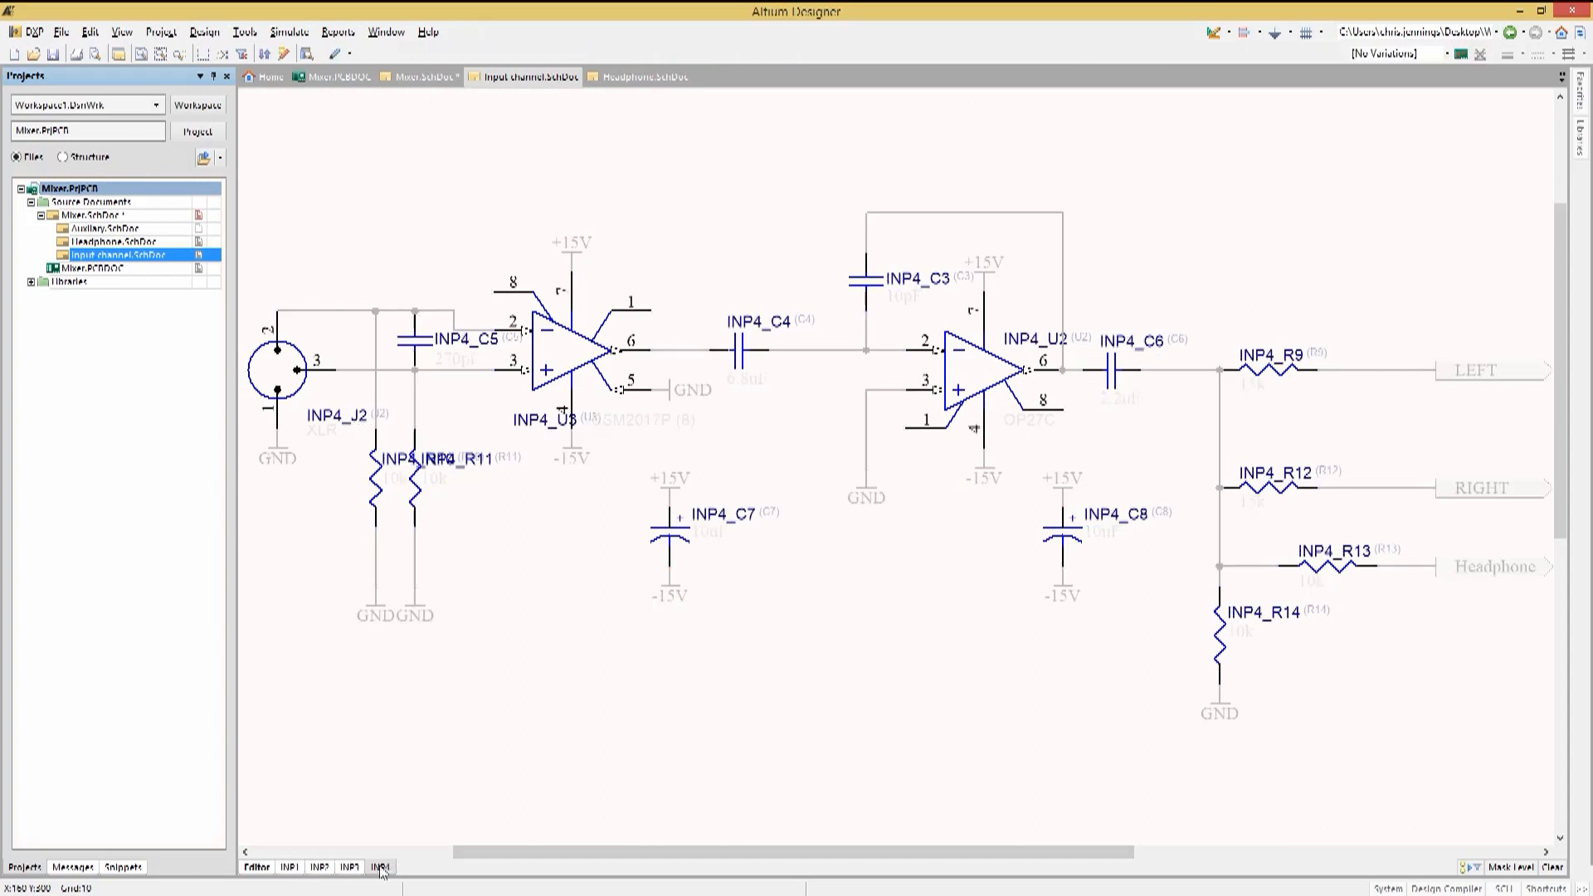
mouse_move(268, 869)
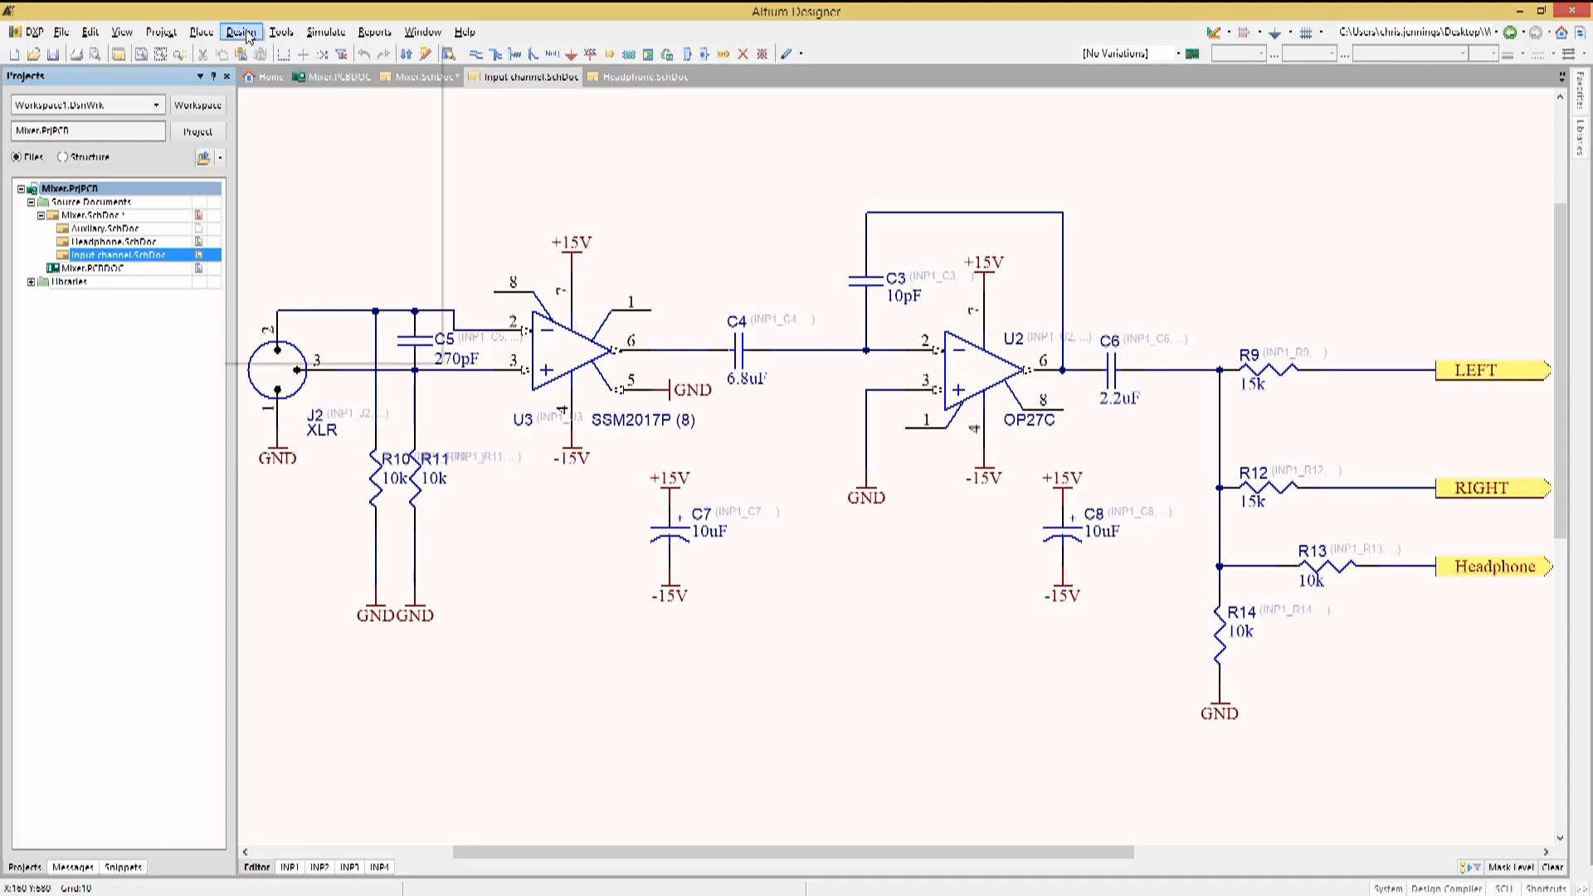
- Update Mixer.PCBDOC from the schematics, executing all changes and dismissing the change order
left_click(236, 30)
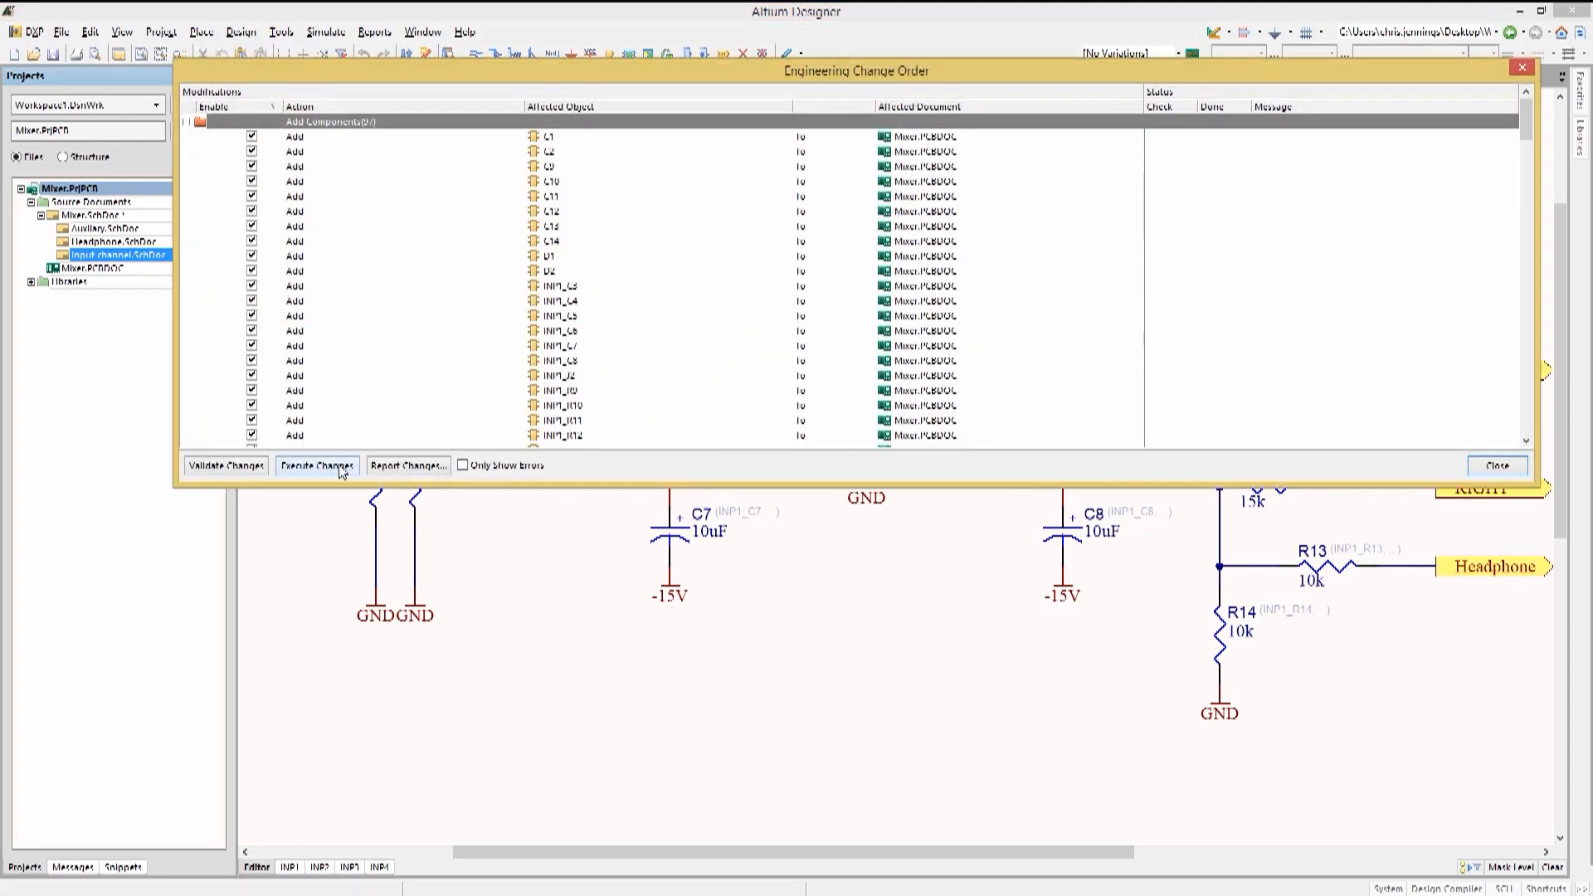
left_click(316, 465)
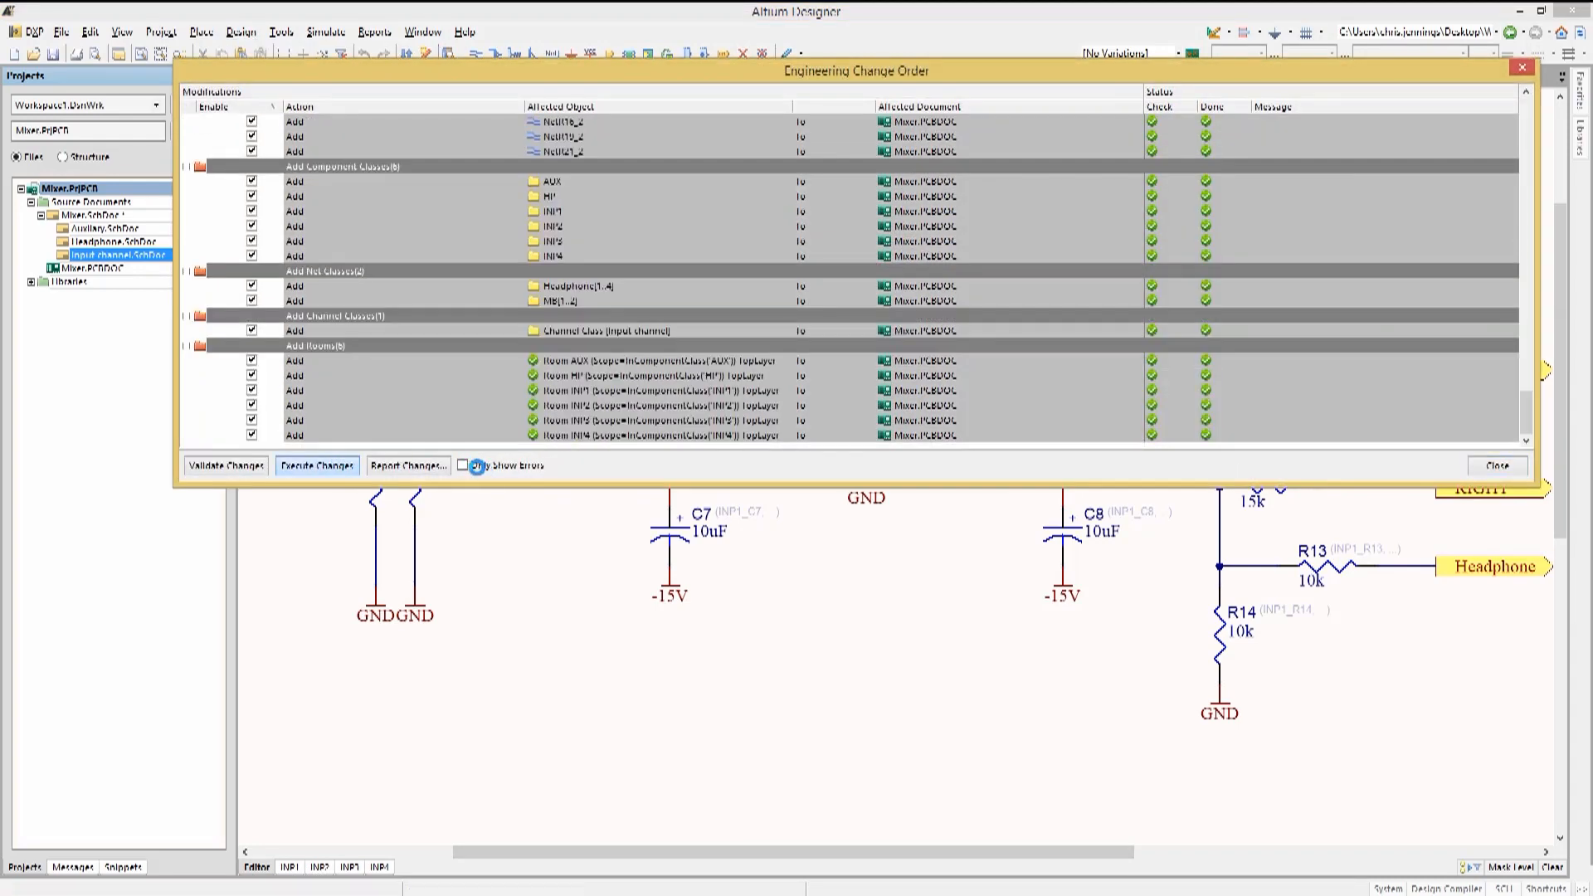
left_click(316, 465)
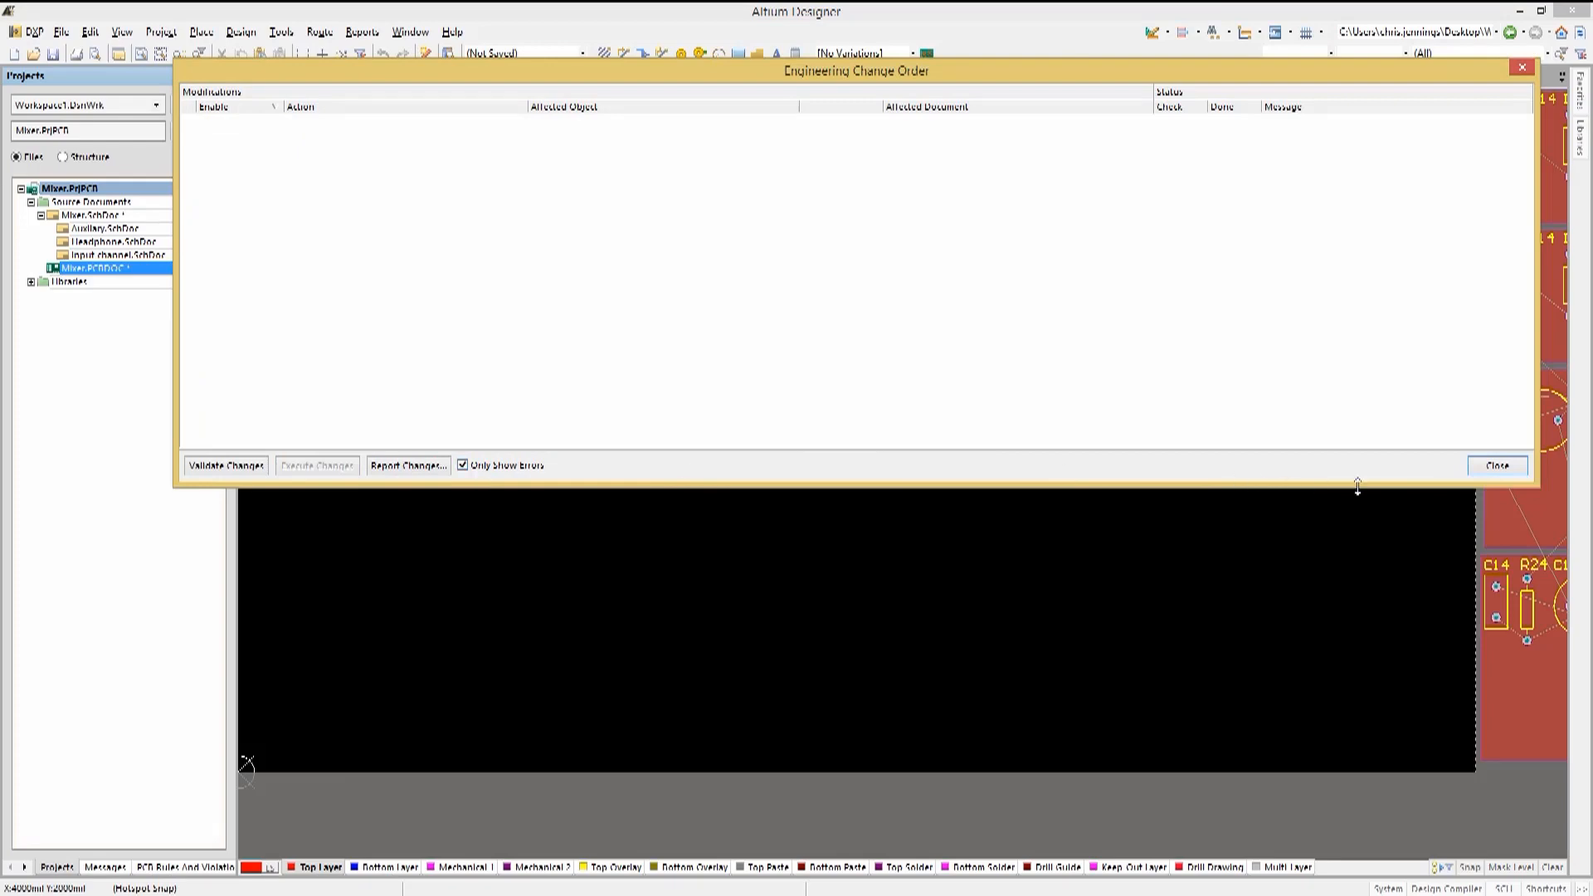
left_click(1501, 464)
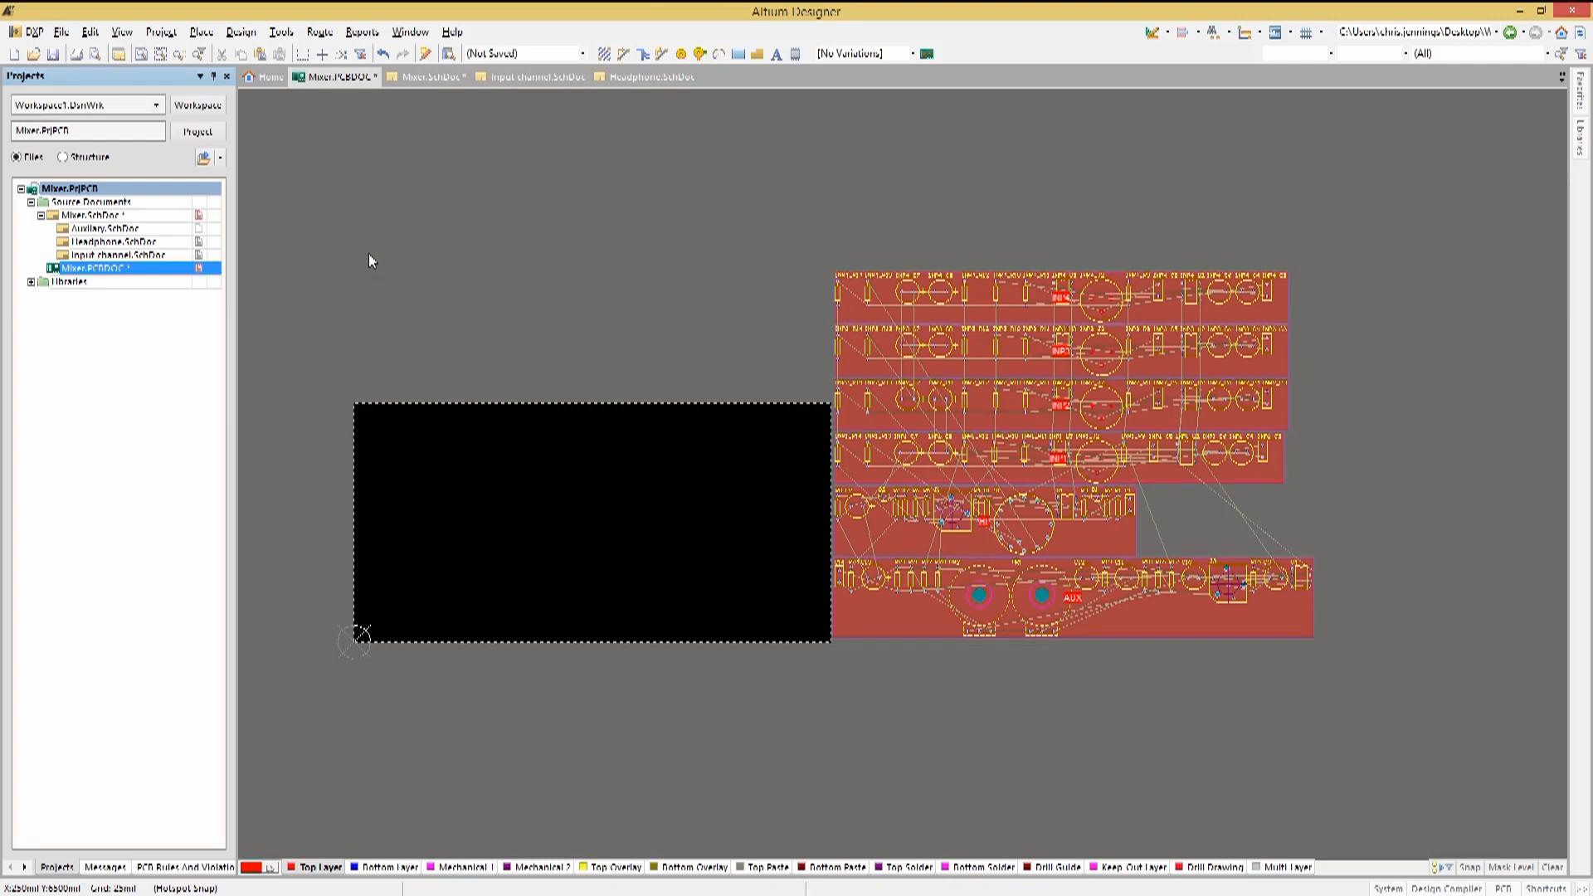
mouse_move(370, 282)
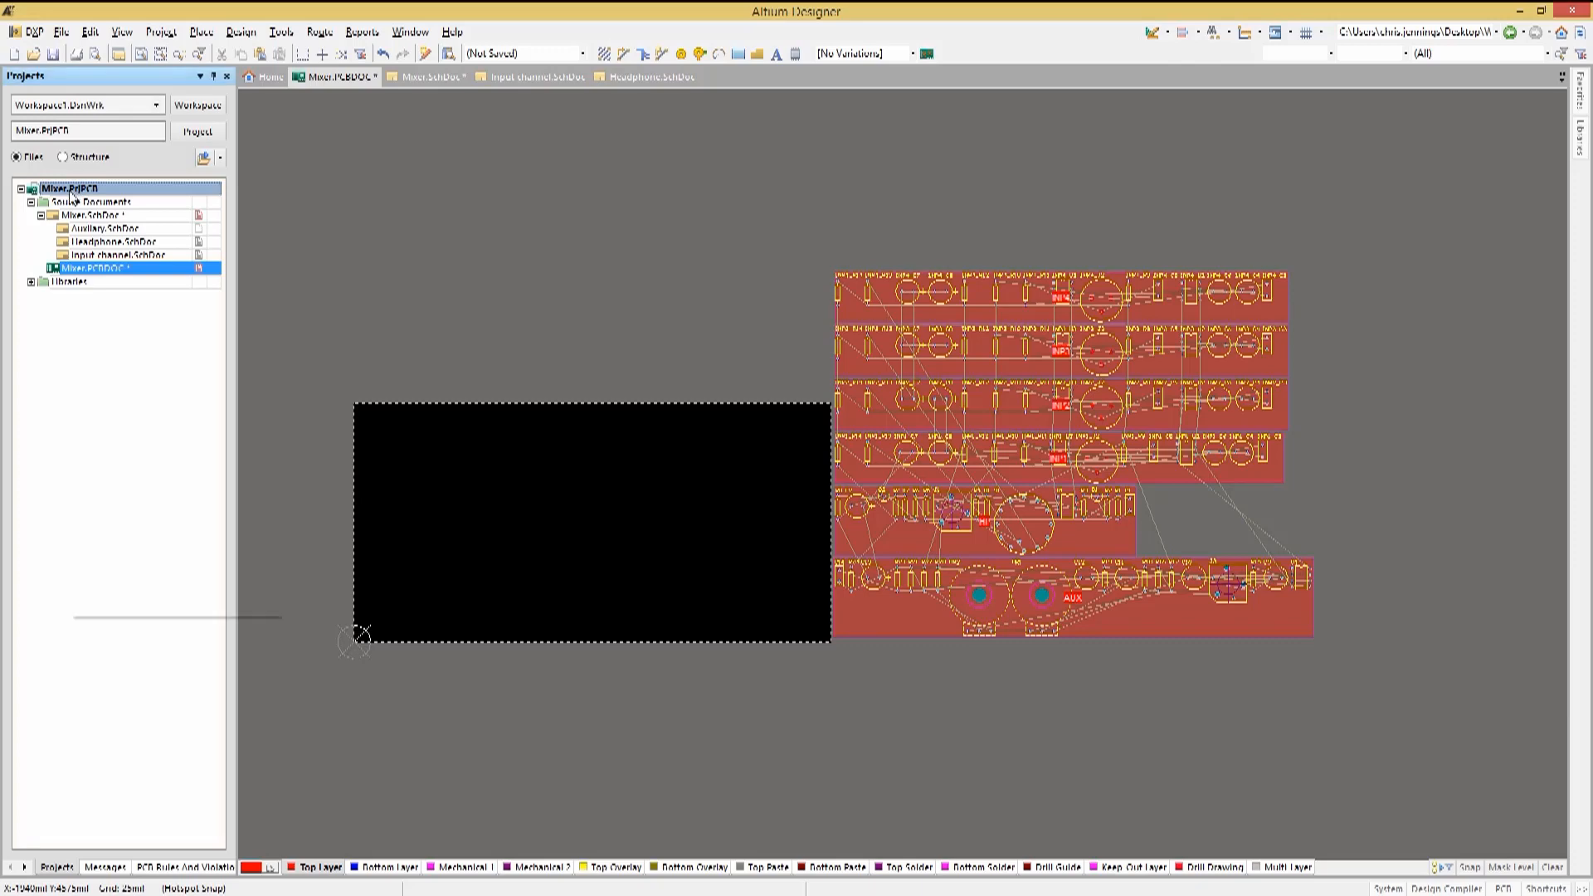
- In Project Options Multi-Channel, set flat numeric room naming and room-name plus designator format
right_click(58, 187)
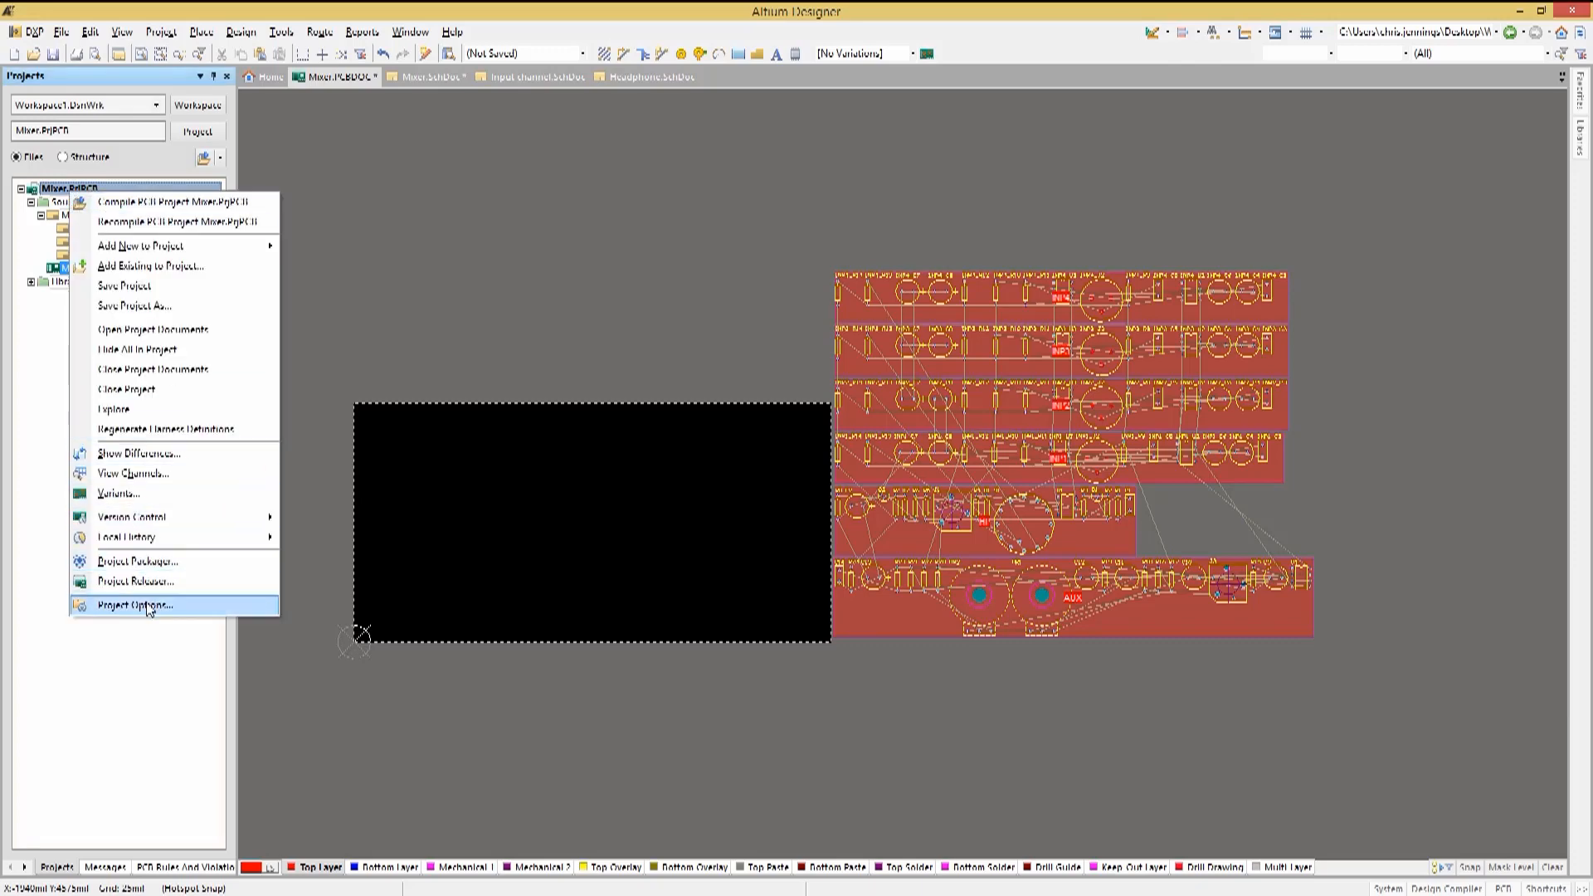
left_click(145, 604)
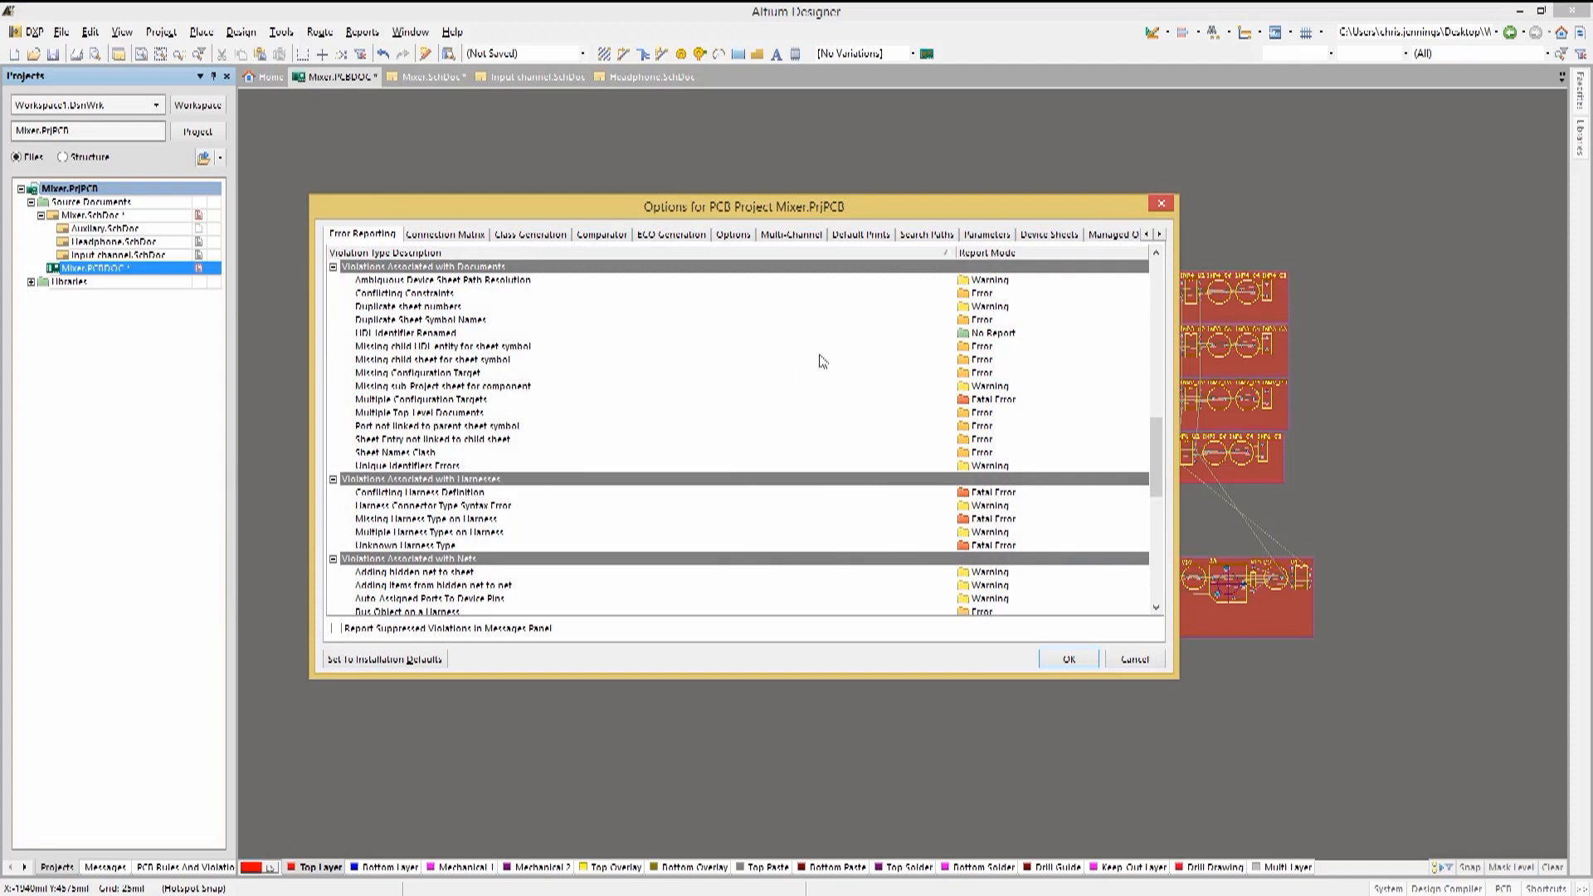
left_click(790, 234)
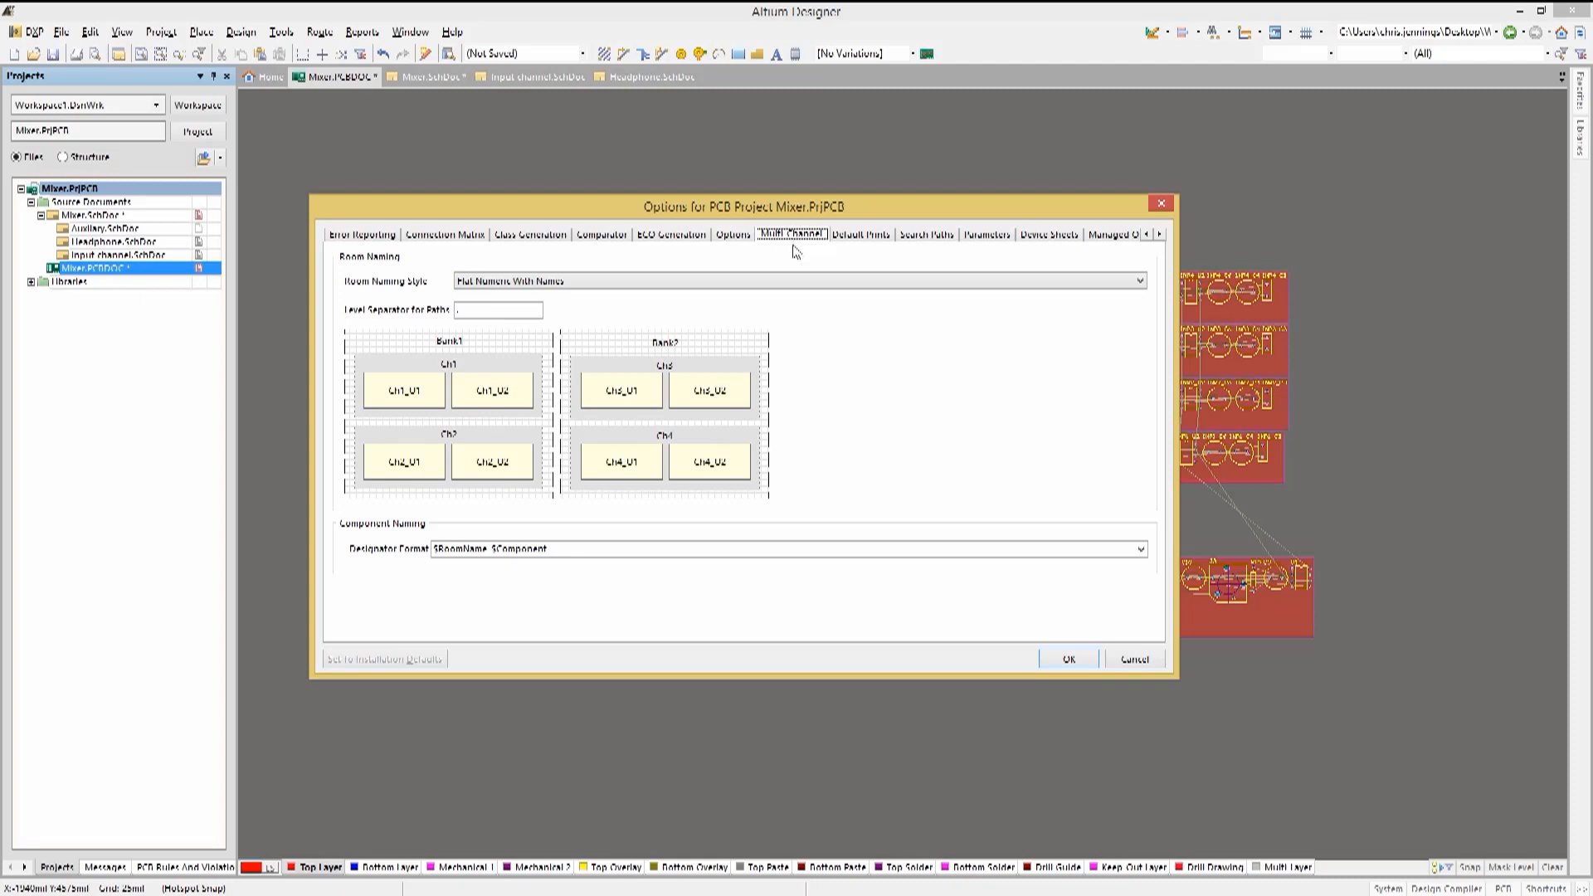
mouse_move(803, 270)
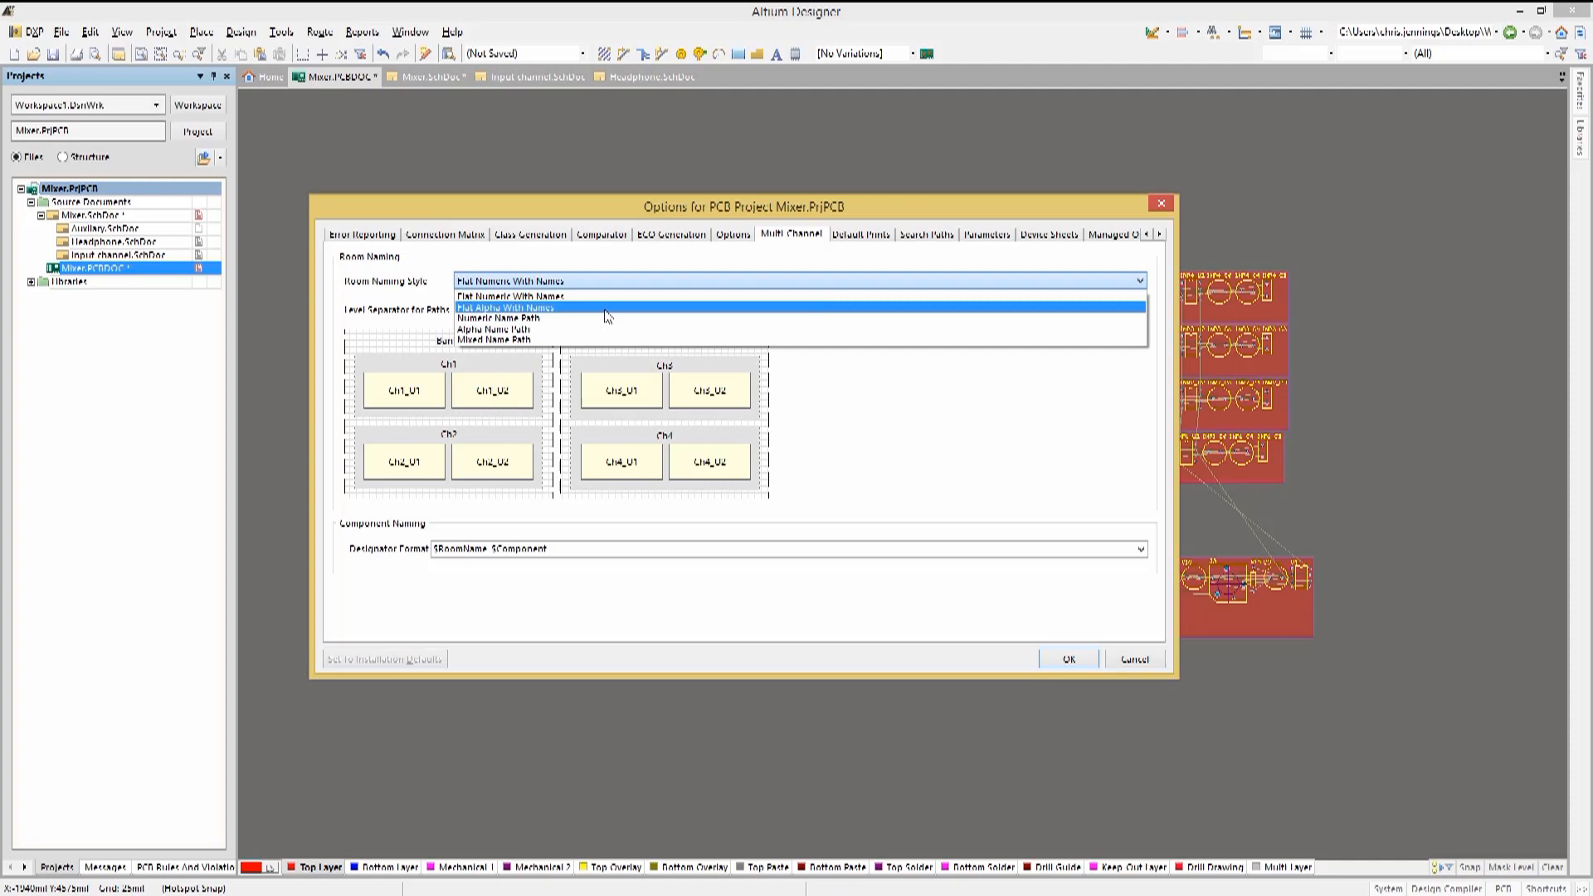
left_click(504, 306)
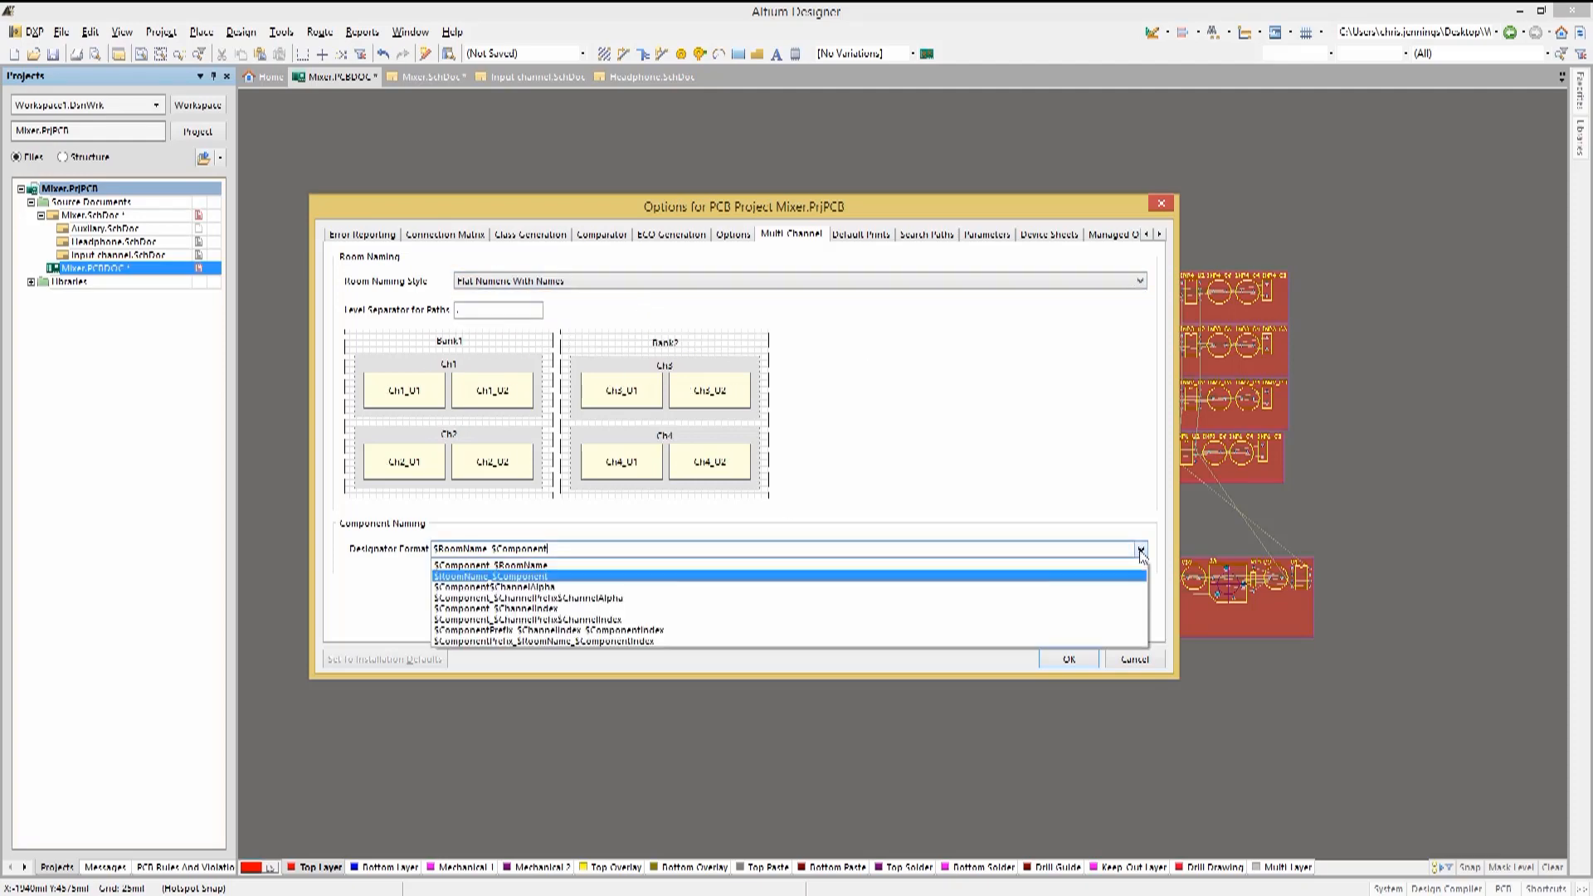
left_click(550, 631)
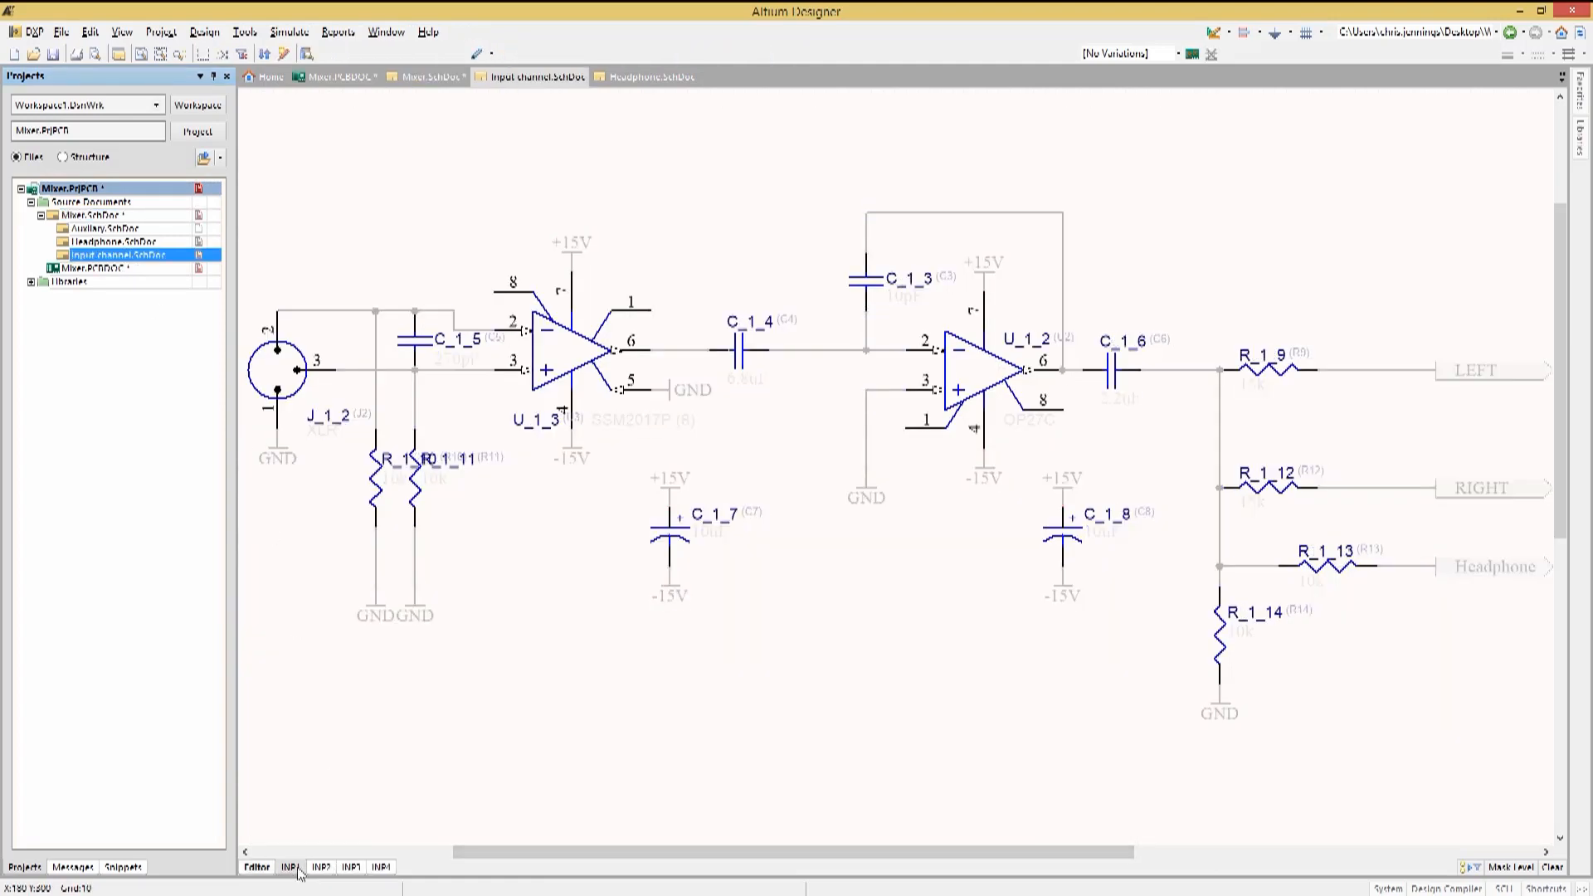
- Check a compiled input channel sheet and execute the designator changes onto the PCB
left_click(352, 868)
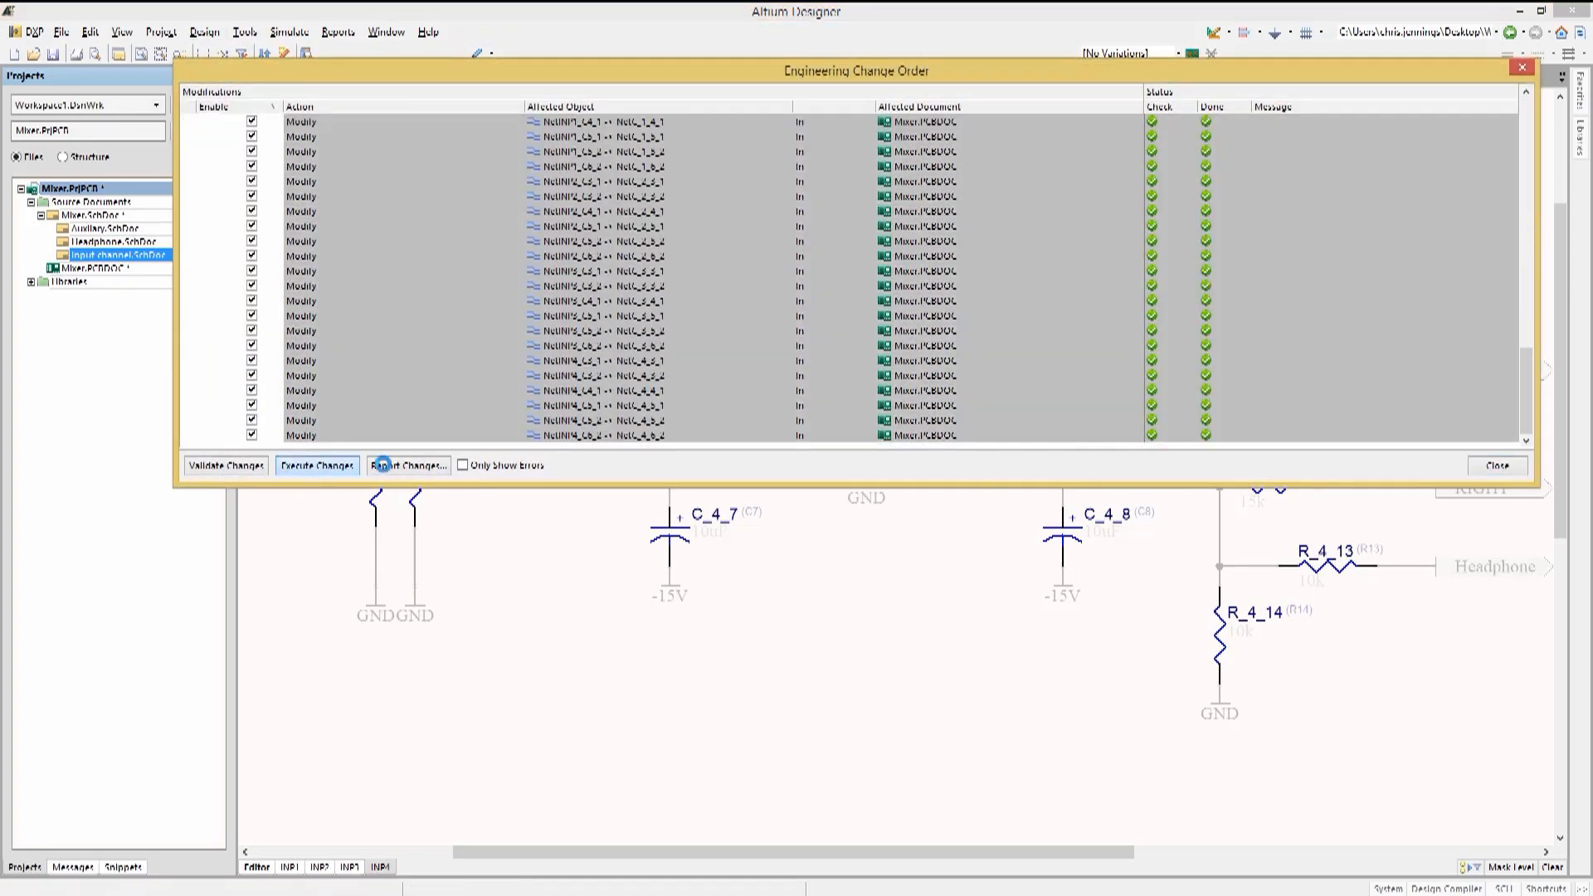
left_click(1497, 464)
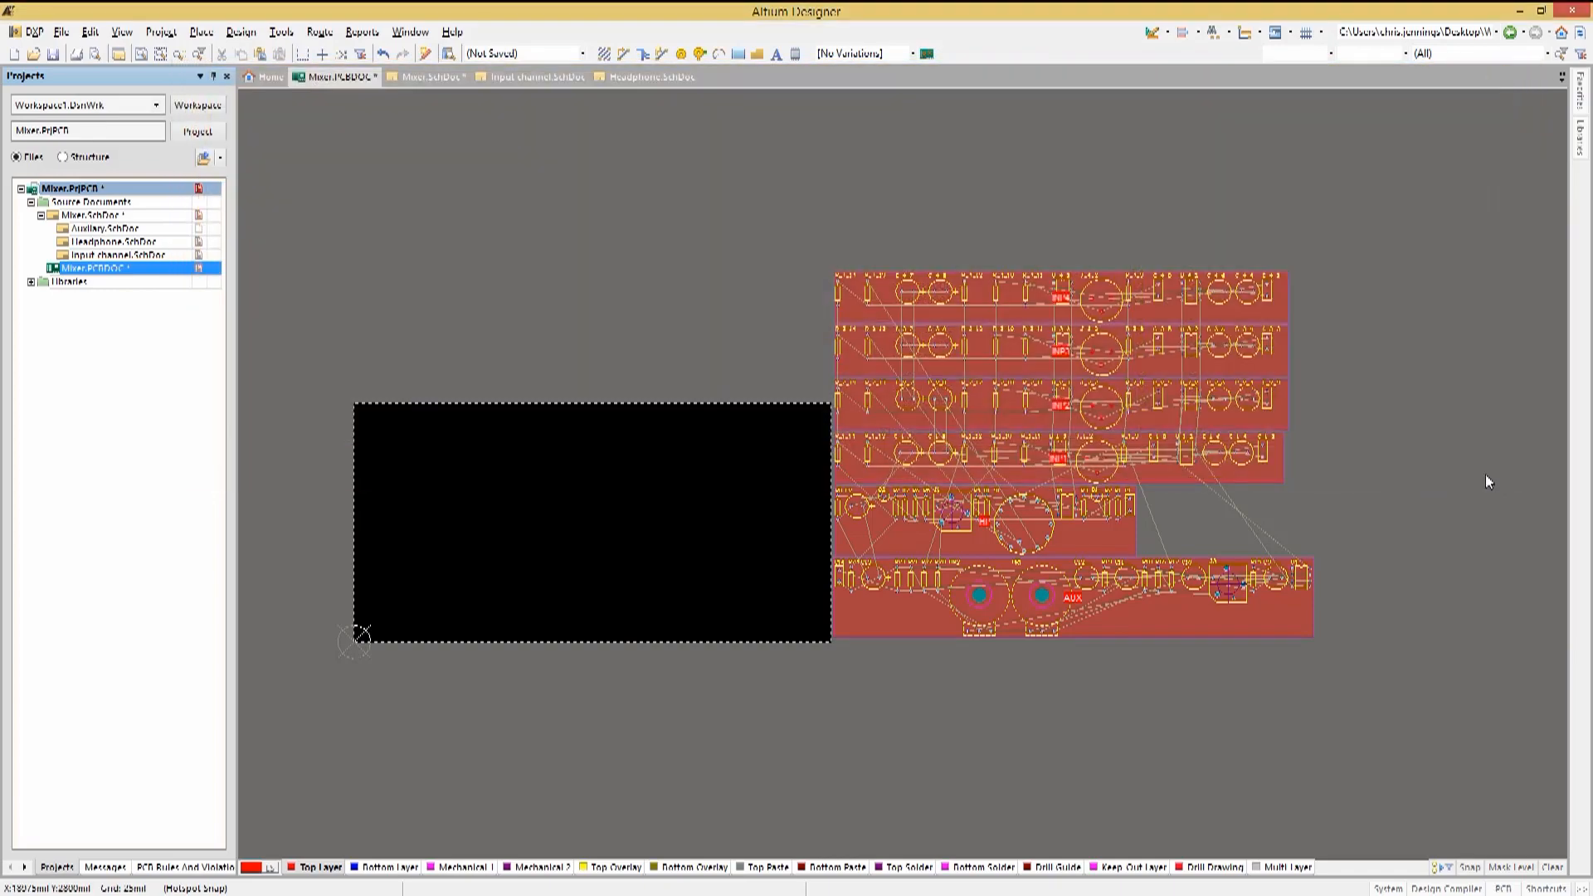
mouse_move(1092, 410)
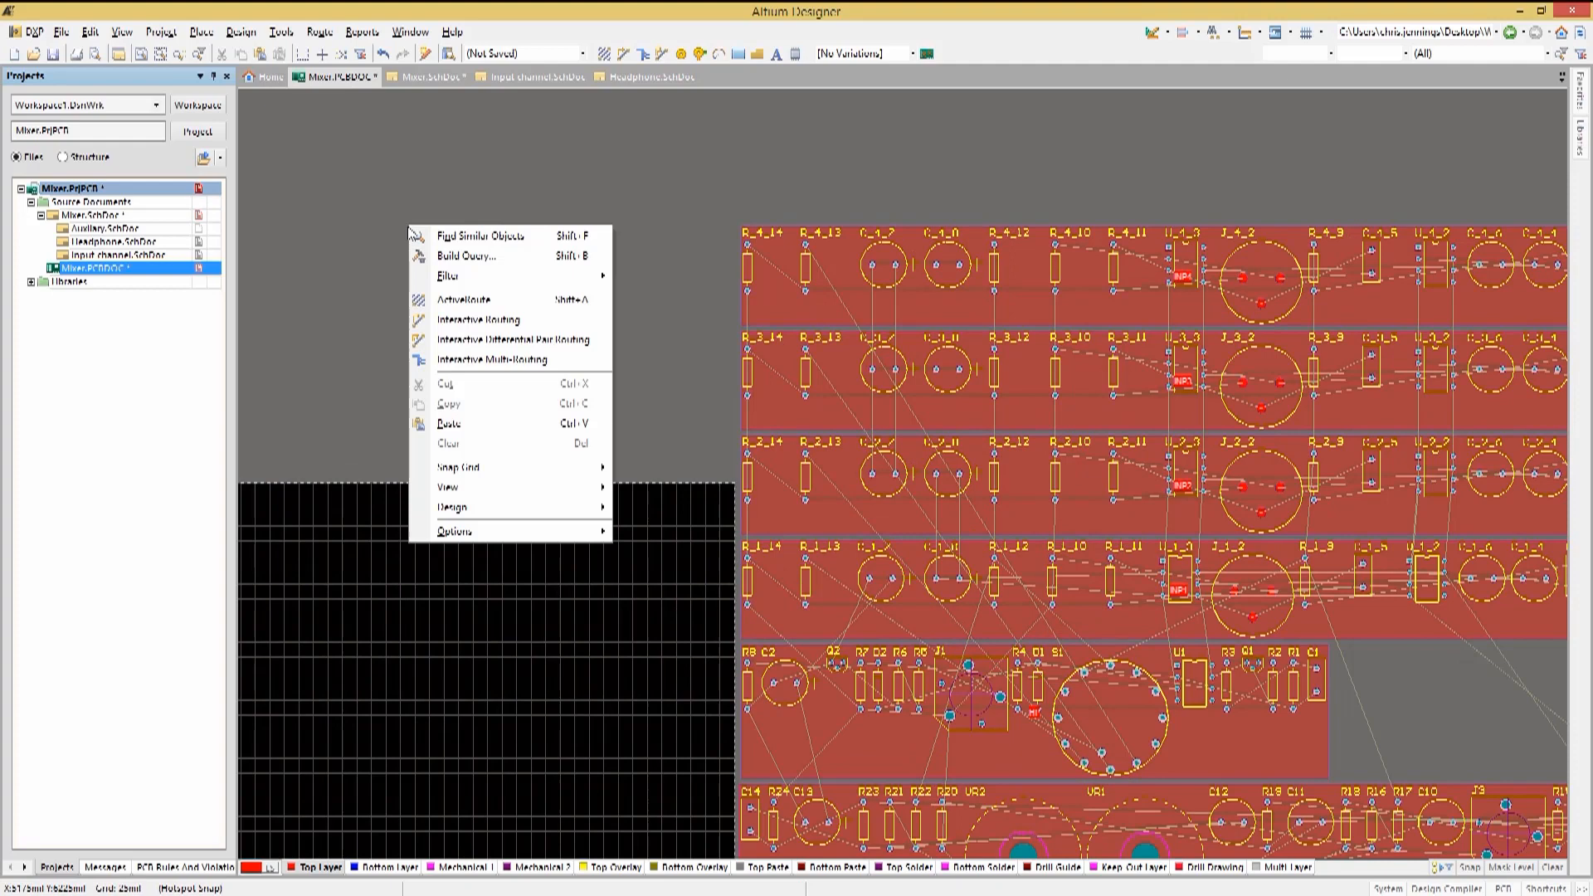
mouse_move(453, 531)
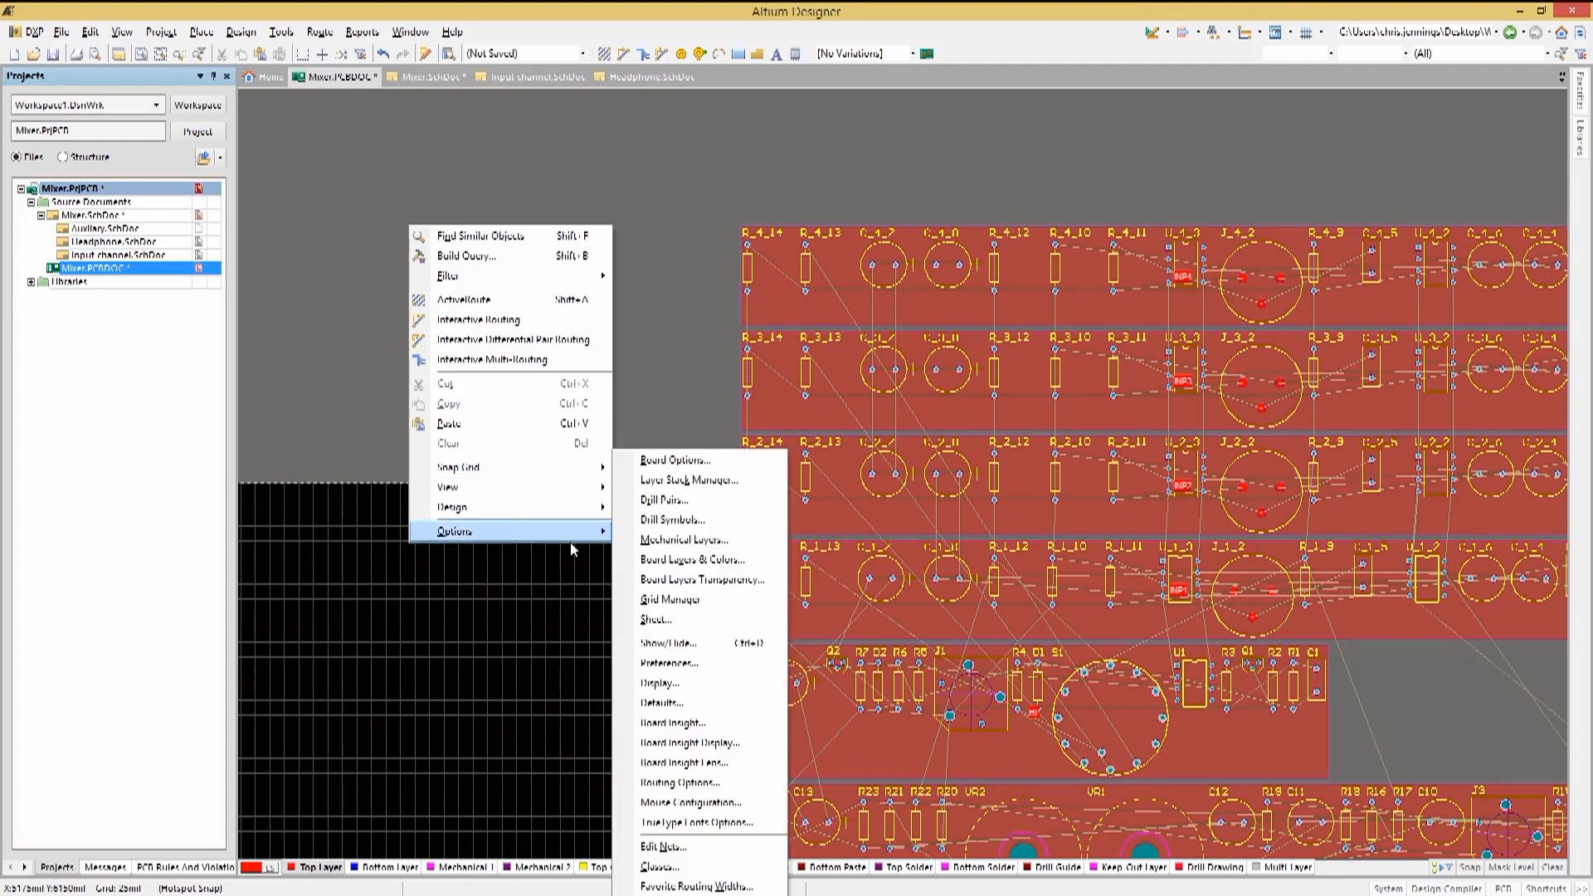
left_click(674, 459)
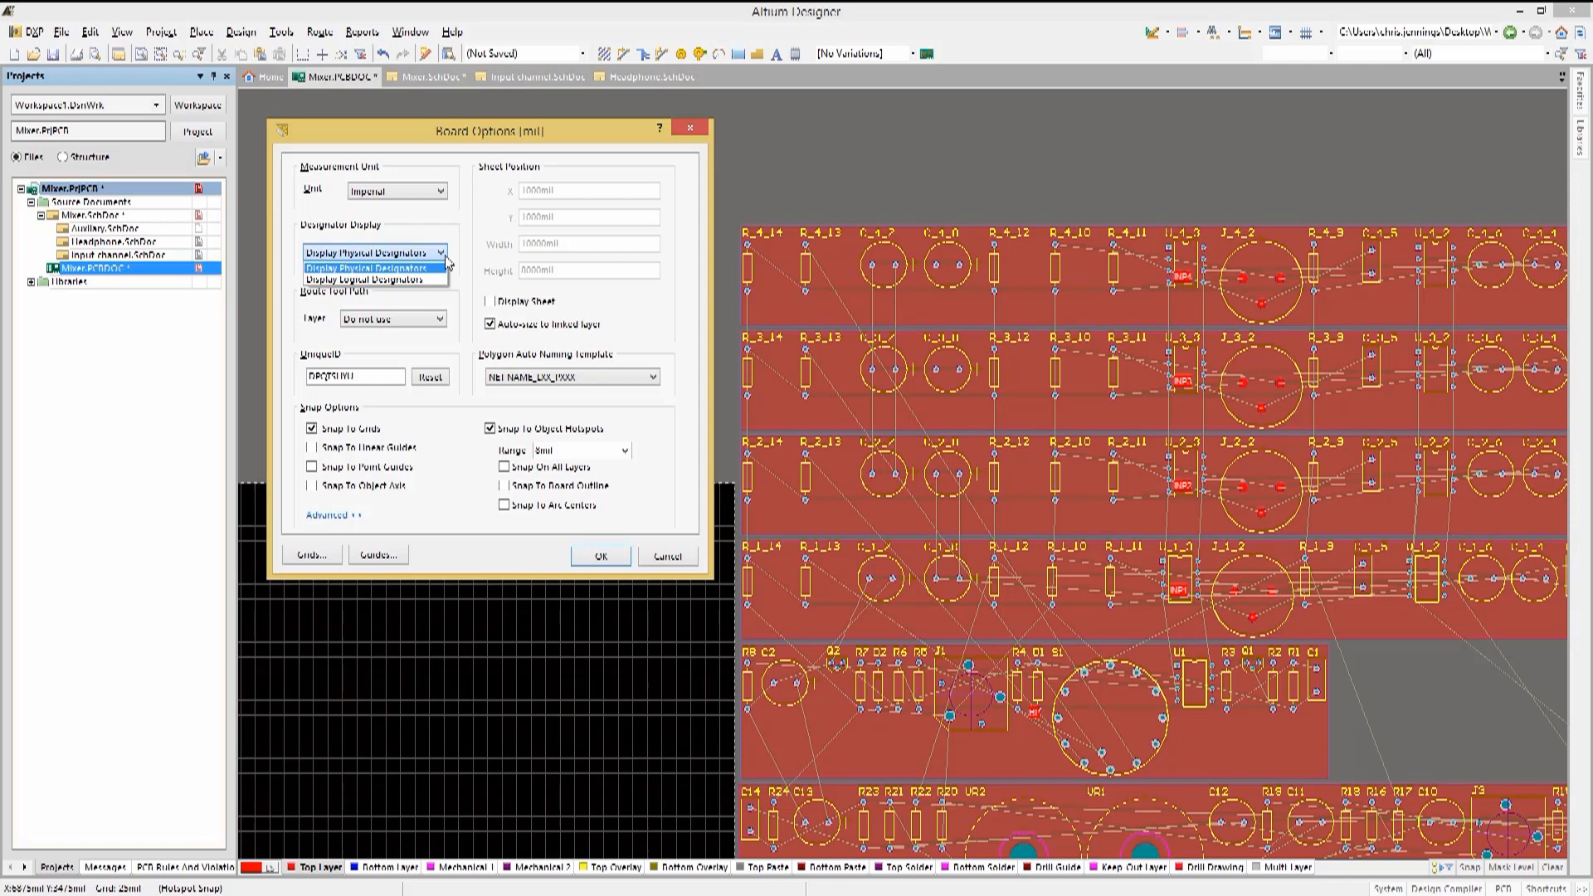
mouse_move(389, 280)
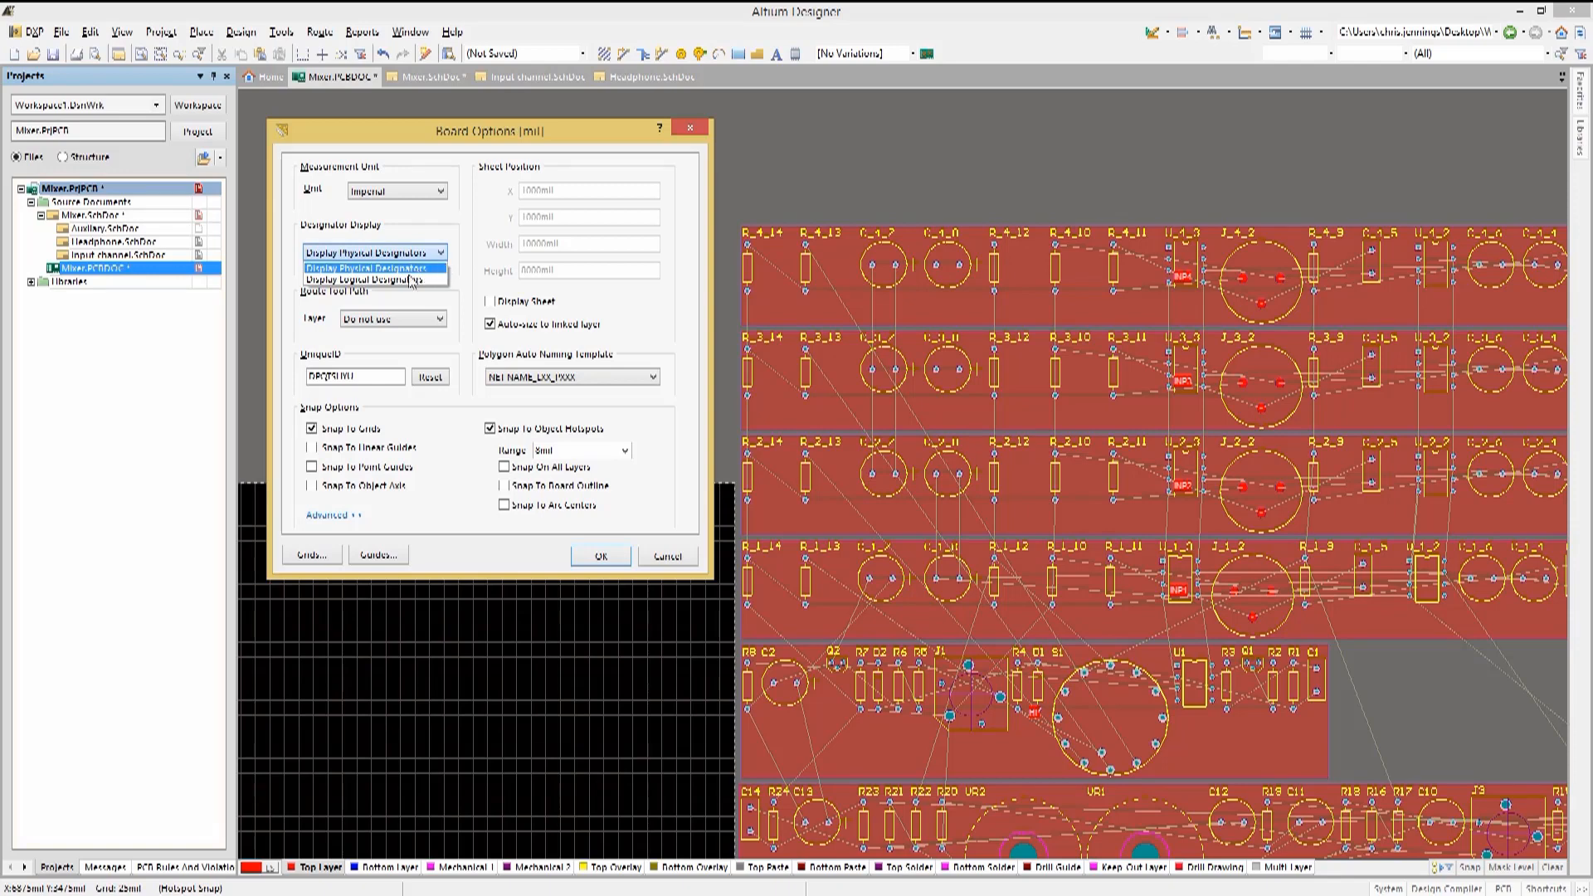
left_click(368, 279)
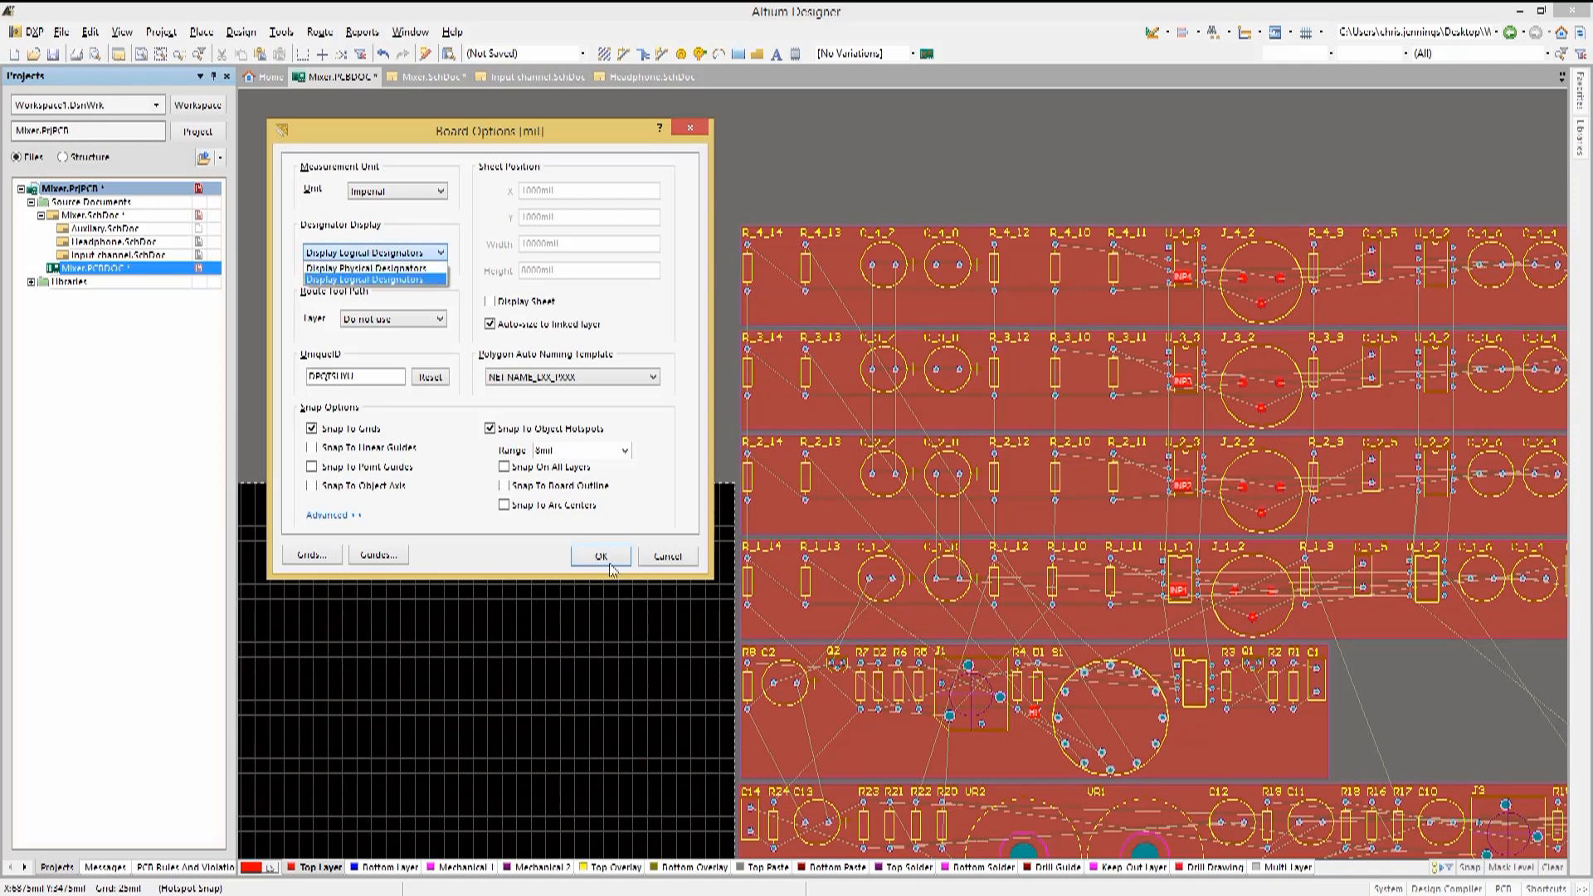
left_click(599, 554)
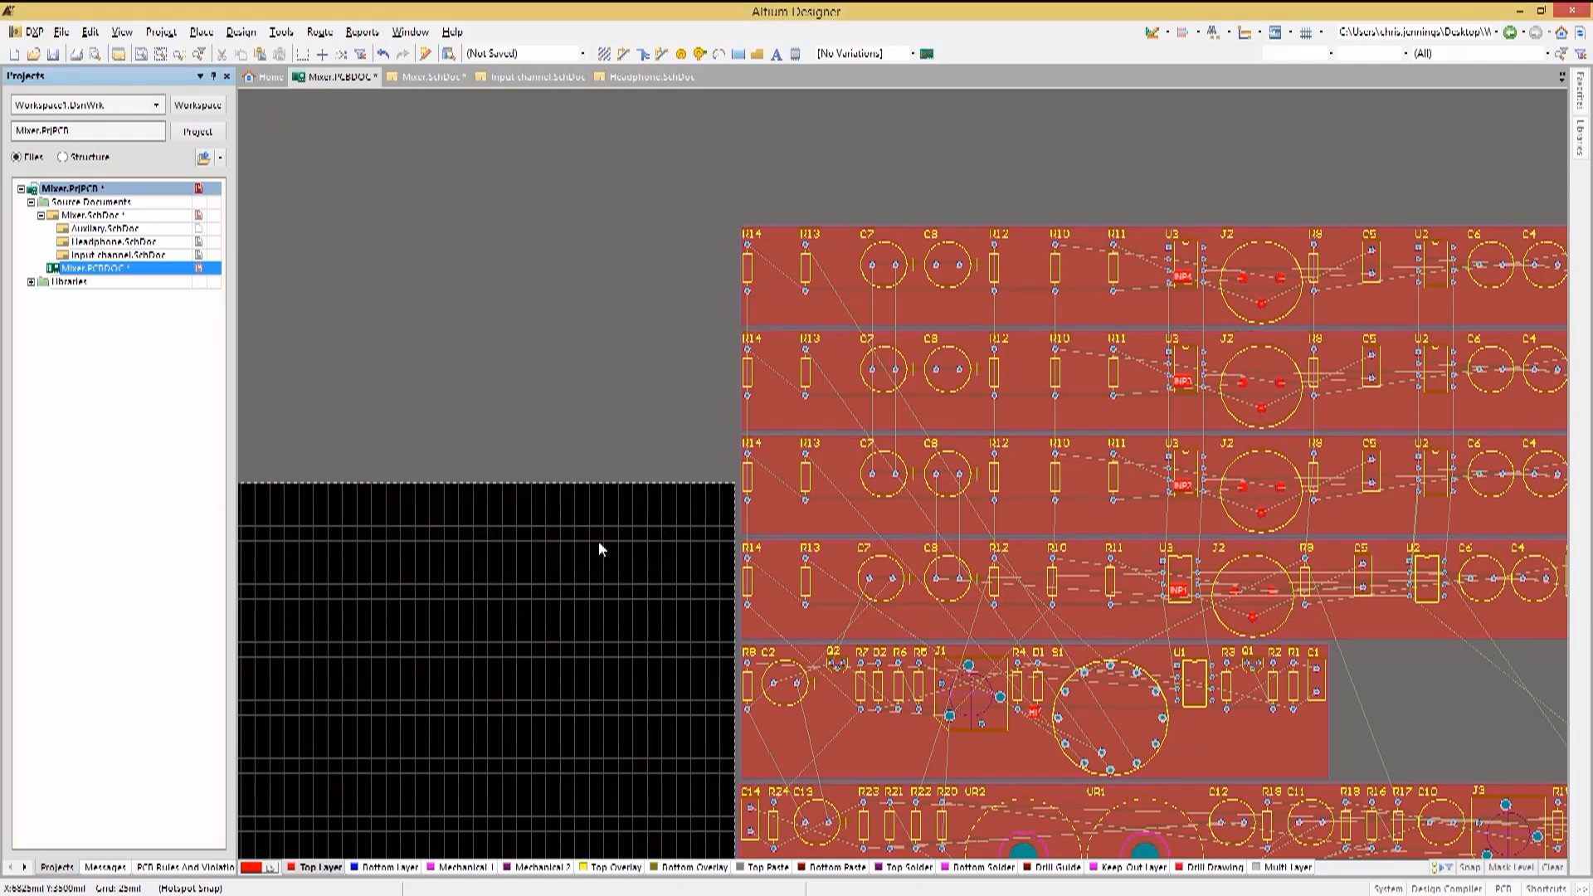
mouse_move(772, 523)
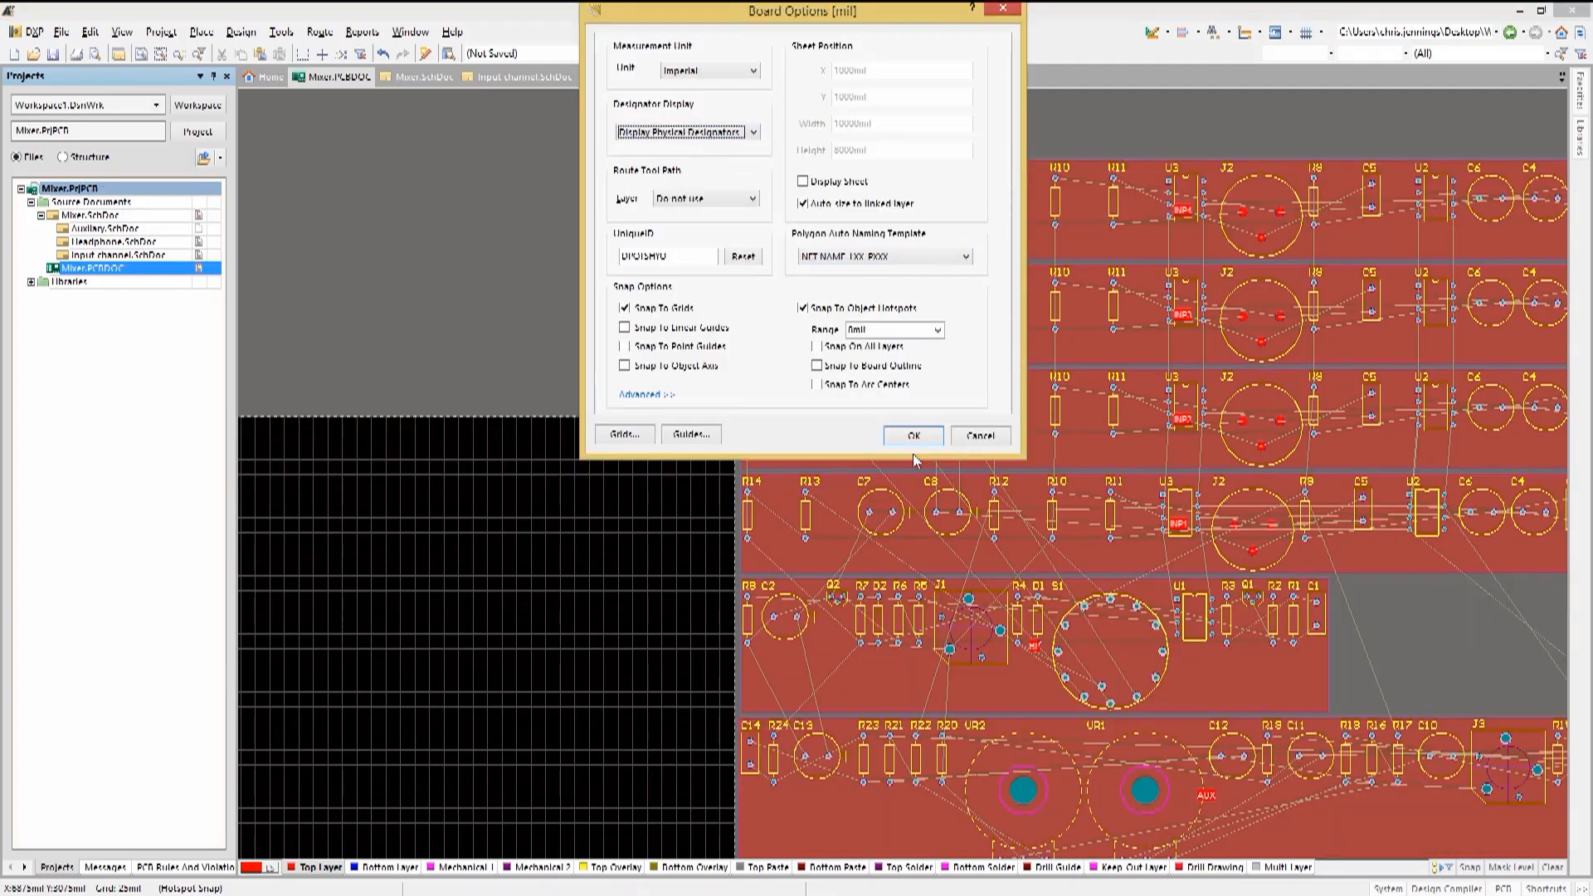
left_click(913, 435)
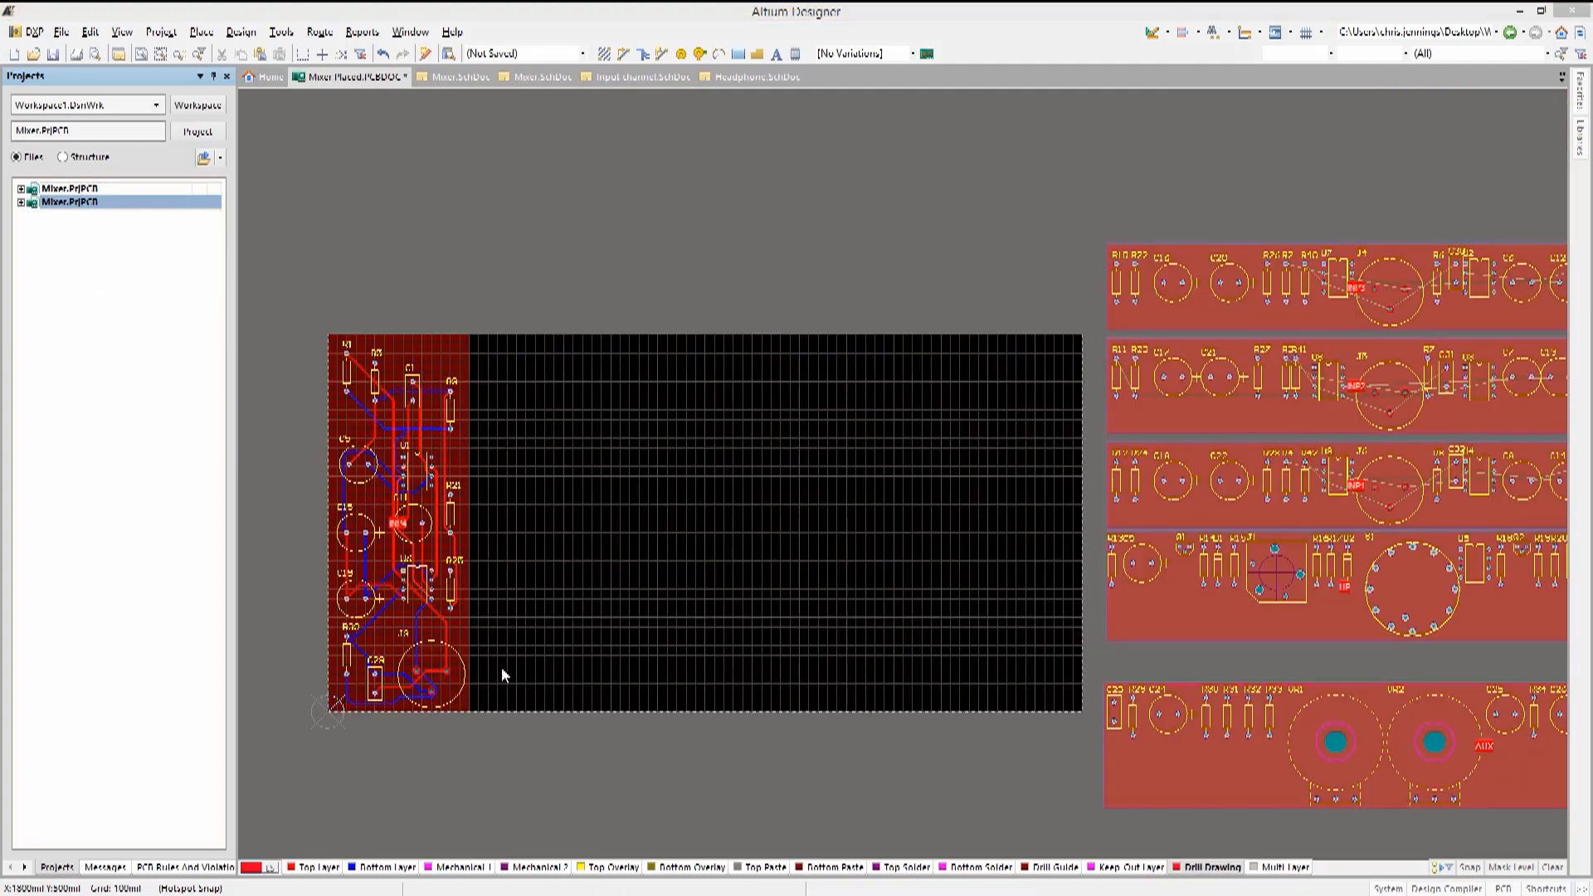
mouse_move(1135, 329)
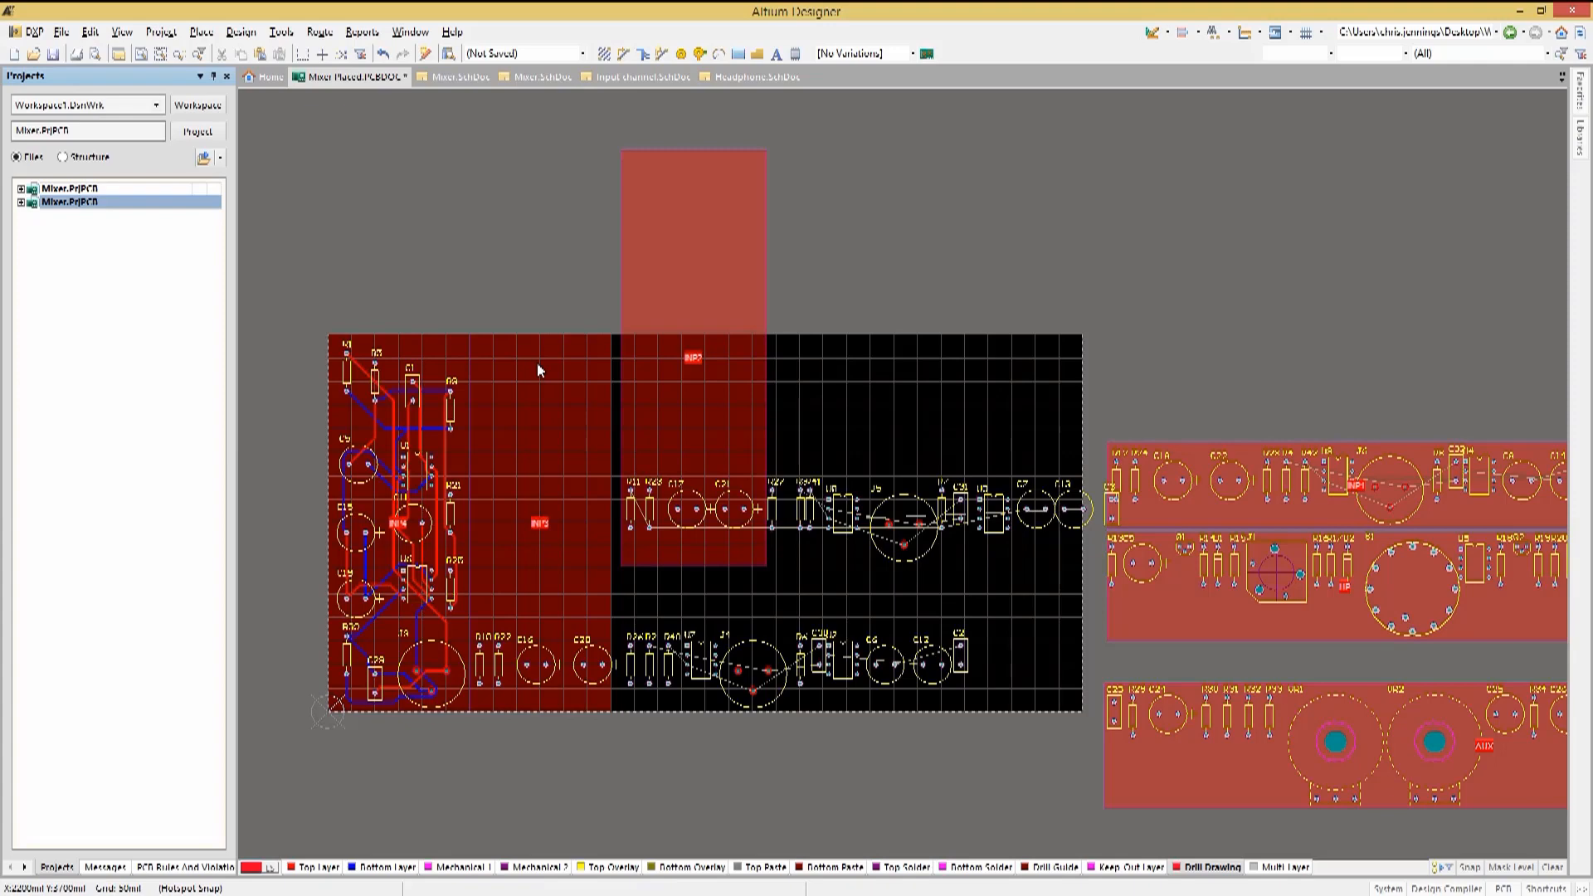
mouse_move(845, 371)
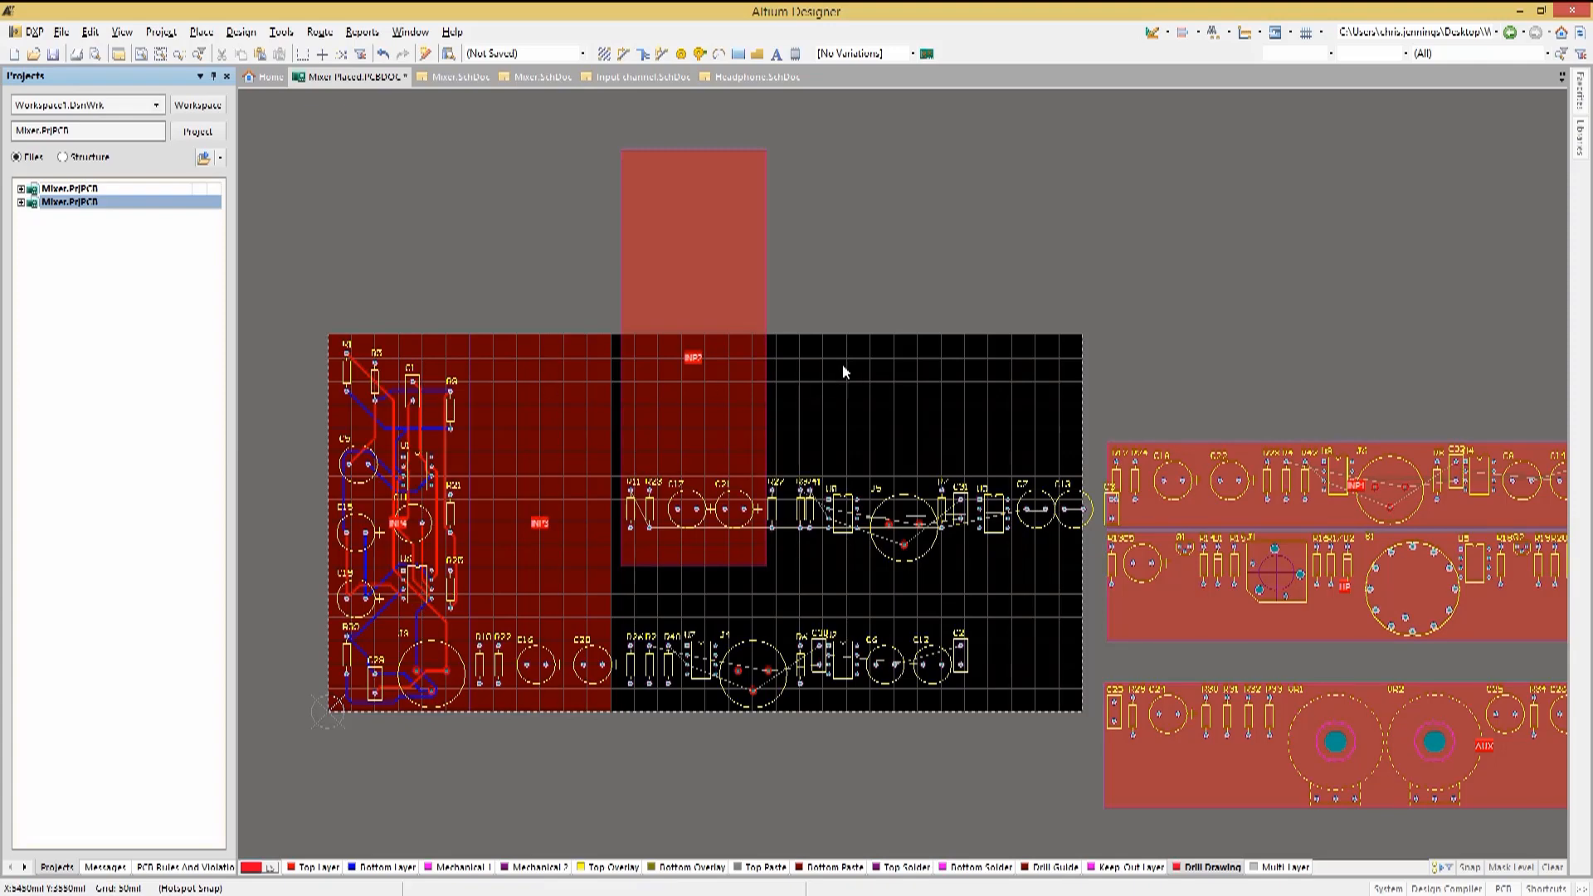
- Copy Room Formats from the first channel's routed room into two more channel rooms
left_click(239, 32)
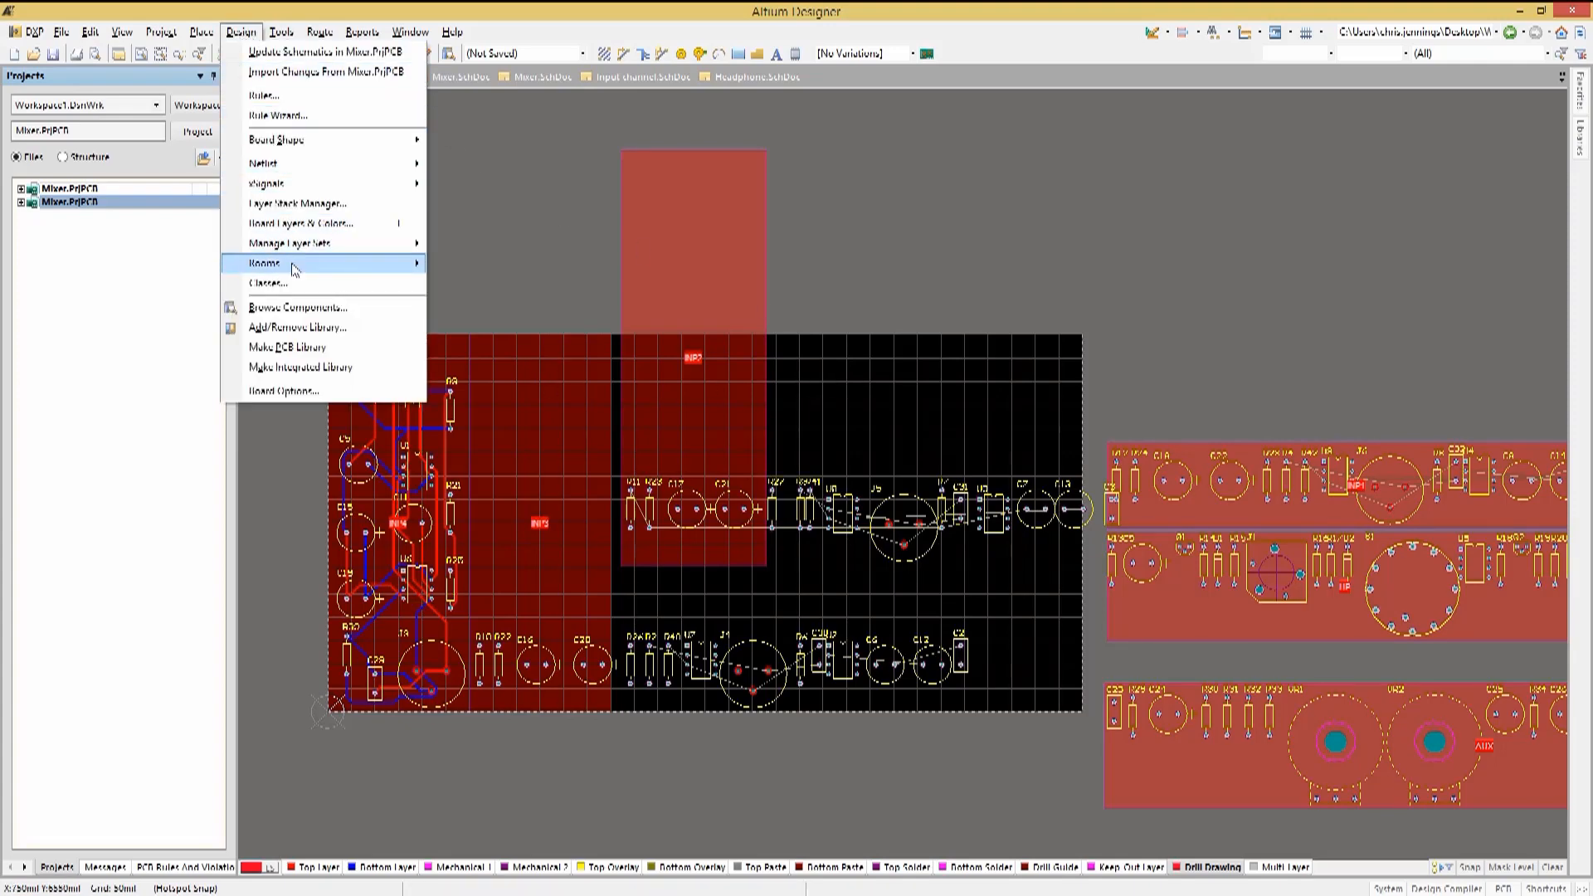
left_click(264, 262)
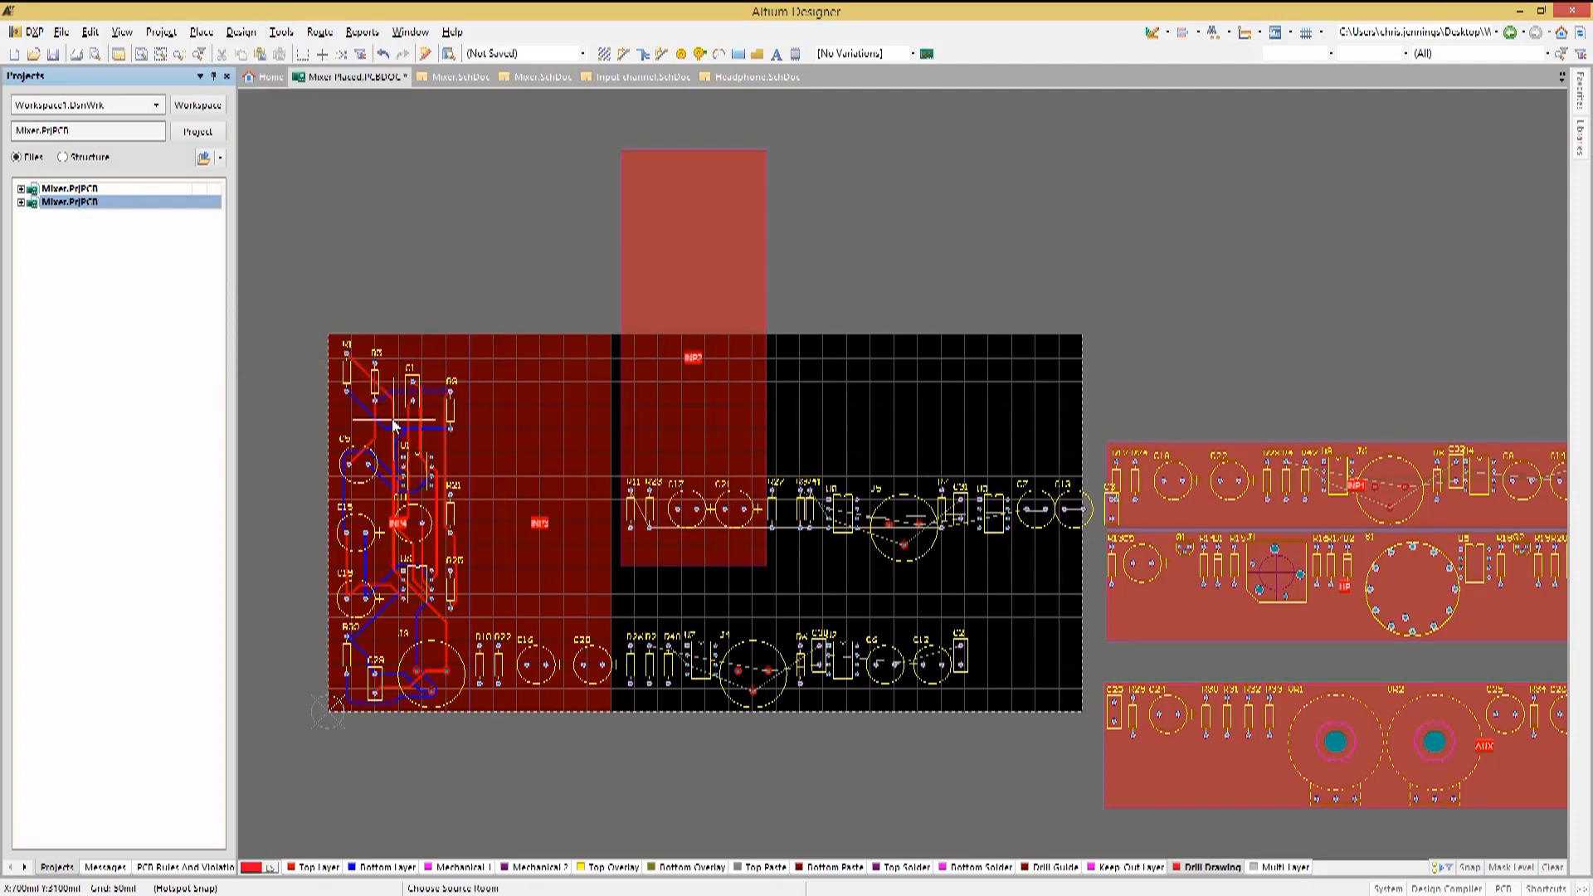
mouse_move(554, 388)
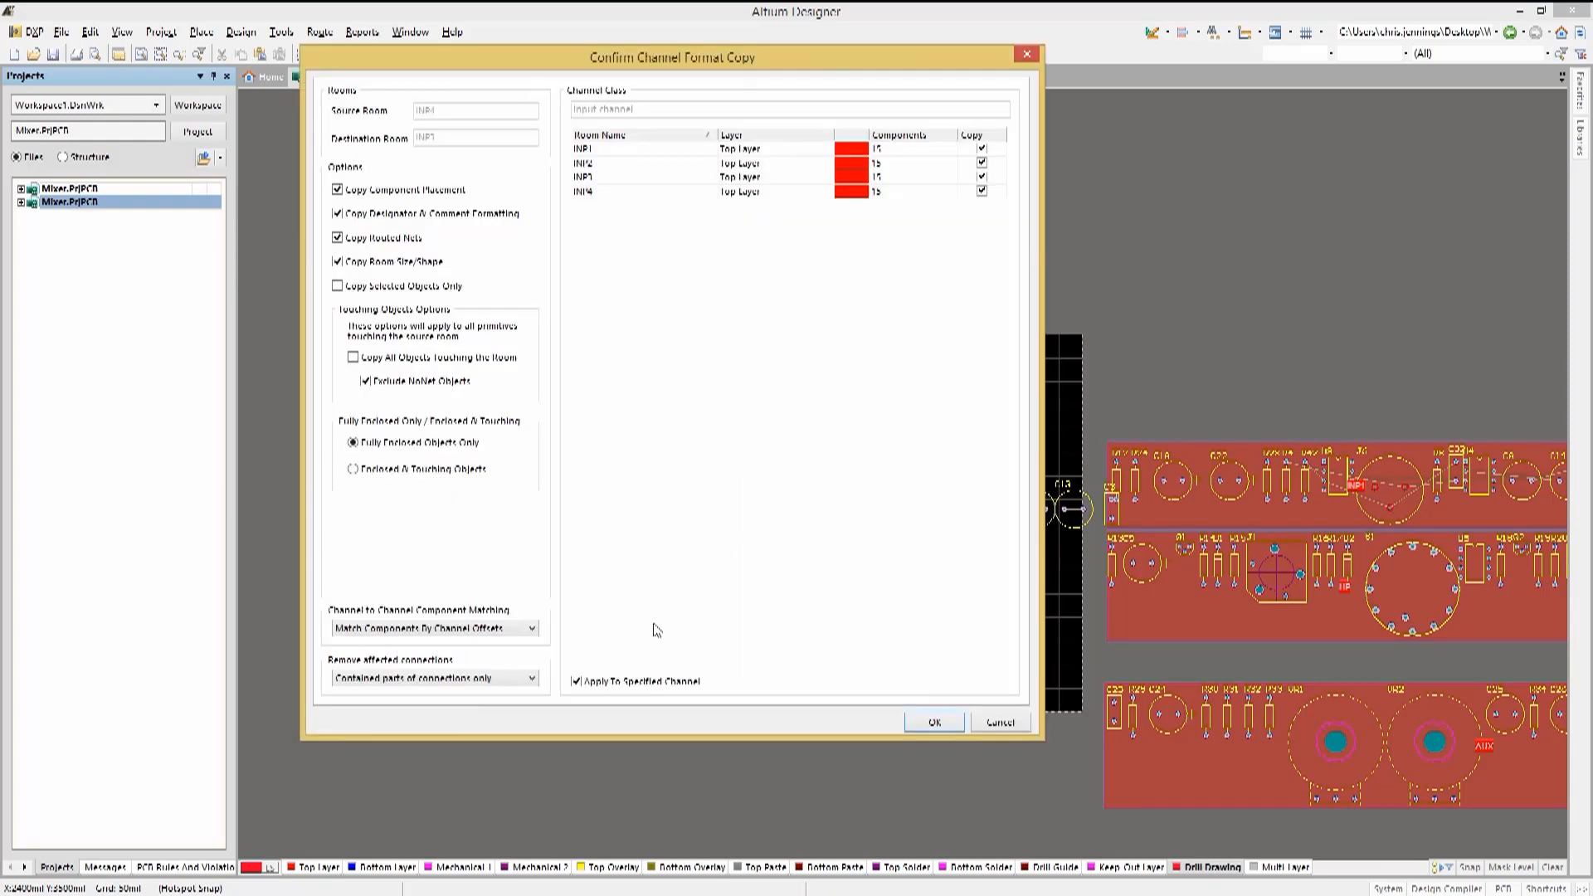
mouse_move(596, 686)
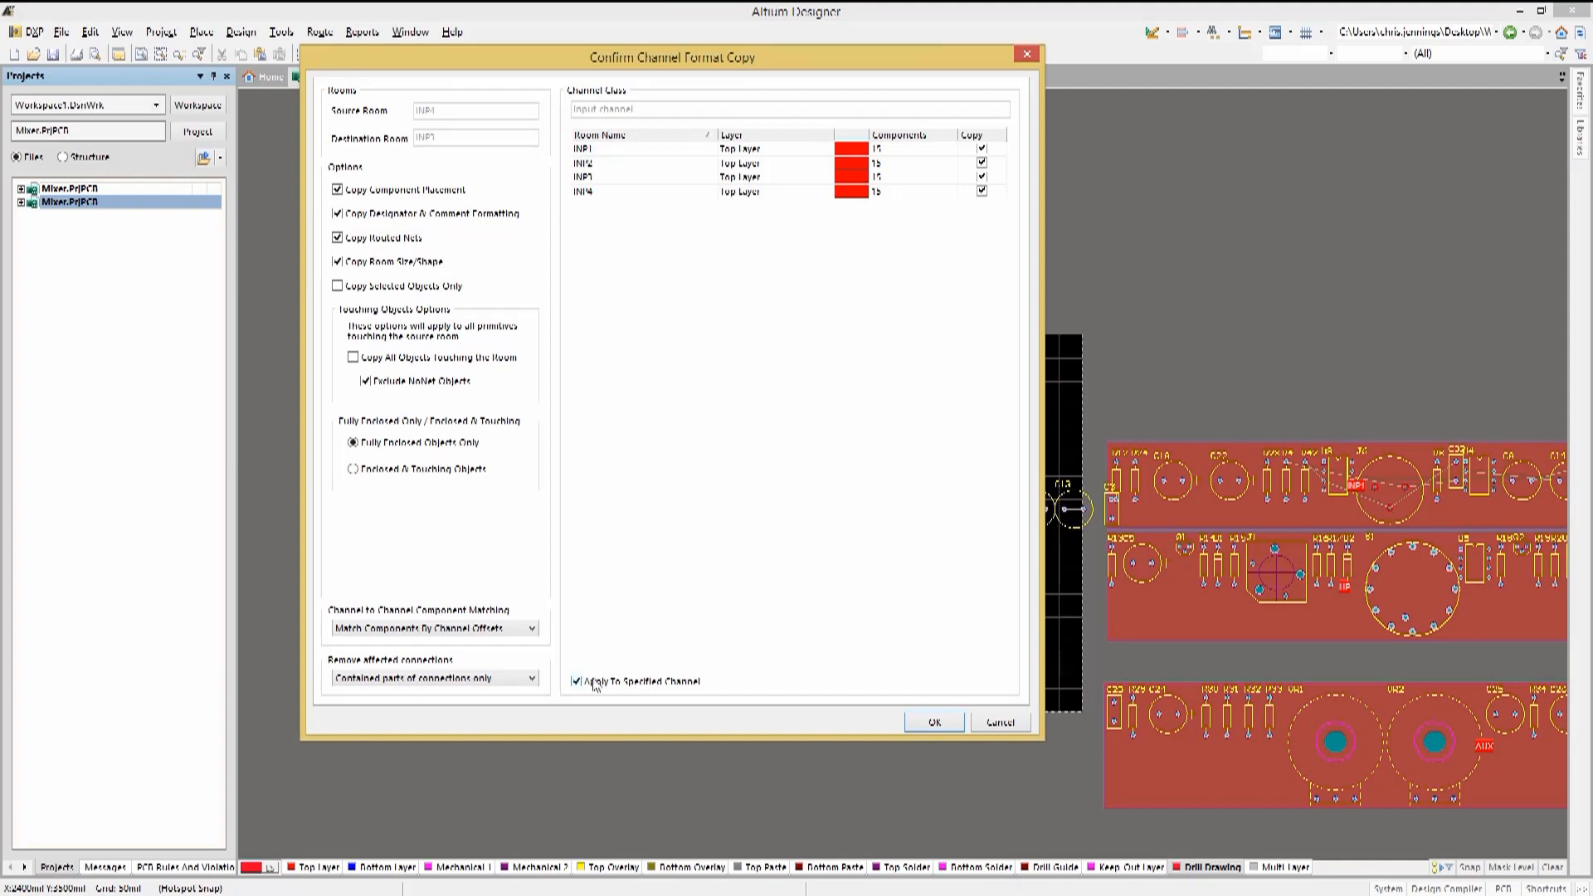
left_click(932, 720)
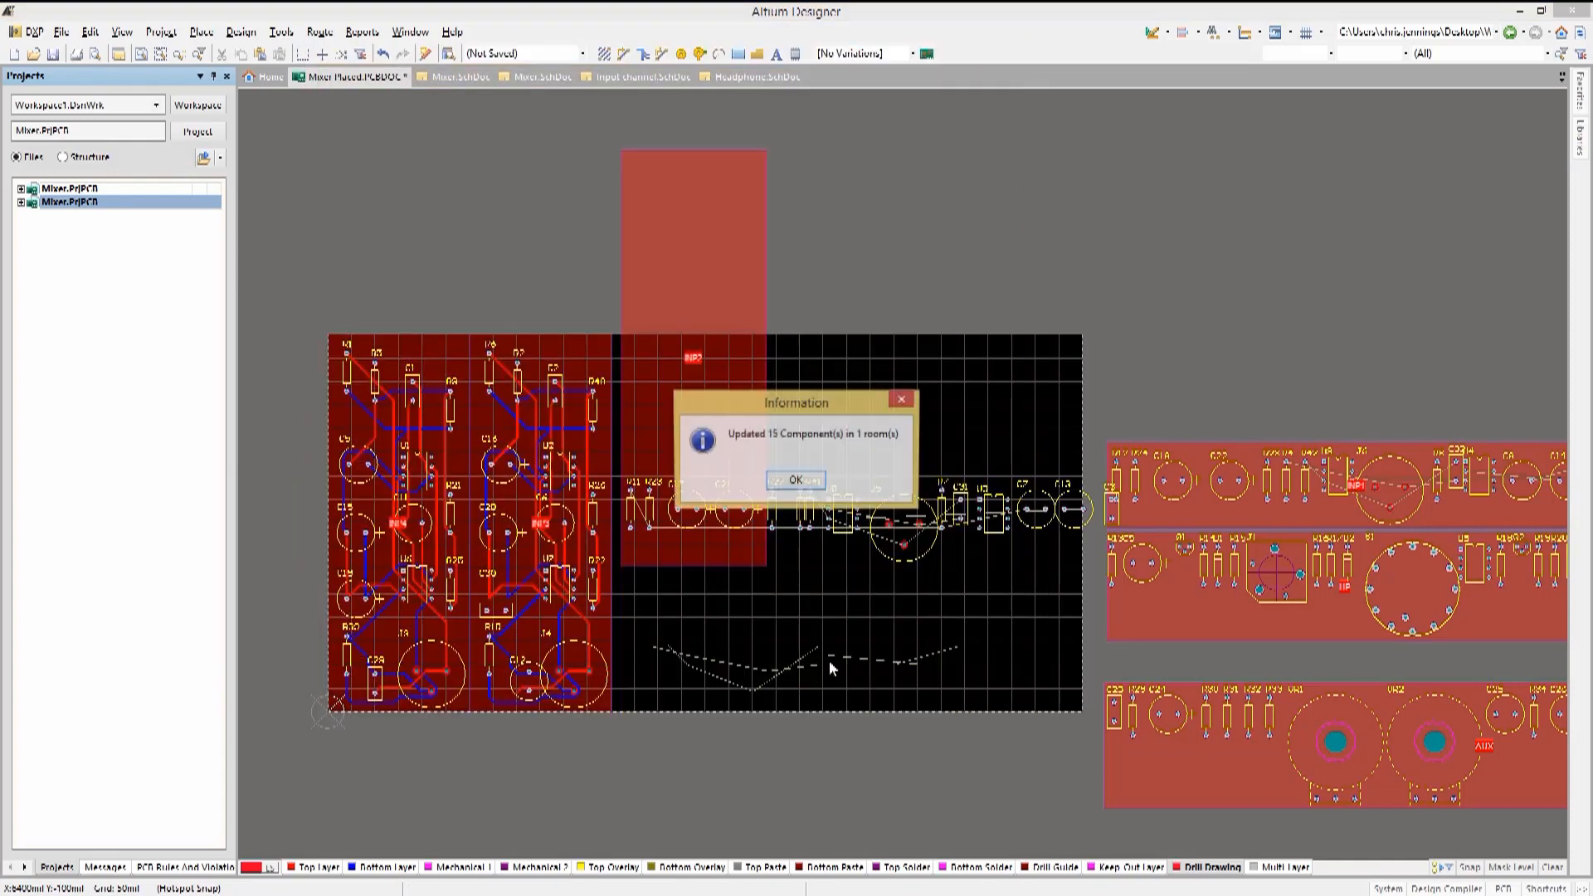
left_click(796, 478)
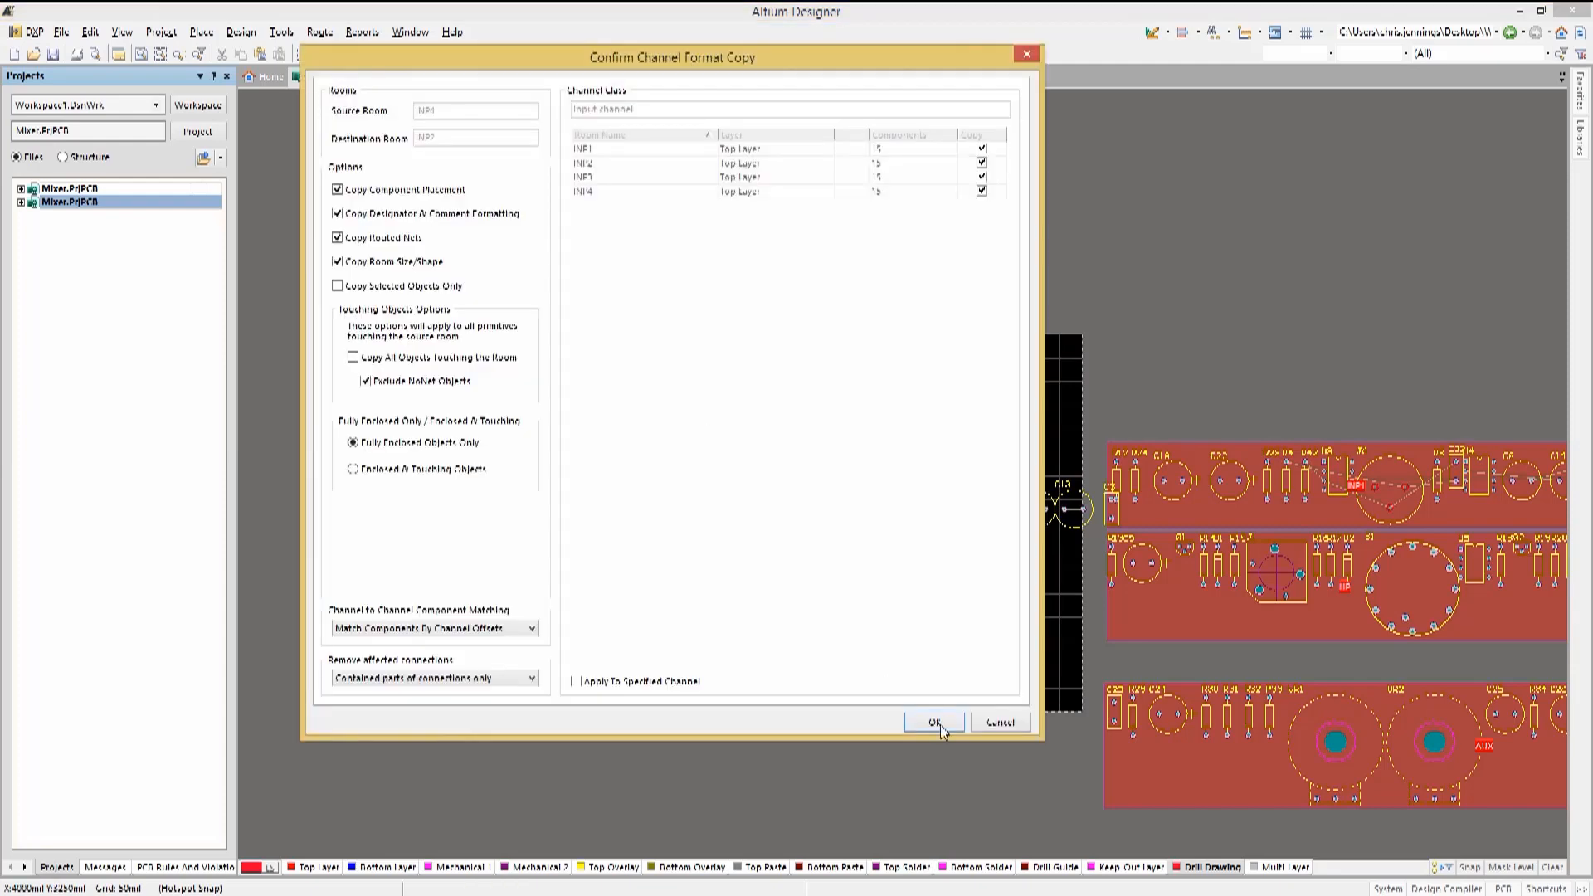
left_click(934, 720)
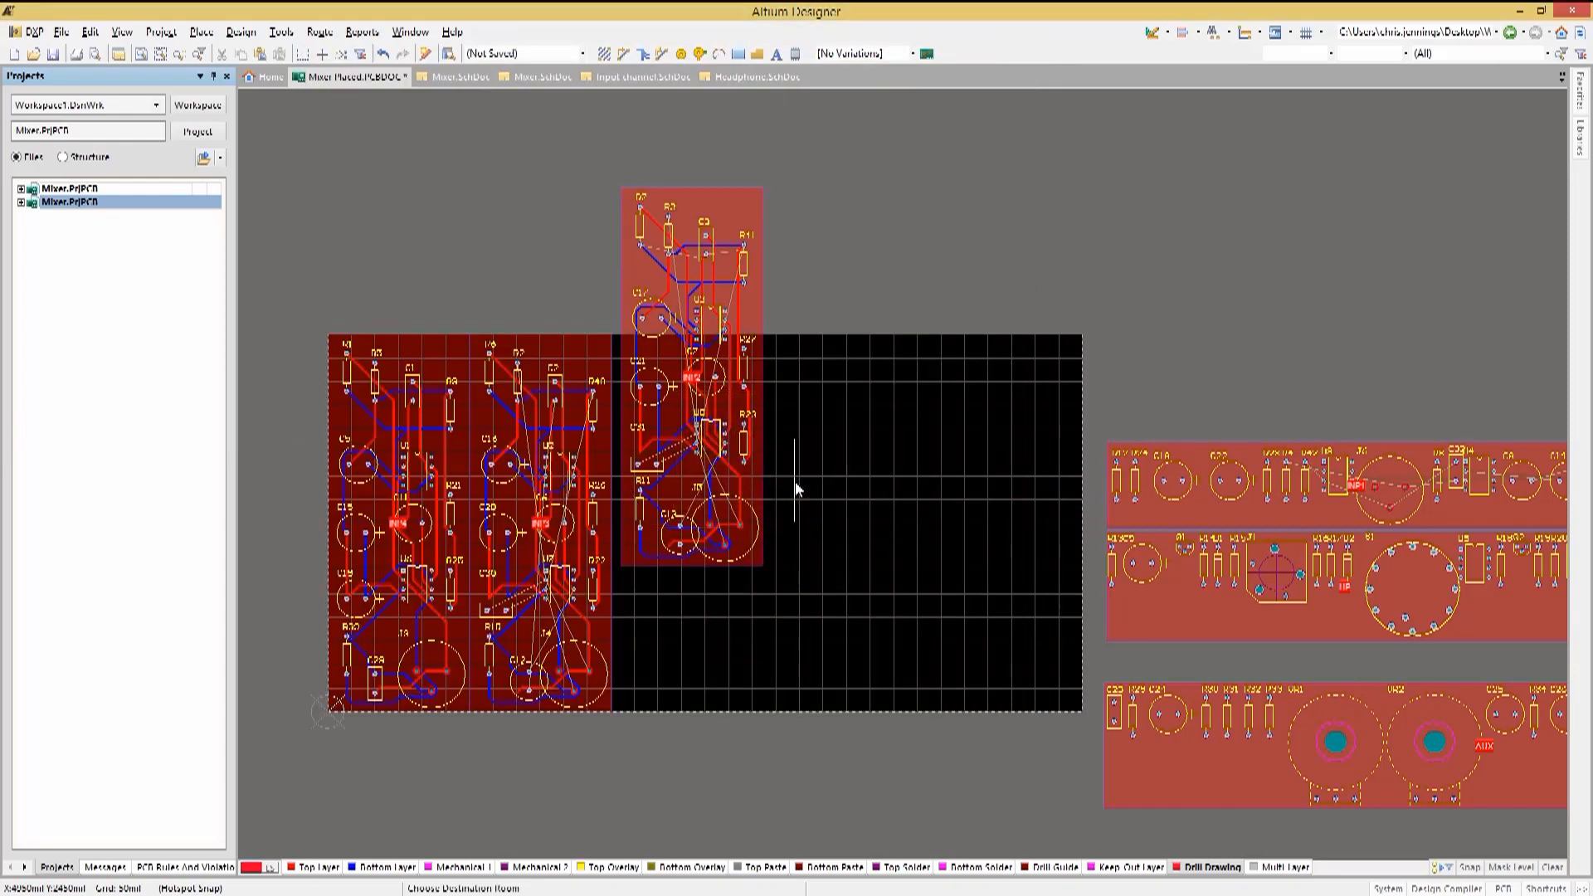
mouse_move(1181, 518)
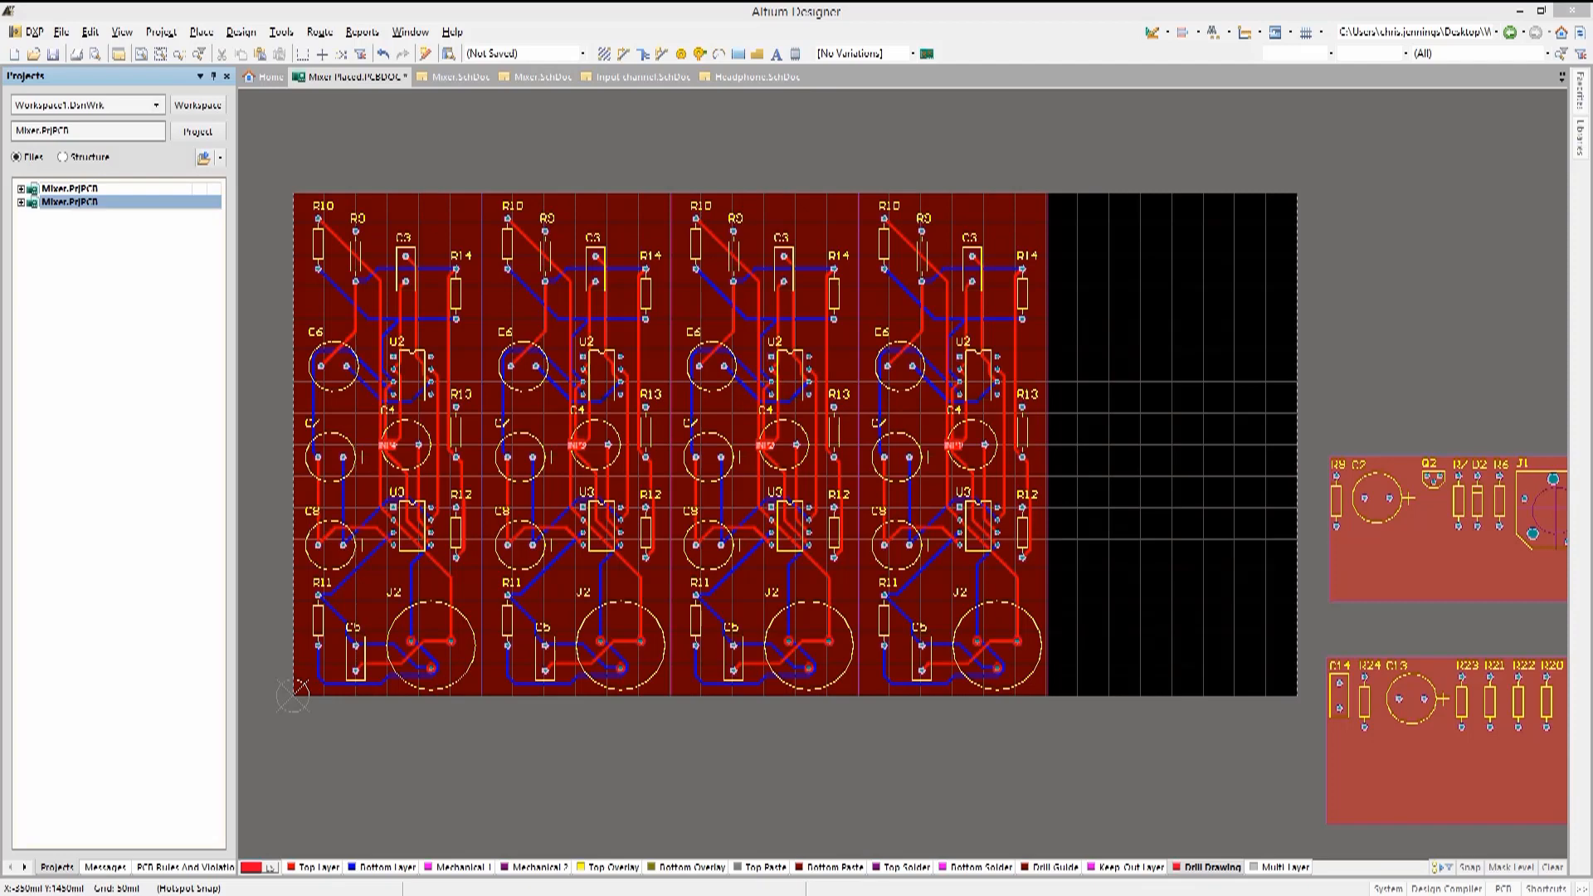
- Return to the Mixer top-level schematic after the four rooms are laid out
left_click(453, 78)
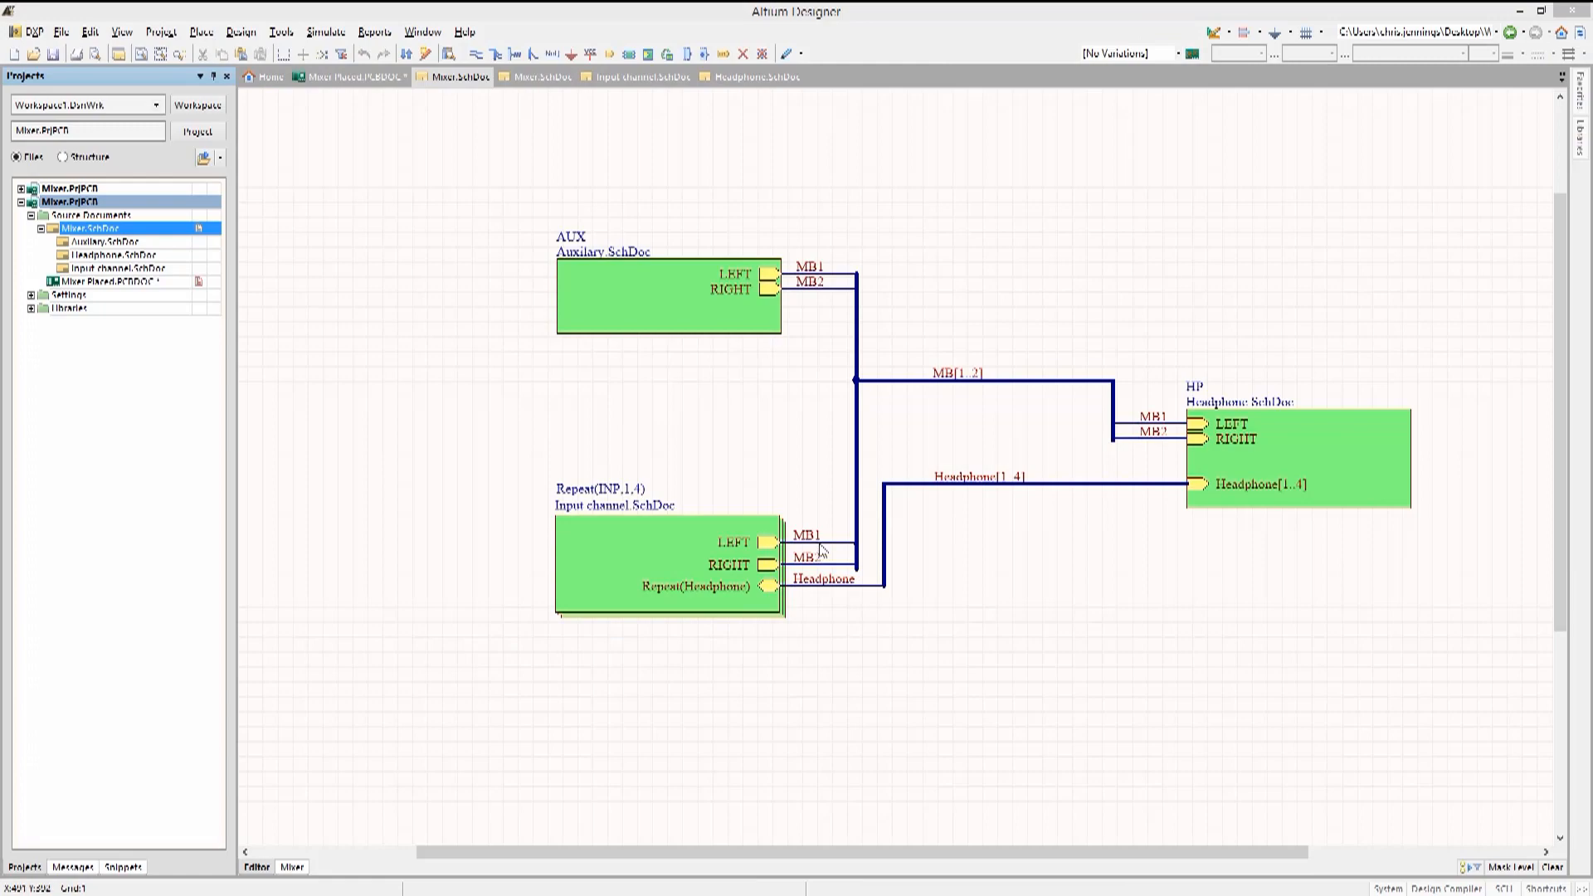
- Back on the Mixer PCB, start a bottom-layer MB1 track from the first channel's R9 pad
left_click(339, 83)
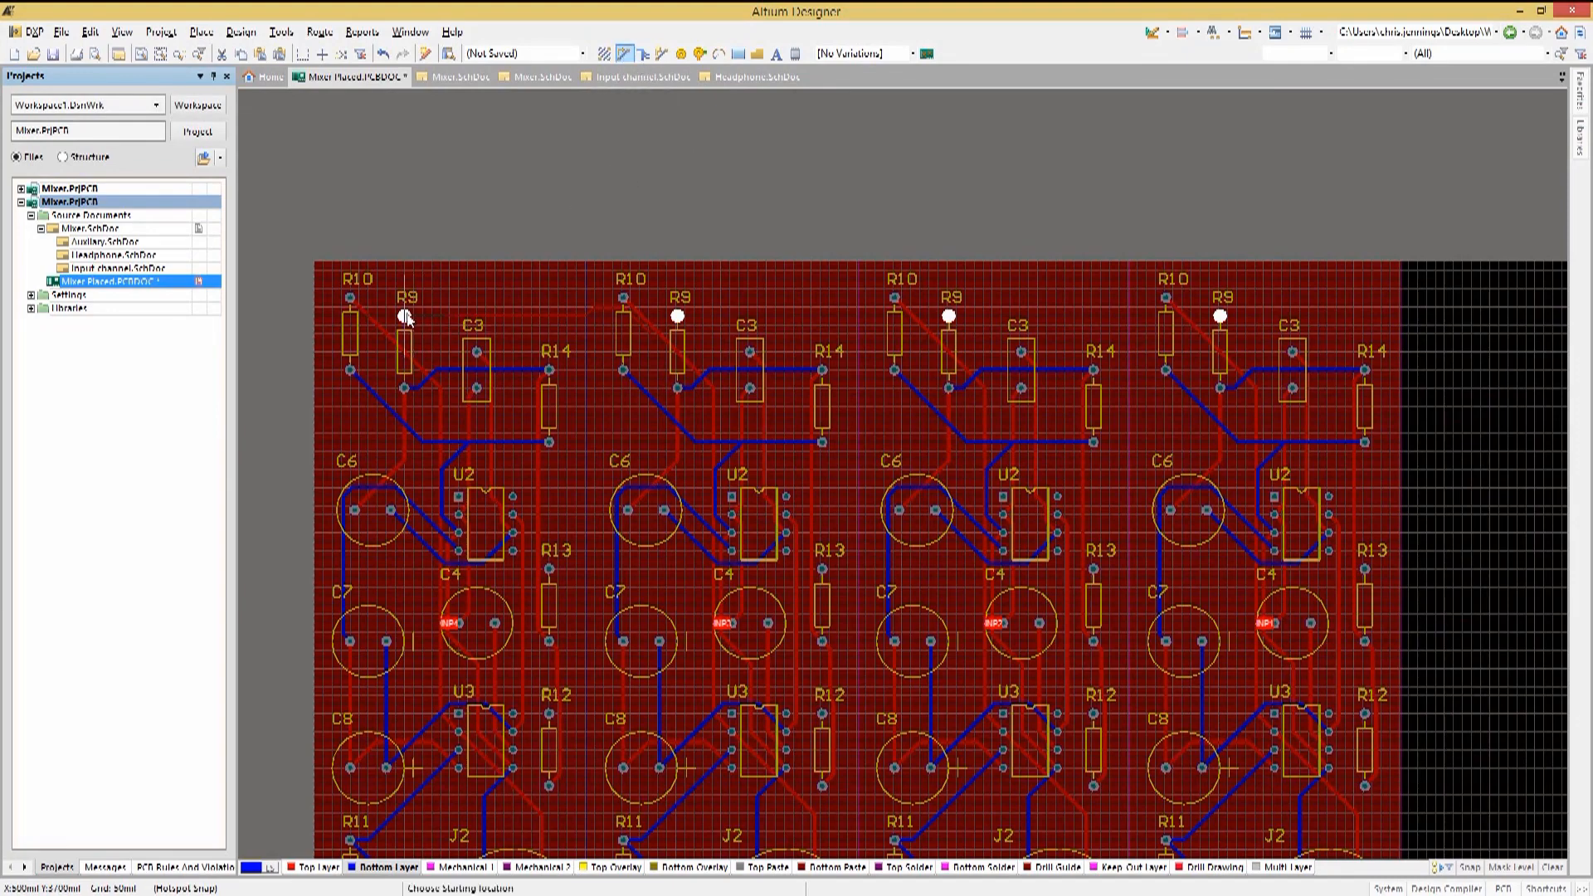
left_click(402, 319)
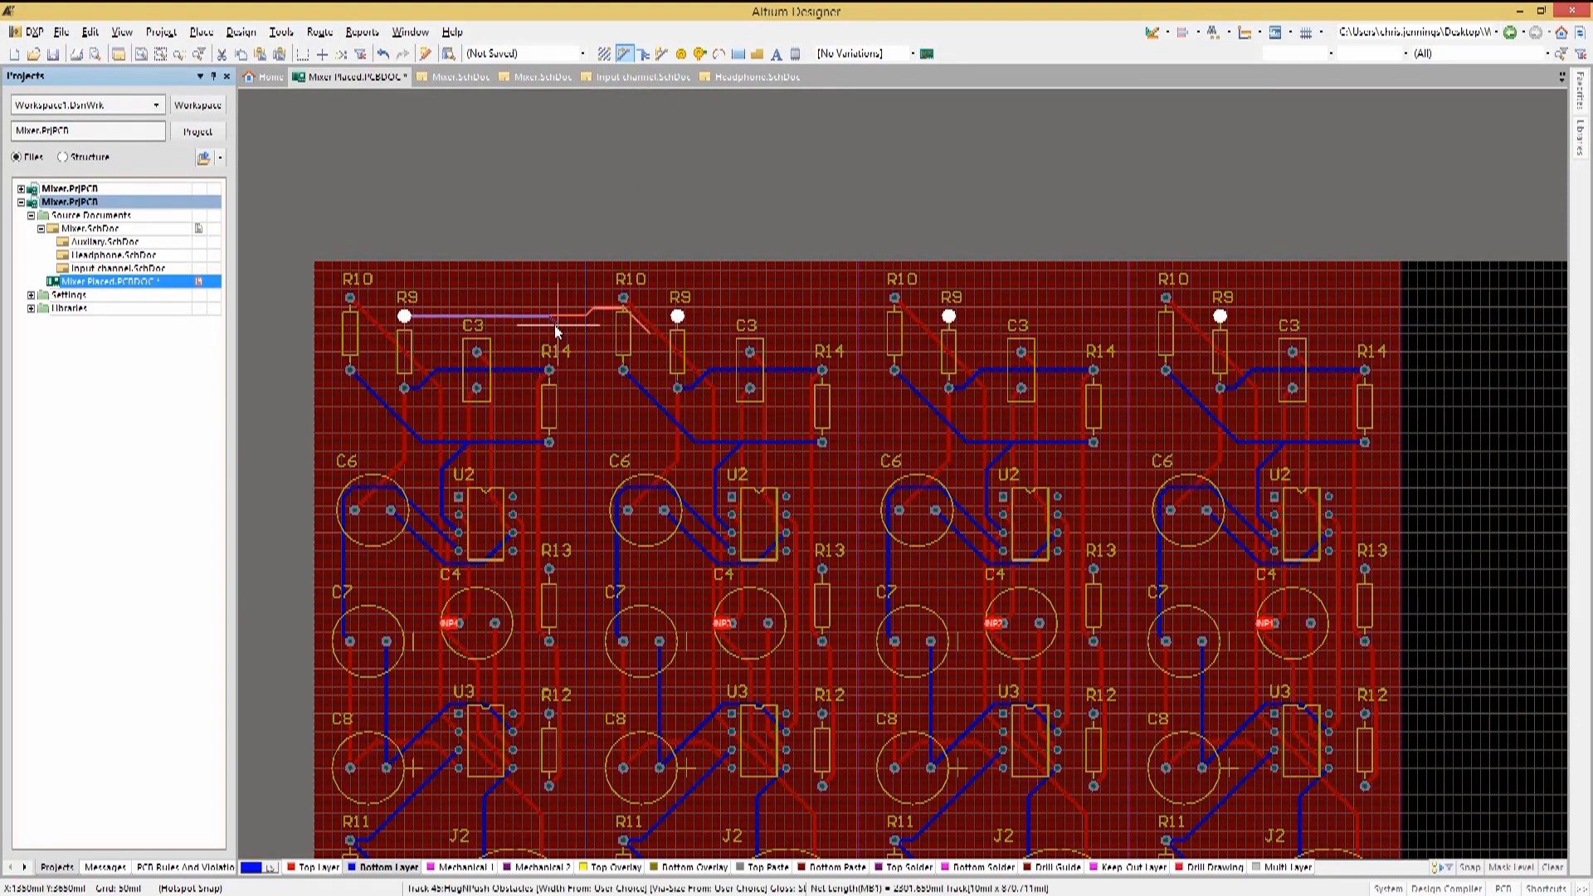